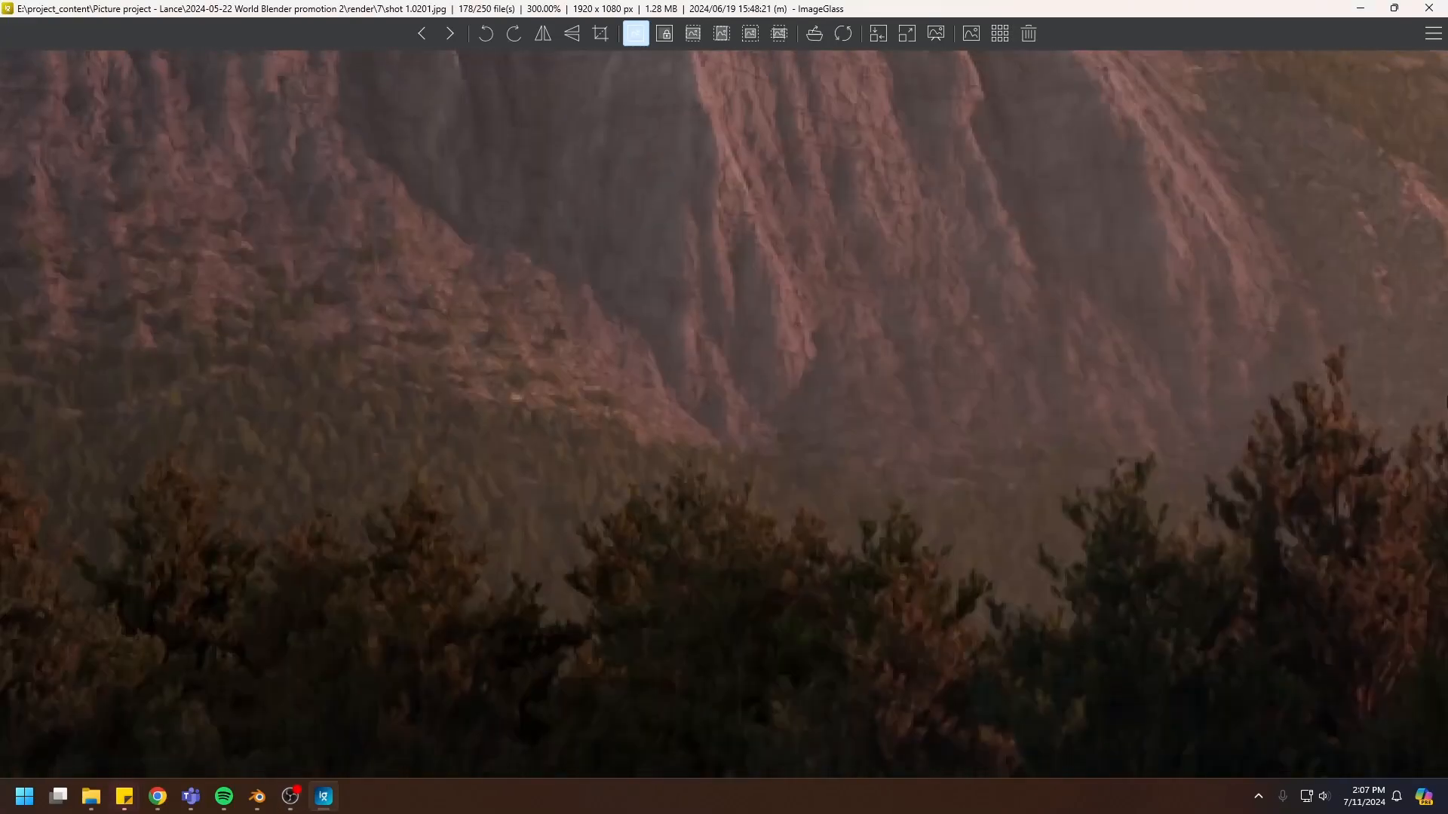
# Step: Delete the trees object, leaving the land, and add a new Plane mesh to the scene
pyautogui.scroll(-3)
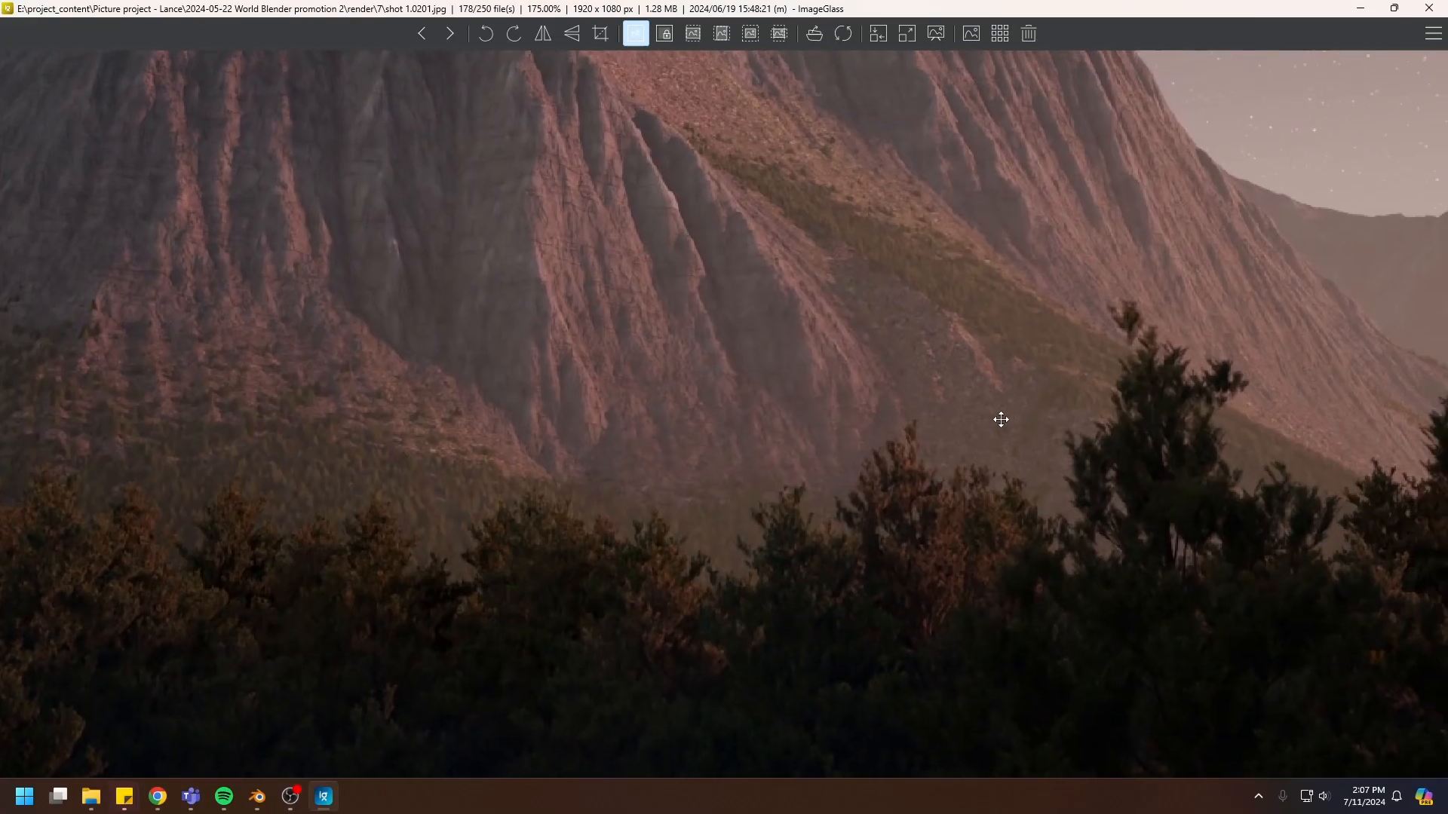
pyautogui.moveTo(1001, 419); pyautogui.dragTo(941, 448)
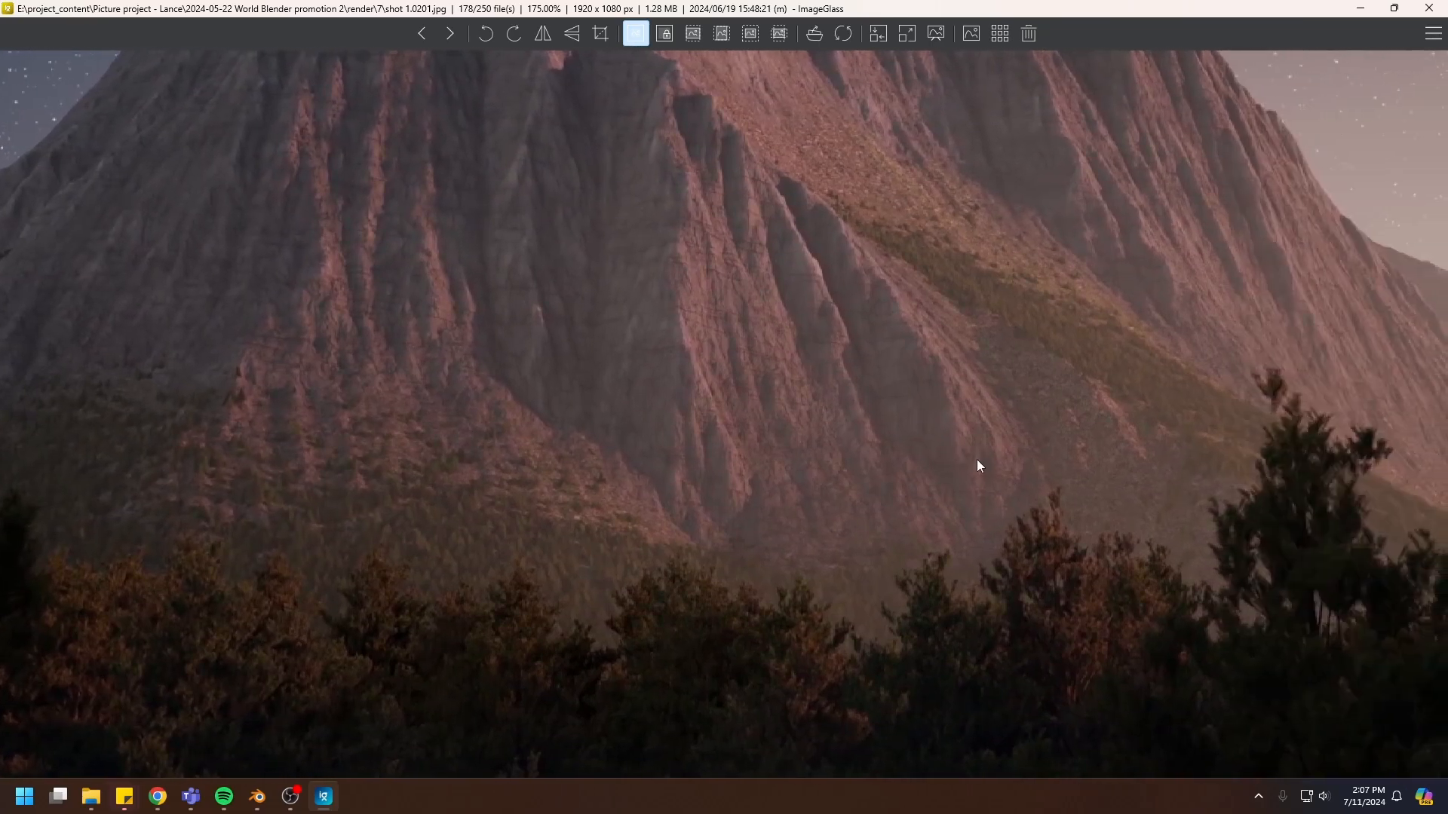
pyautogui.moveTo(1037, 462)
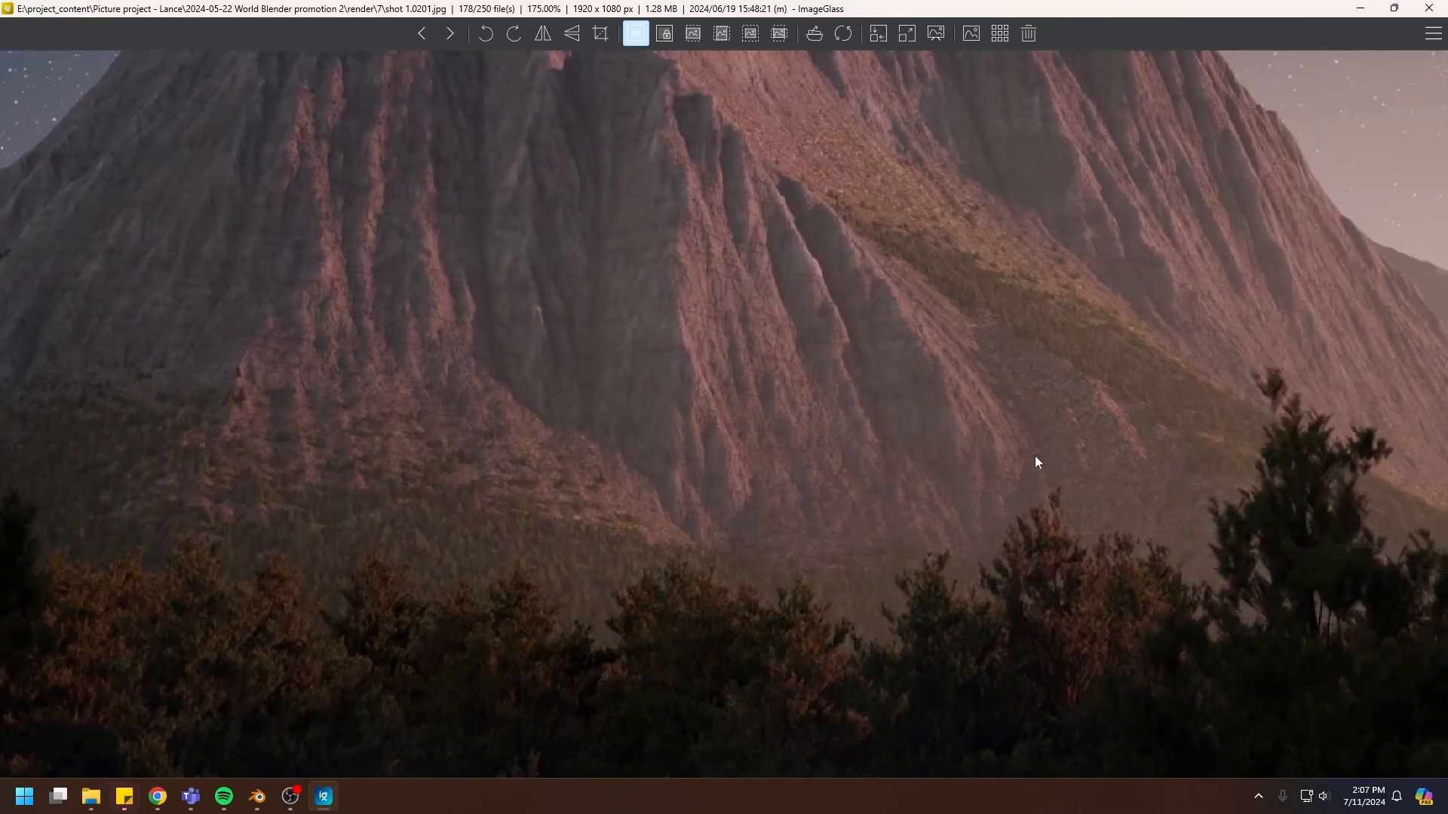
pyautogui.moveTo(1289, 435)
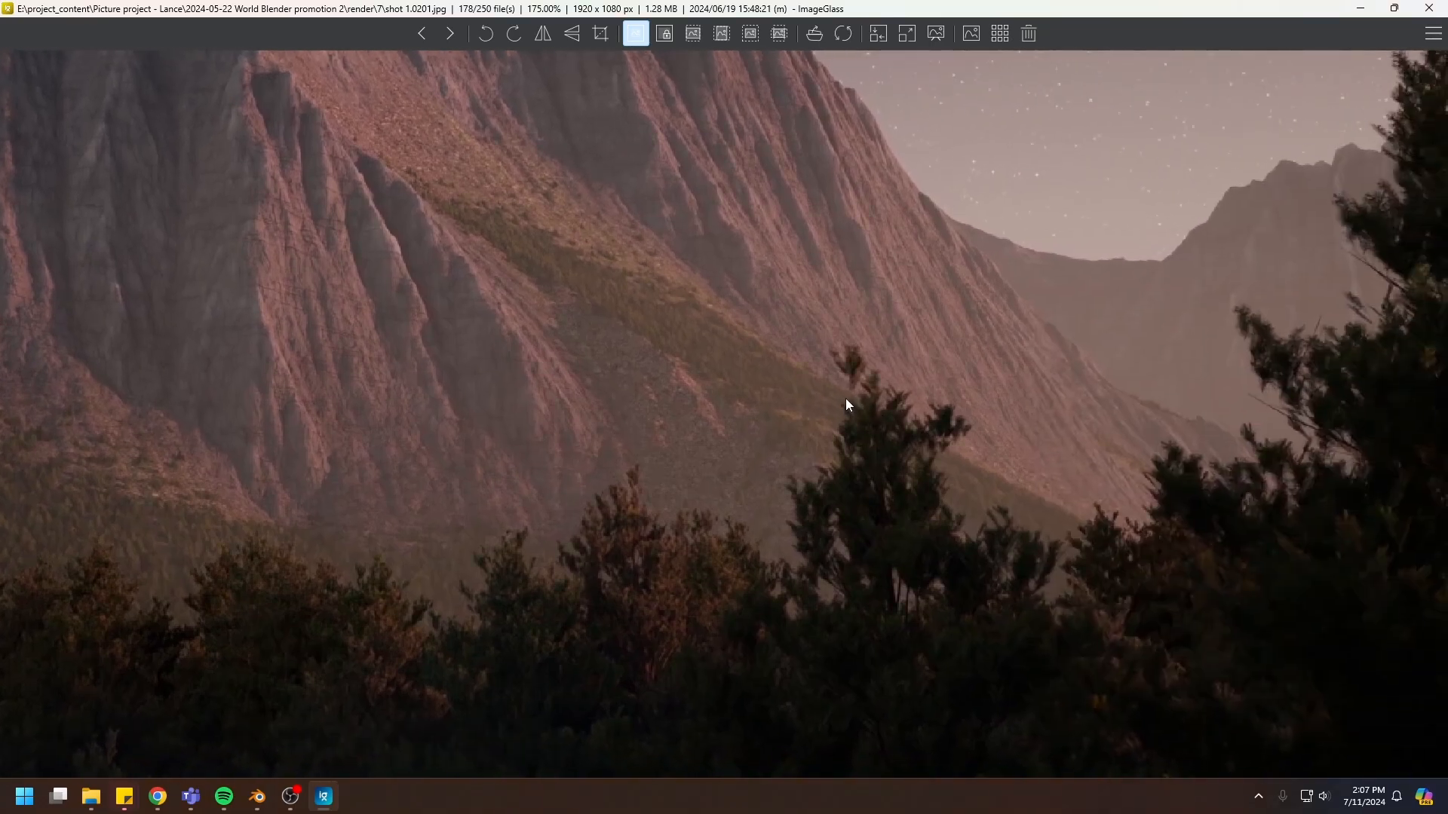
pyautogui.moveTo(782, 389)
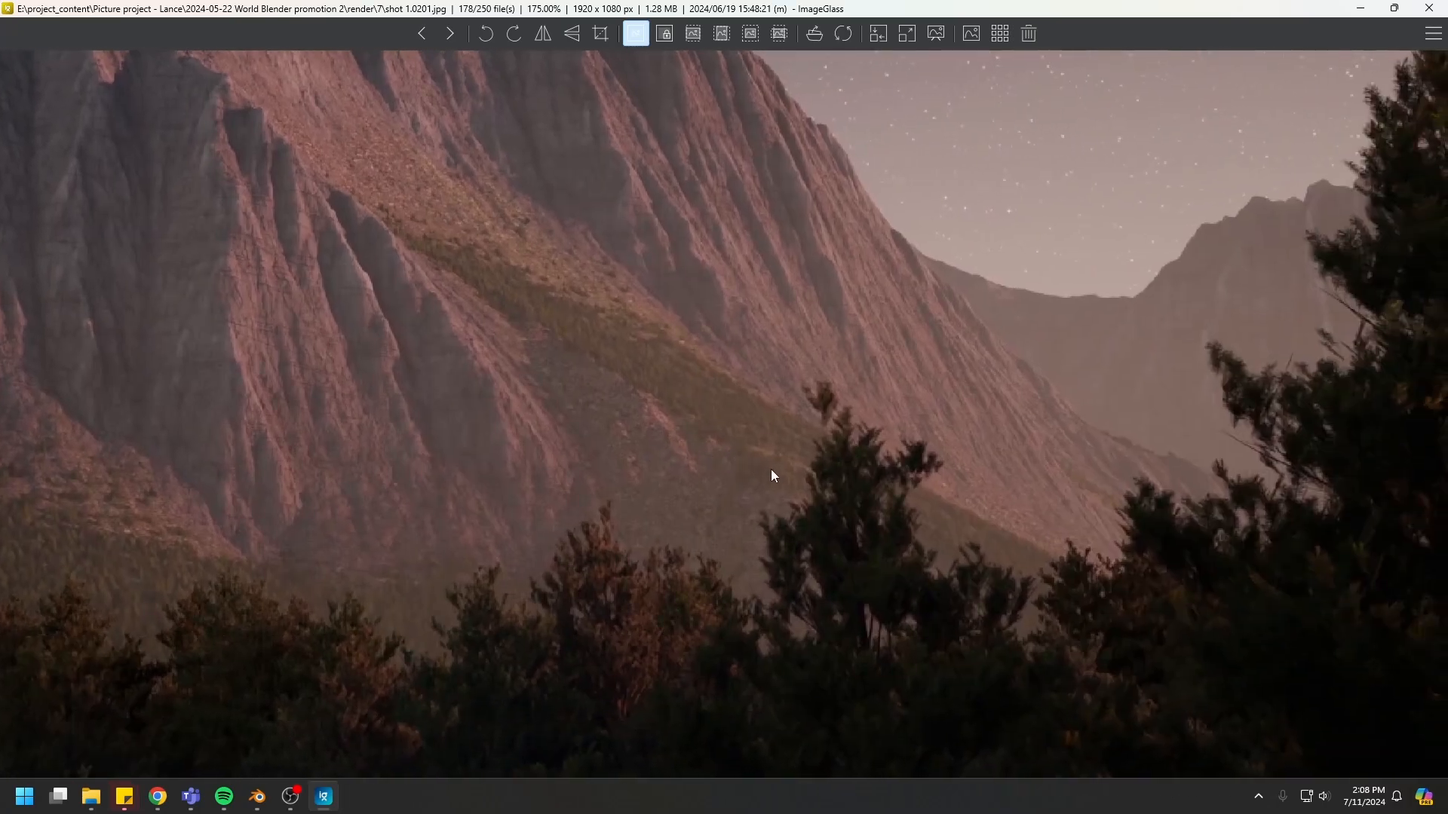
pyautogui.moveTo(1053, 497)
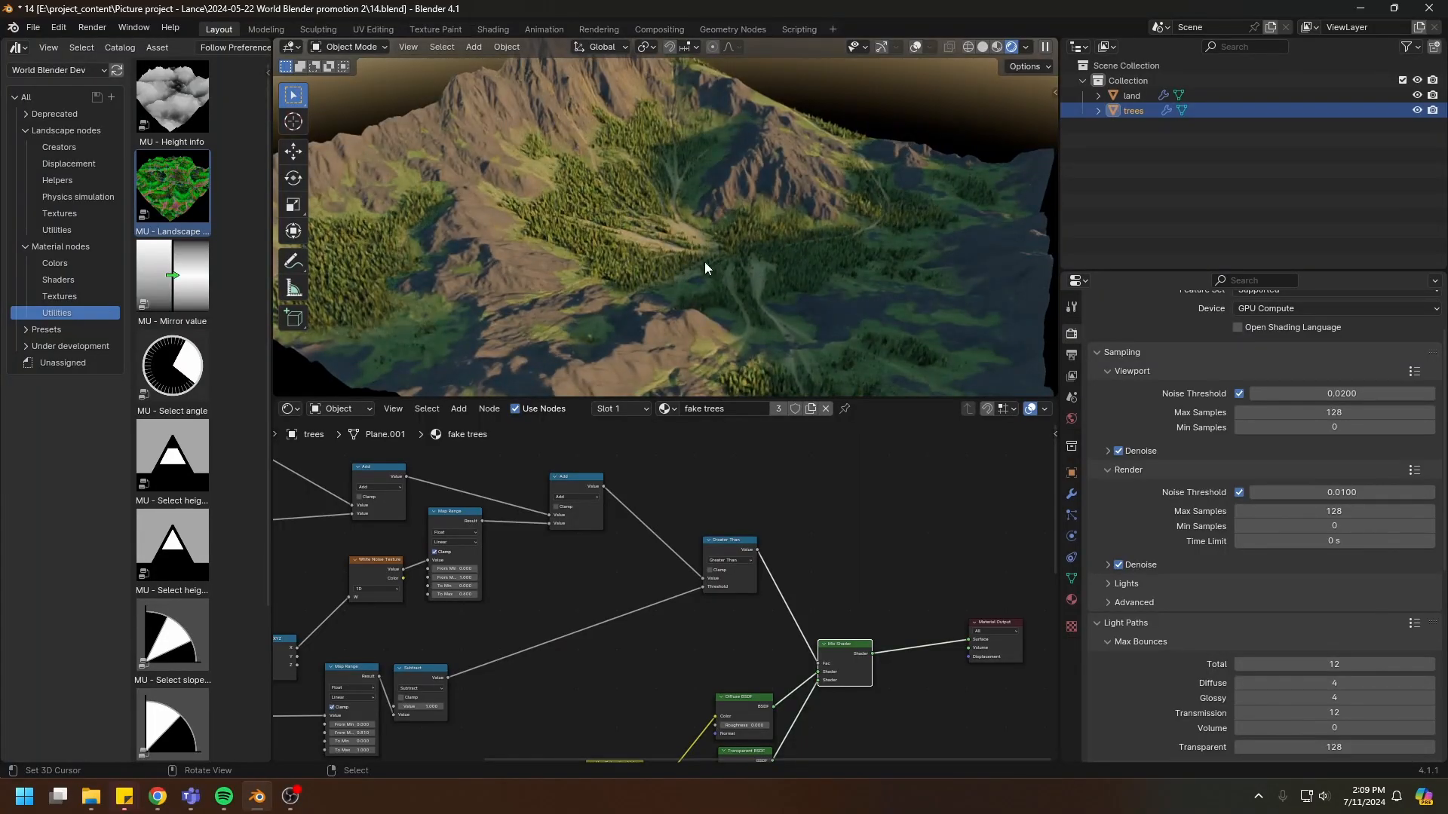
pyautogui.moveTo(704, 268); pyautogui.dragTo(734, 225)
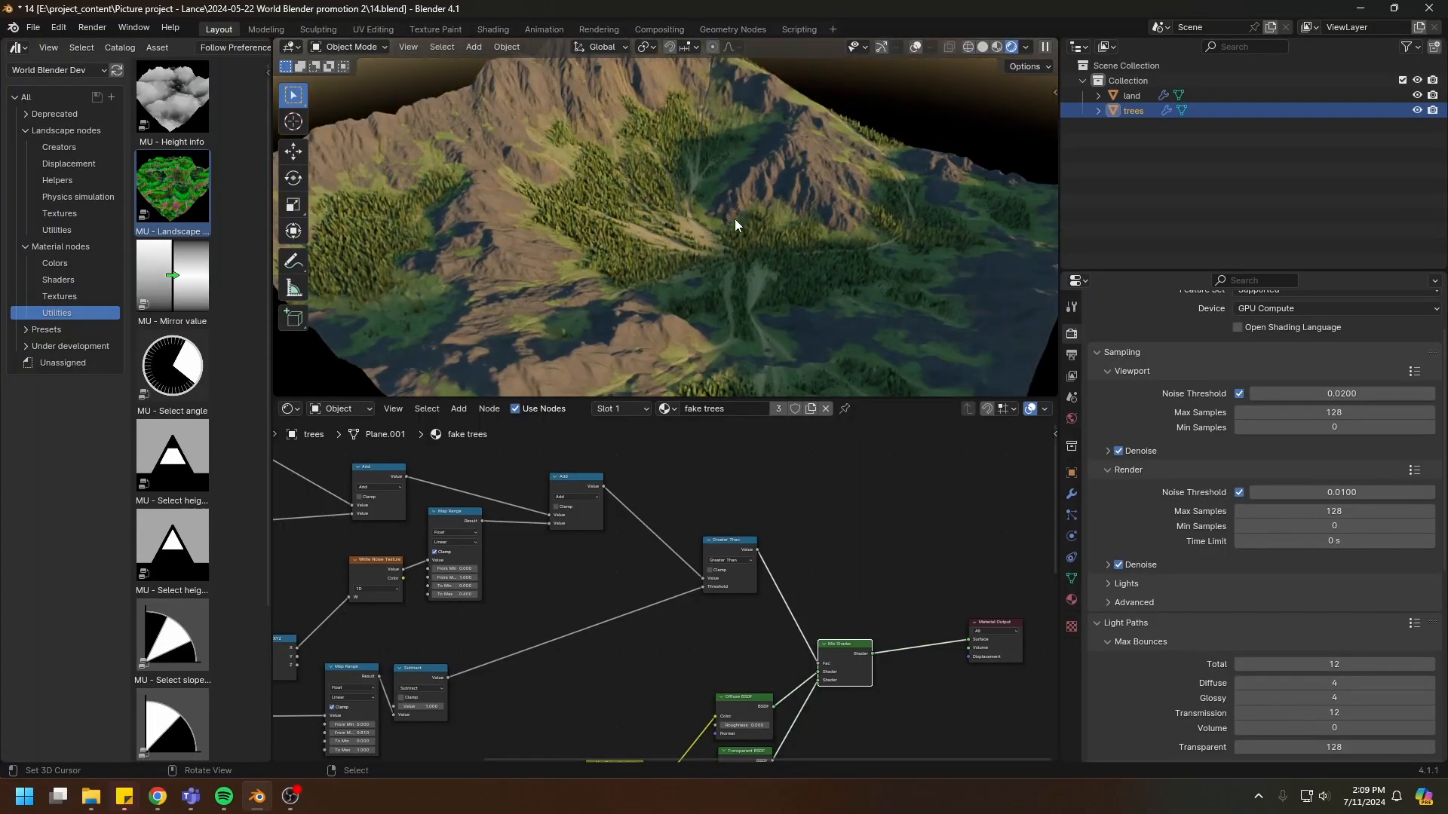
pyautogui.moveTo(656, 211)
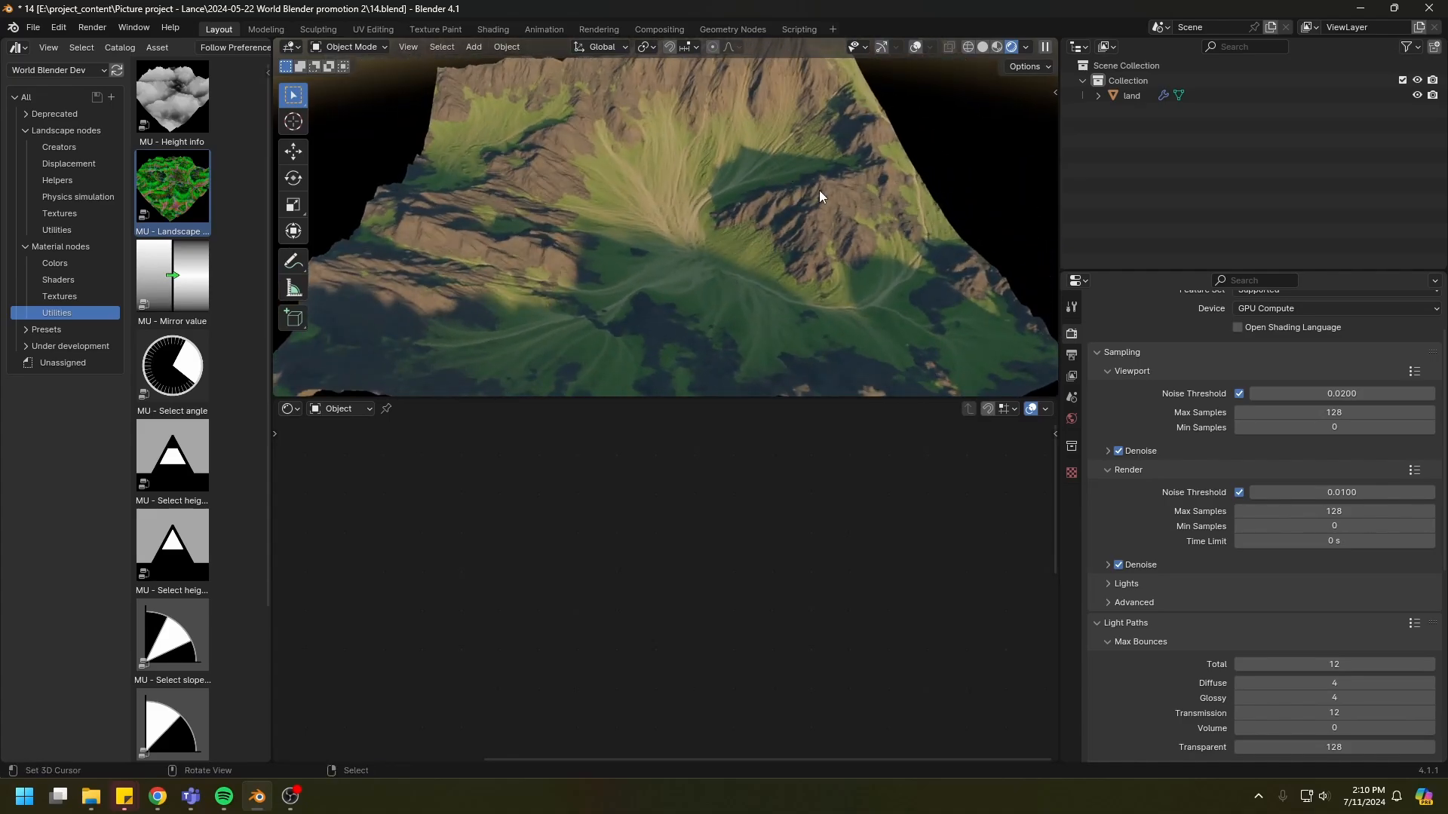
pyautogui.click(984, 47)
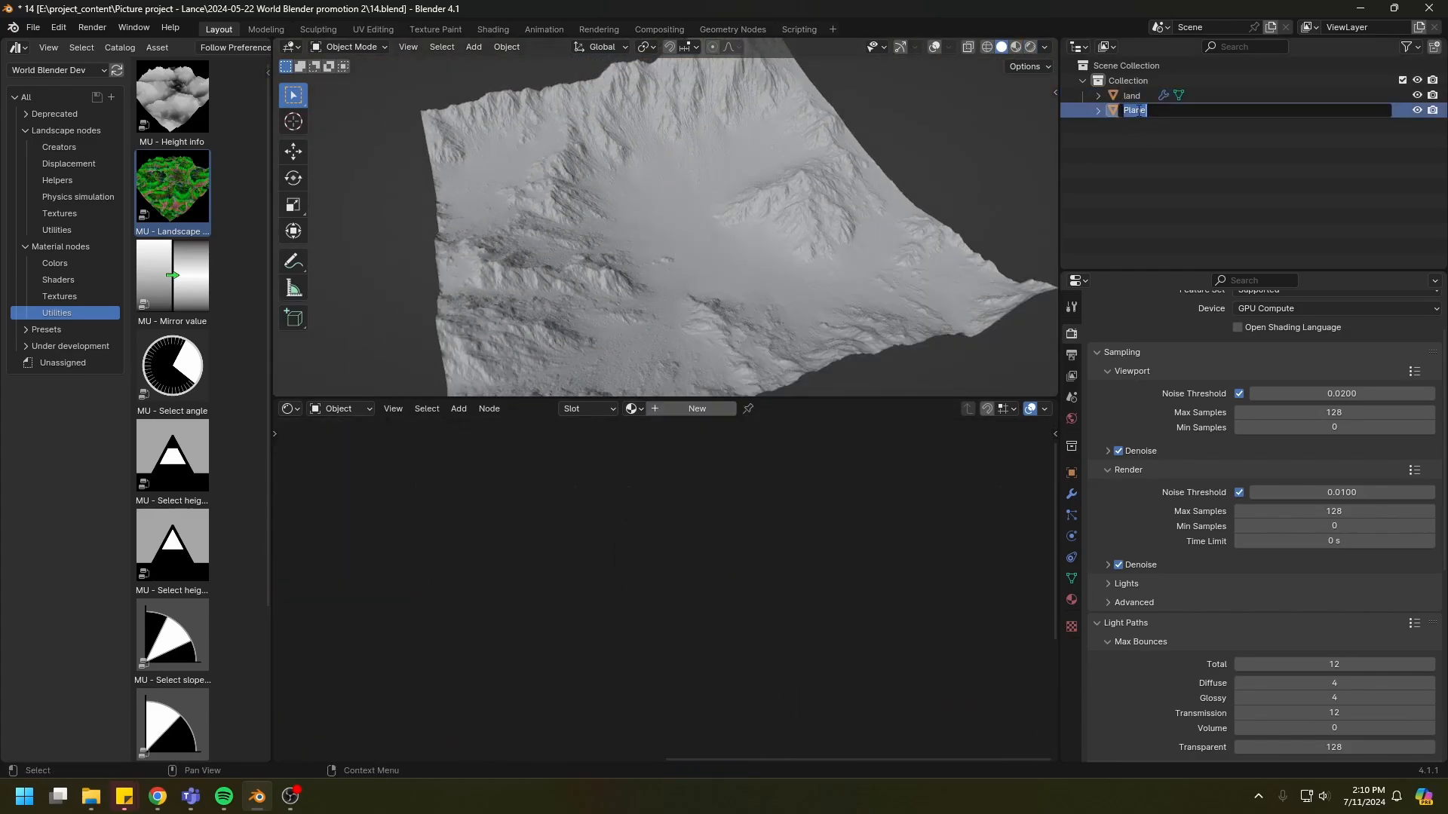
# Step: Rename the plane 'tree scatter', give it a new geometry node tree and a fake tree scatter material
pyautogui.write('tree scatter')
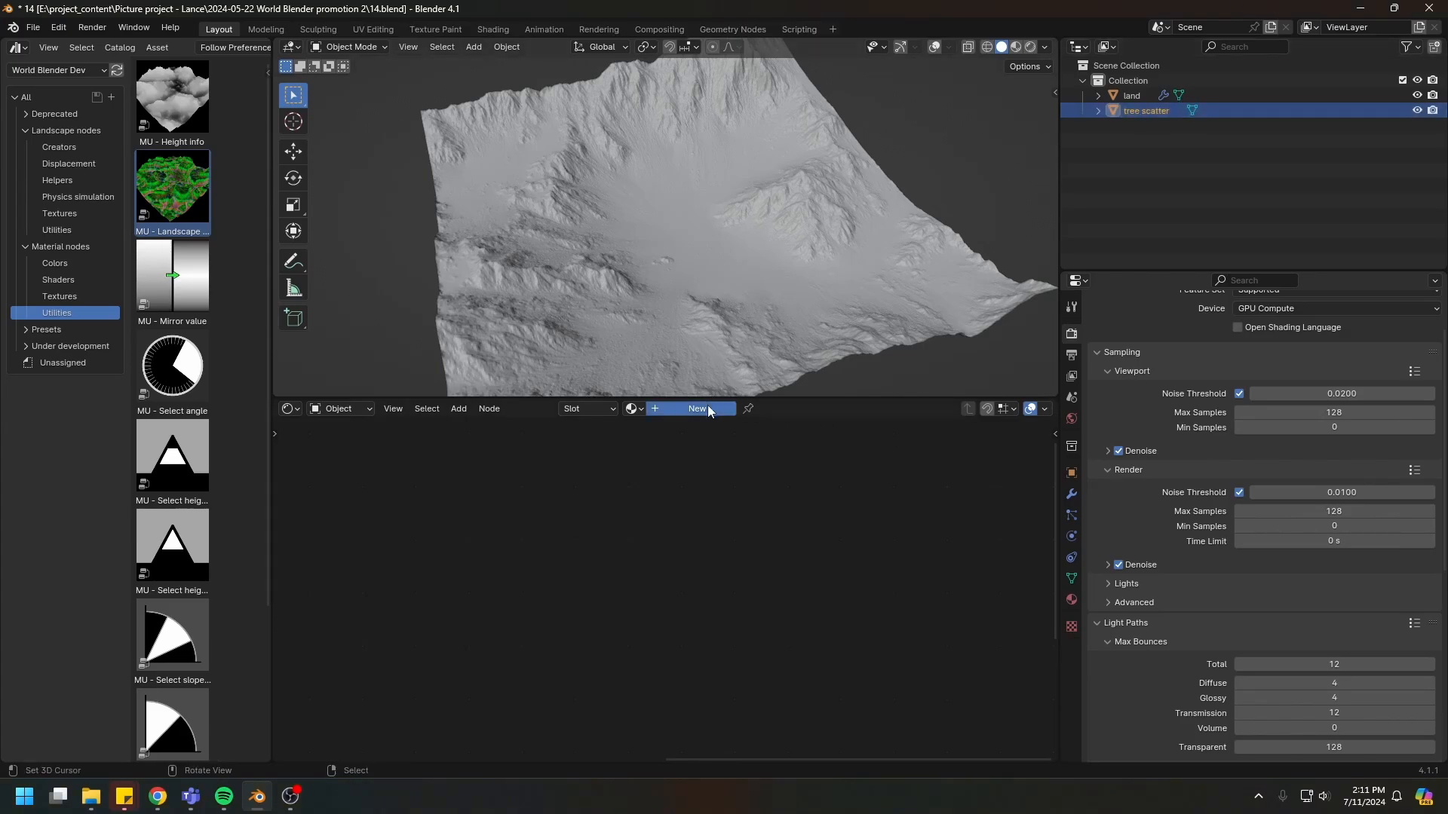
pyautogui.click(289, 409)
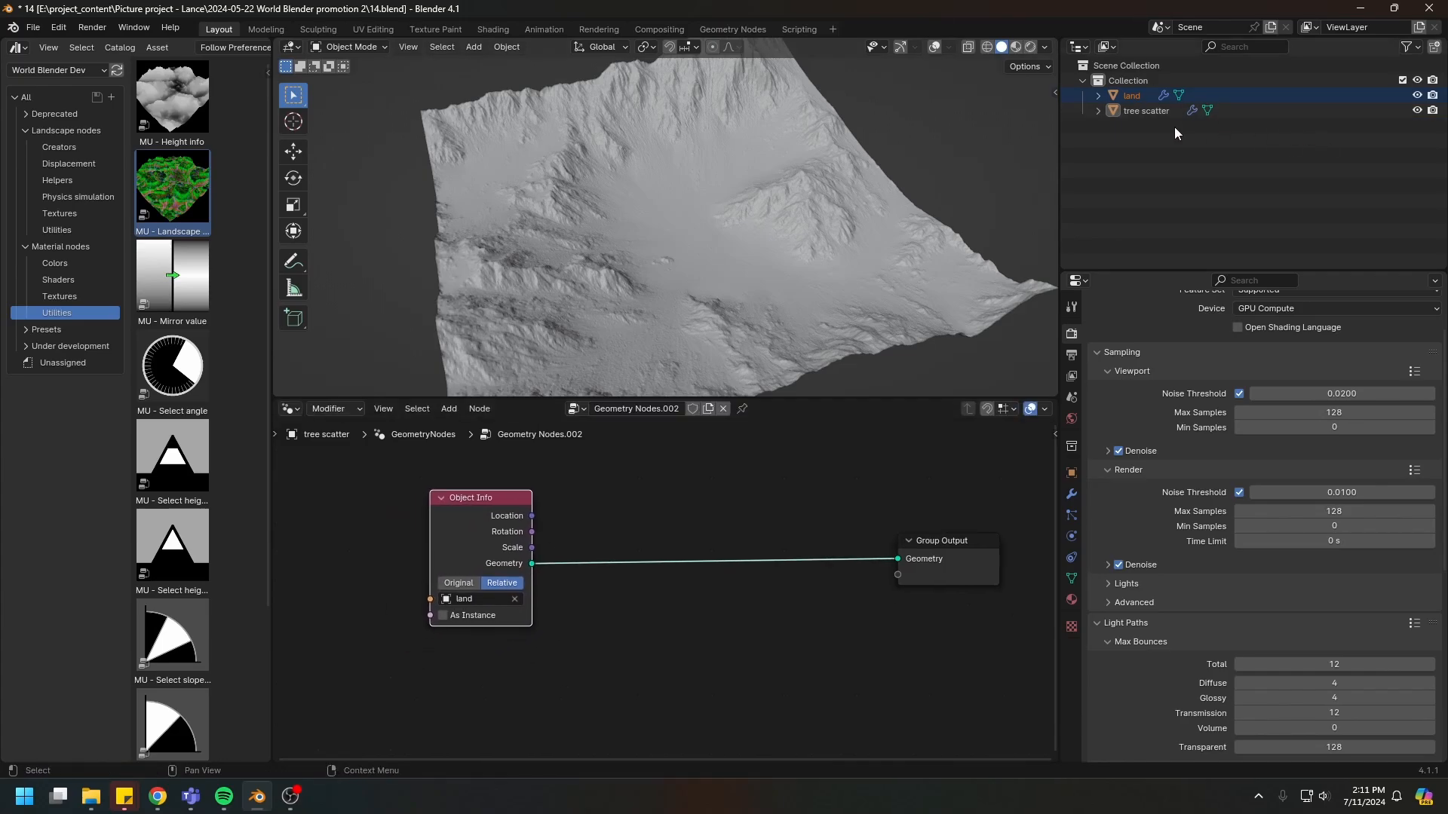
pyautogui.click(1145, 111)
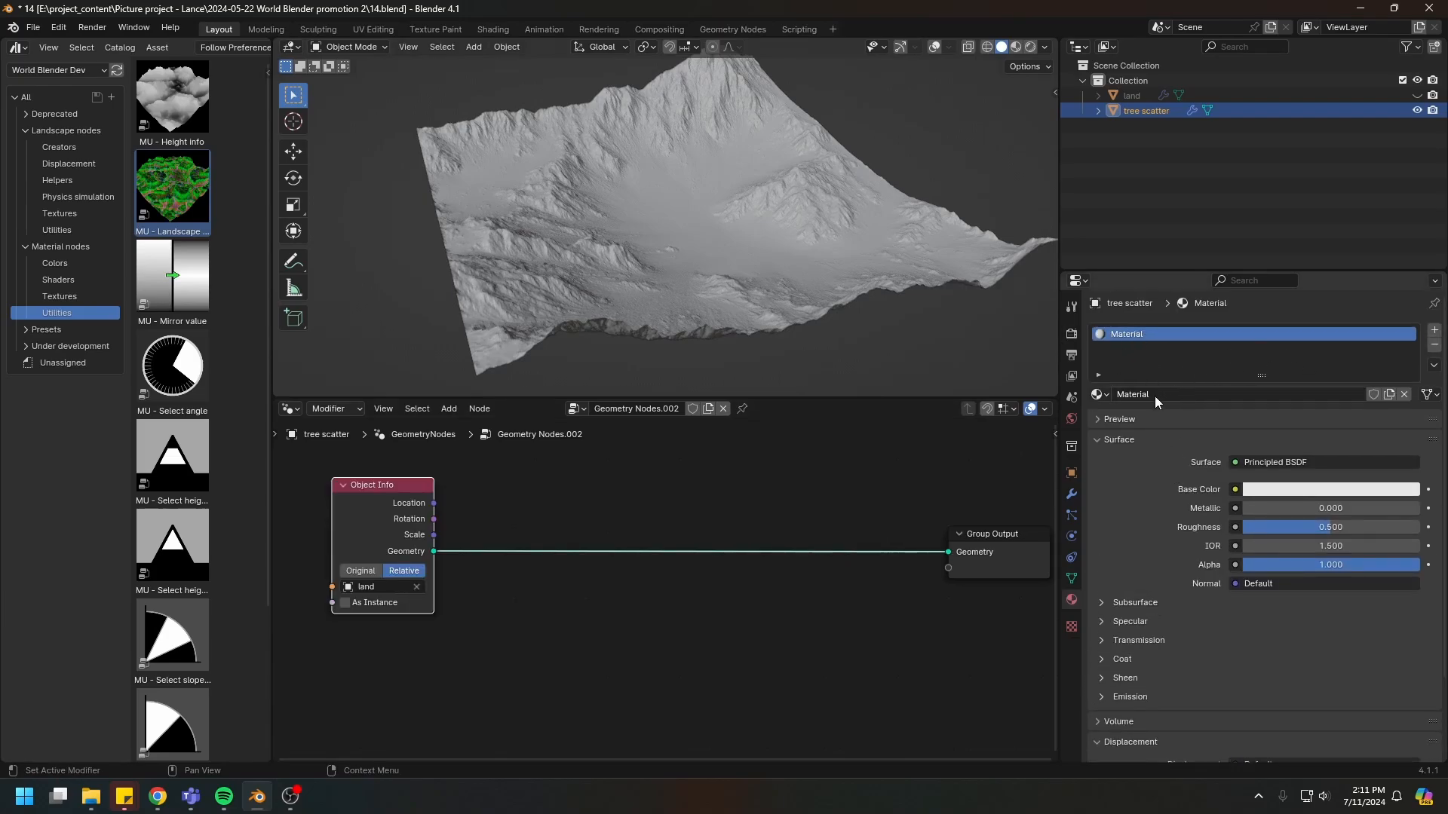
pyautogui.write('fake tree scat')
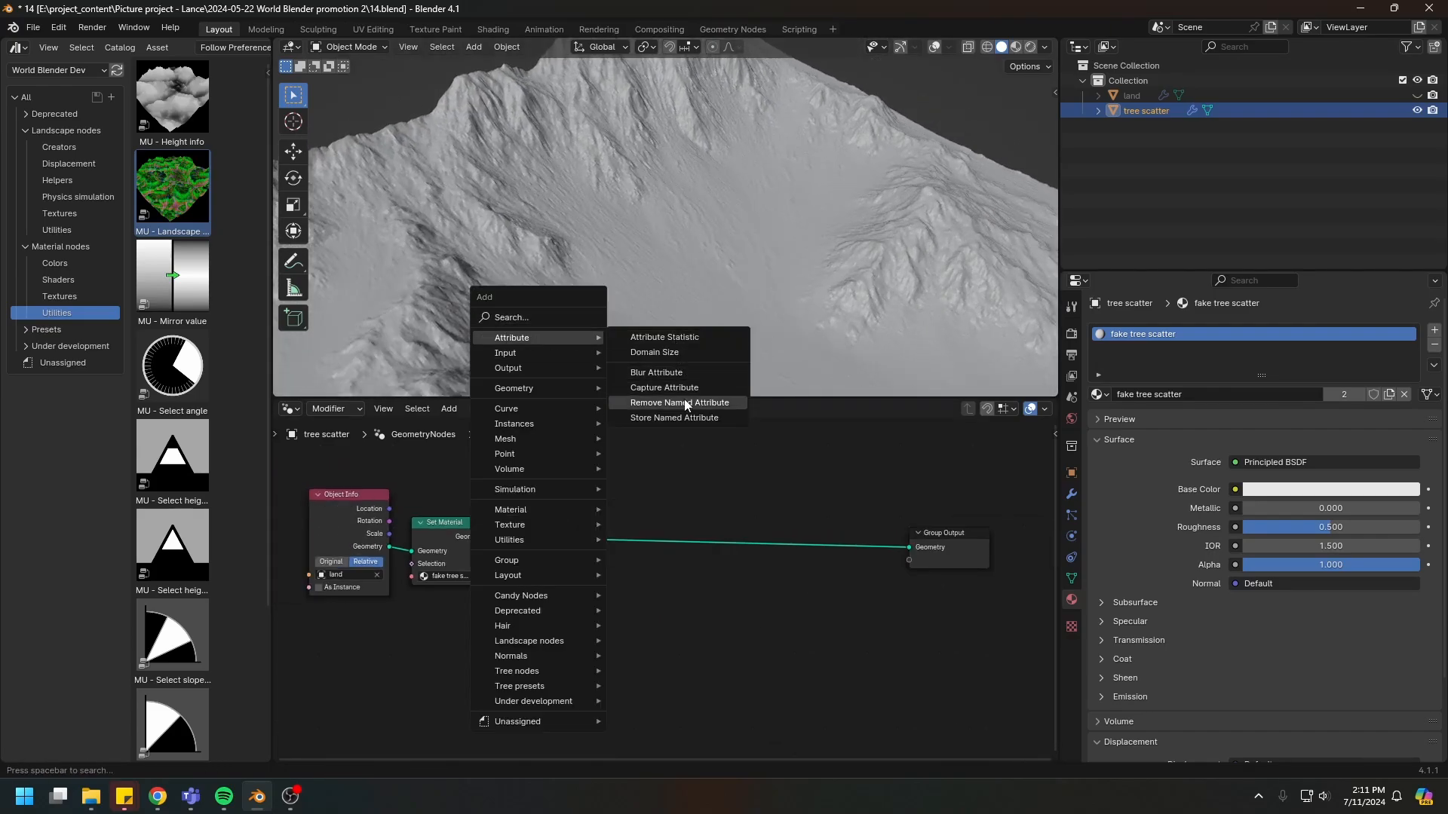
# Step: Store a named attribute 'tree mask' on the land copy
pyautogui.click(673, 418)
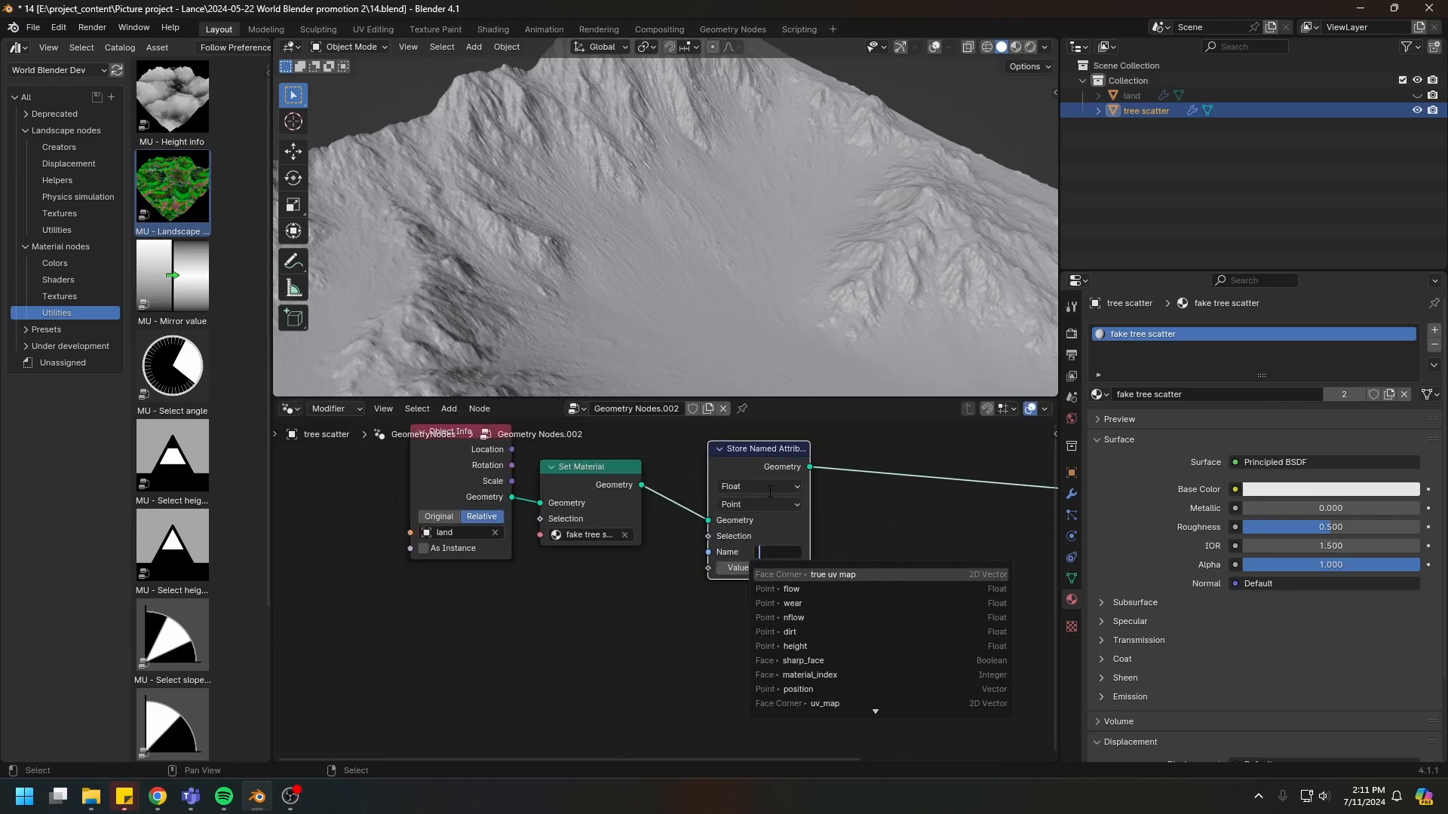
pyautogui.write('tree mask')
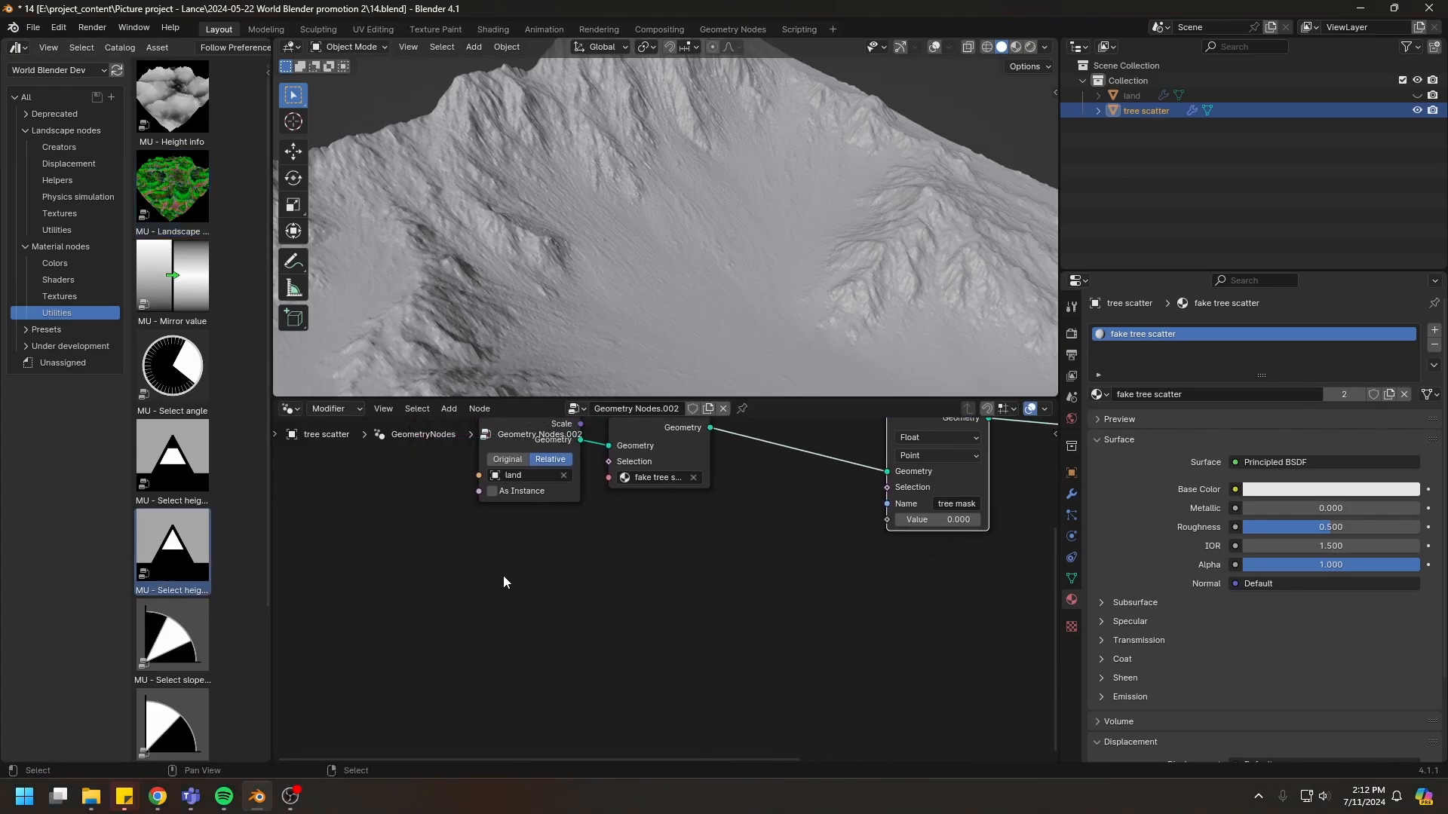
pyautogui.scroll(-3)
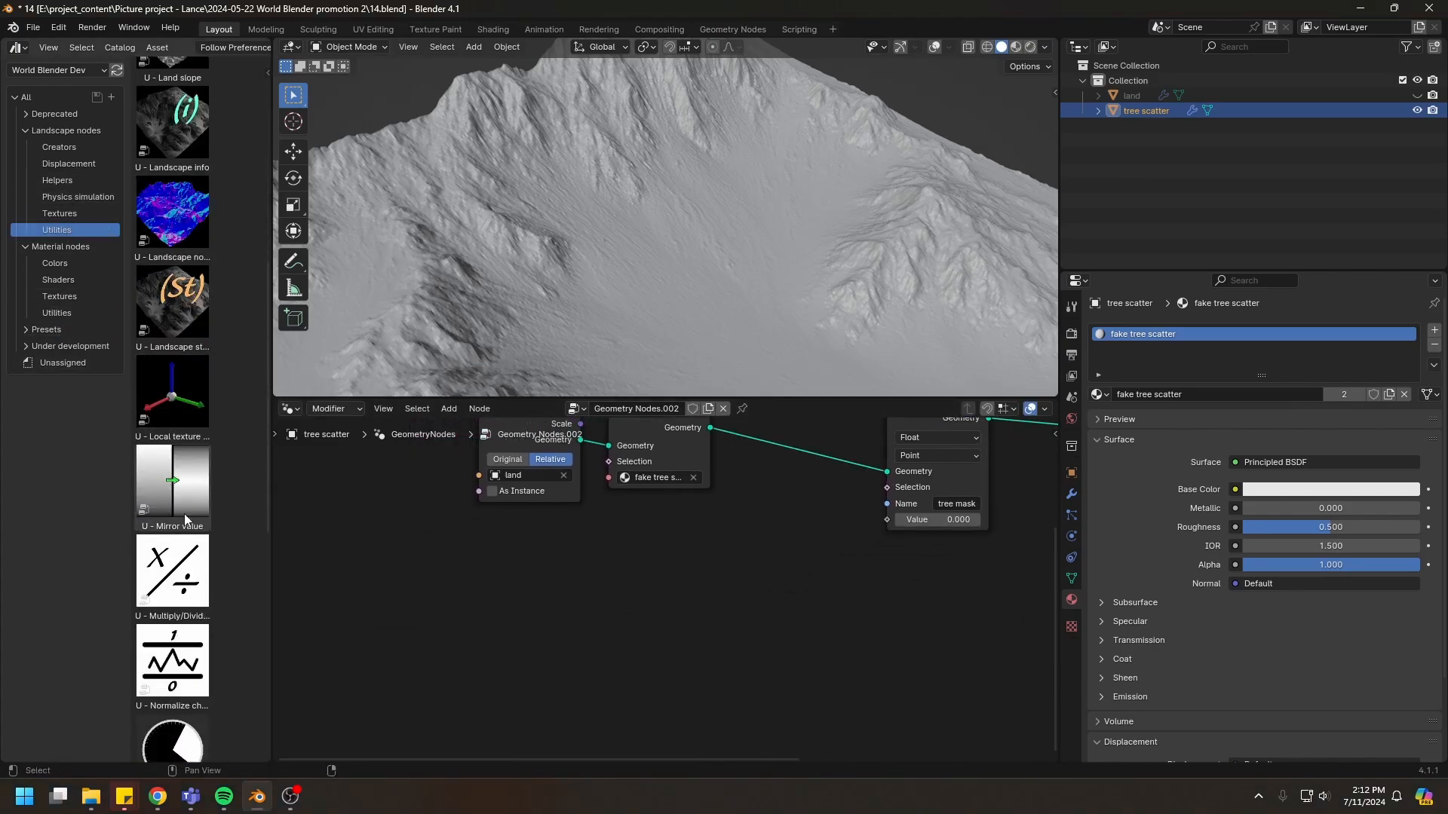
pyautogui.scroll(-3)
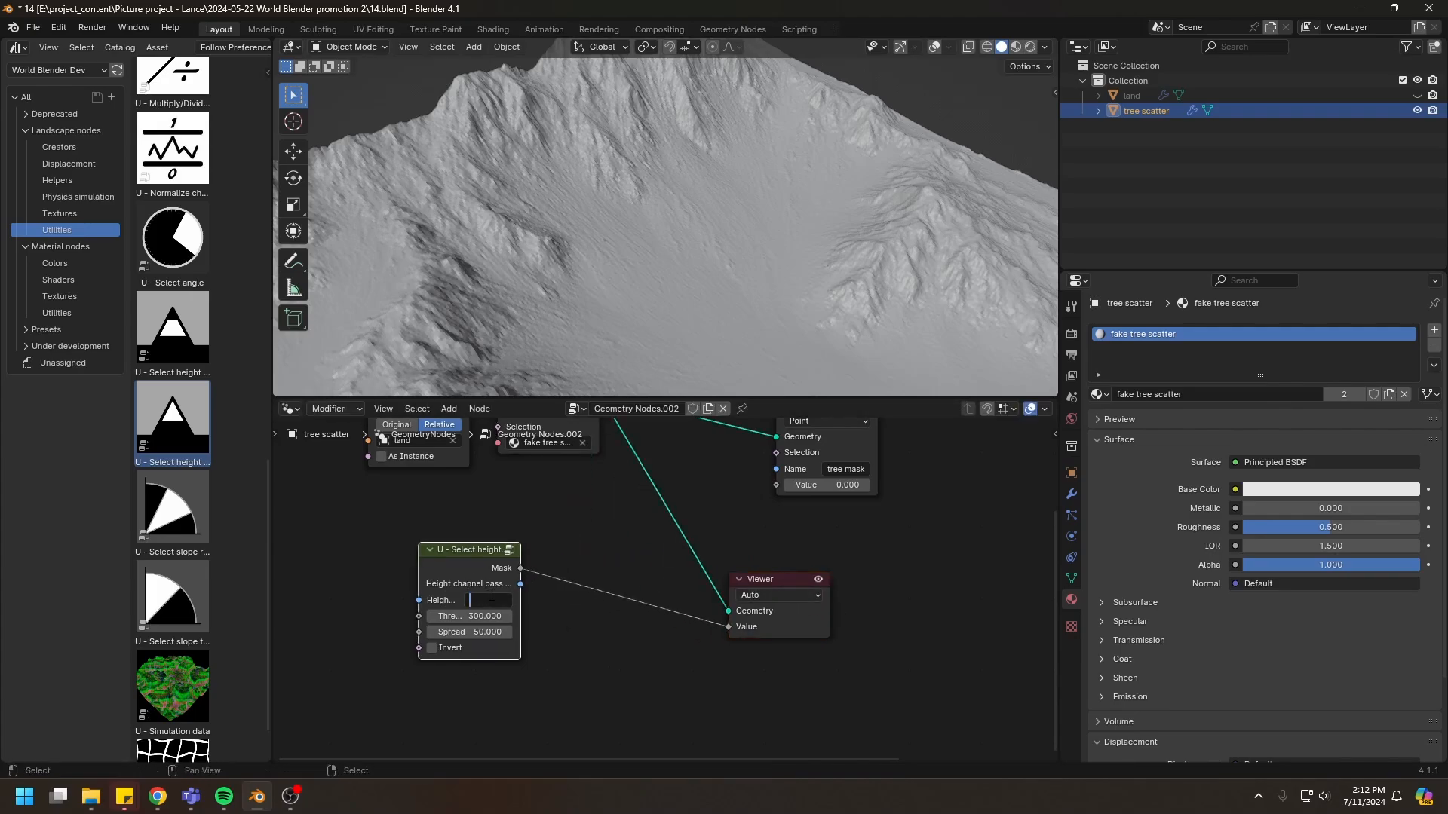
# Step: Drive a Select height mask from the dirt channel, invert it and adjust its spread
pyautogui.write('dirt')
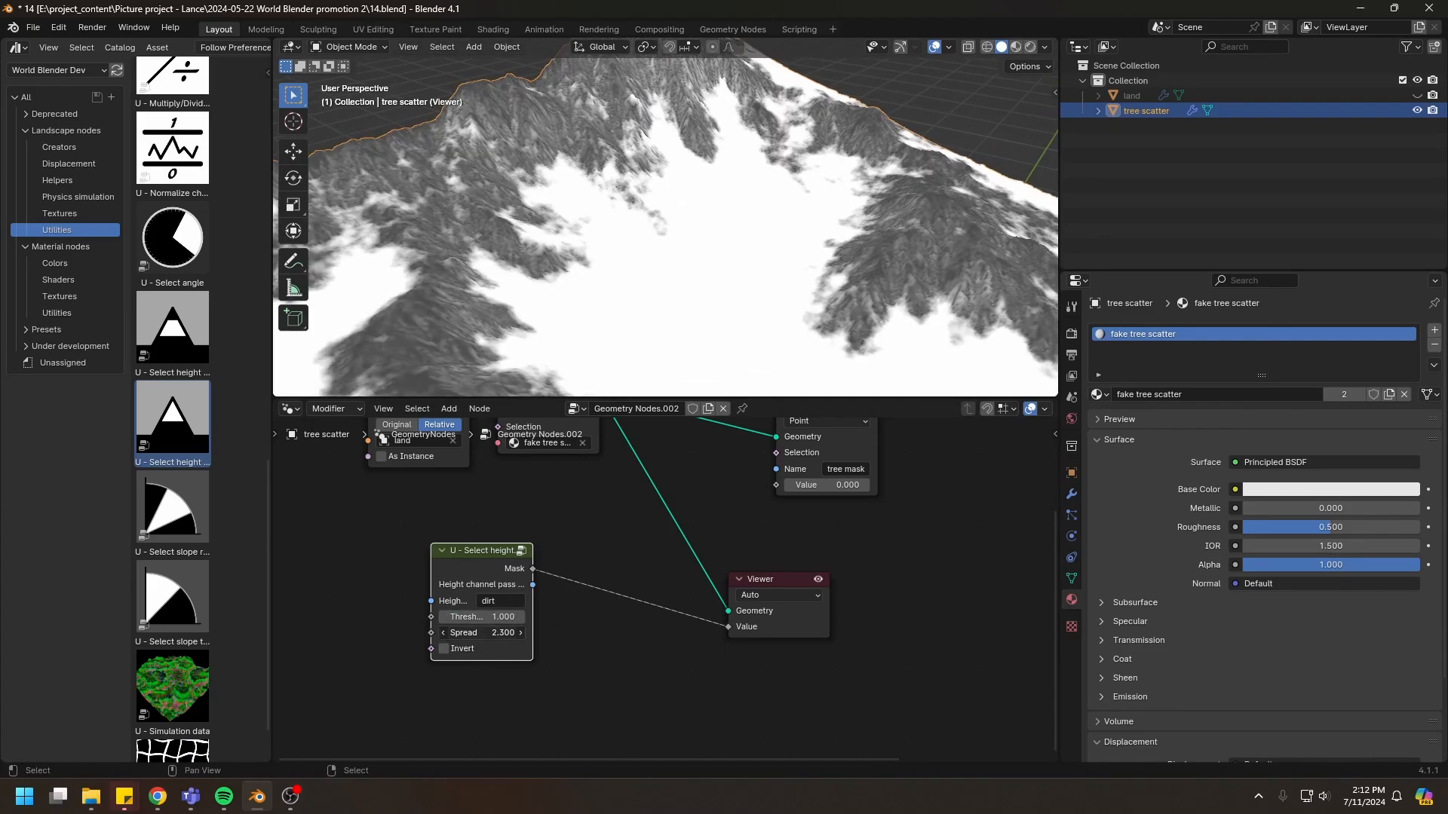
pyautogui.click(441, 649)
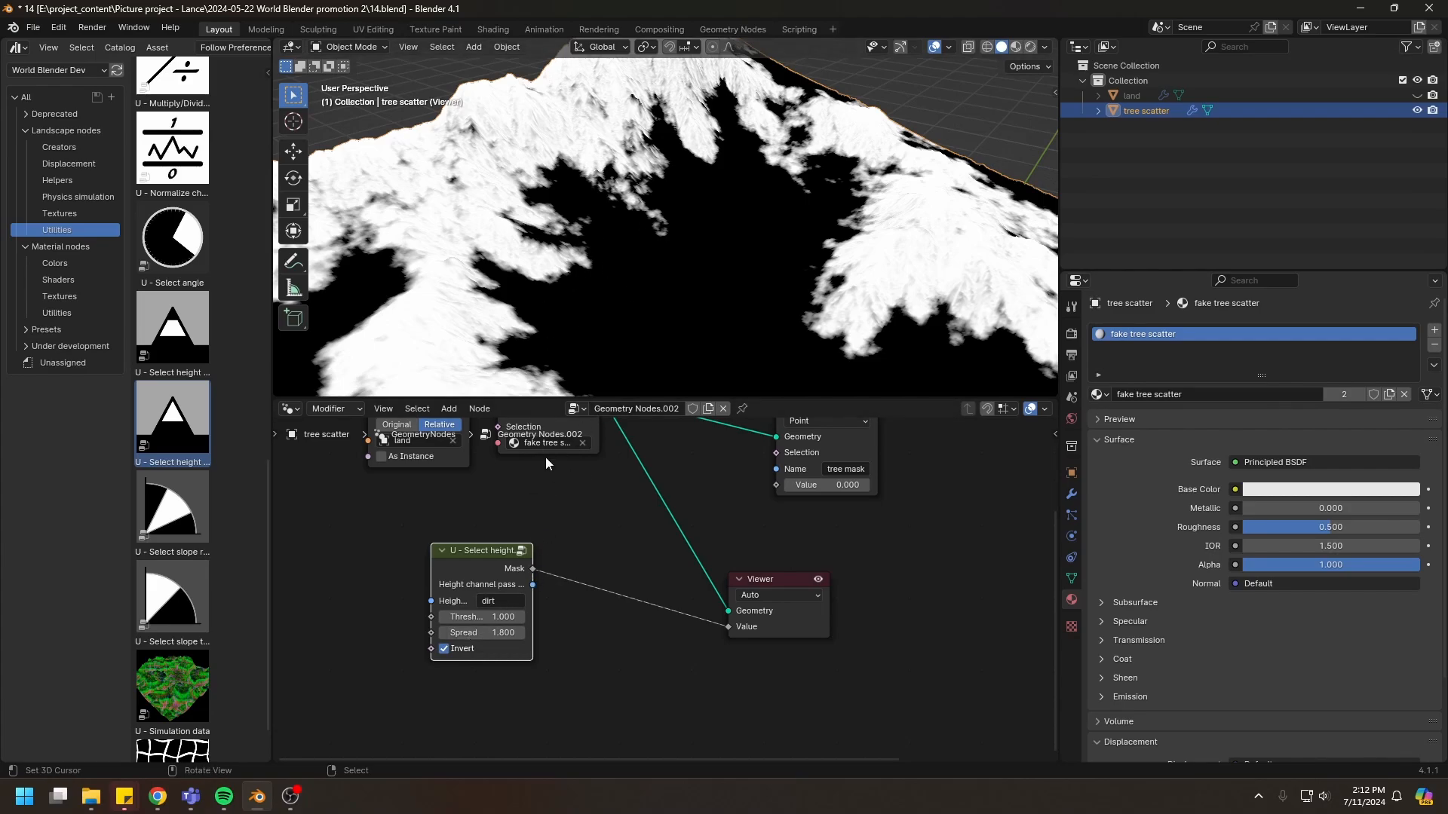
pyautogui.moveTo(480, 616); pyautogui.dragTo(506, 617)
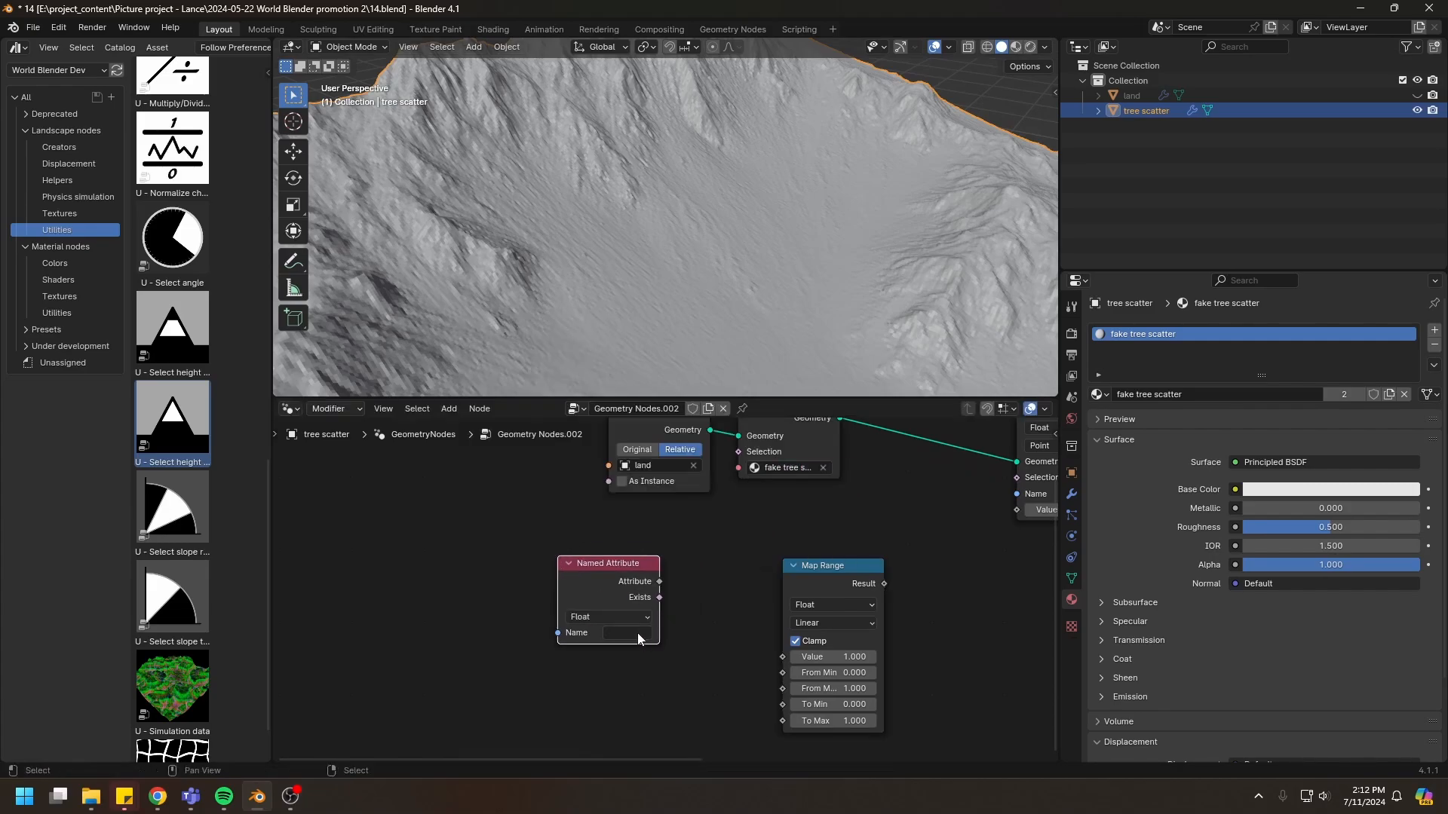
# Step: Remap the dirt attribute through Map Range (0.35 to 6.51) and preview the mask on the mountain
pyautogui.write('dirt')
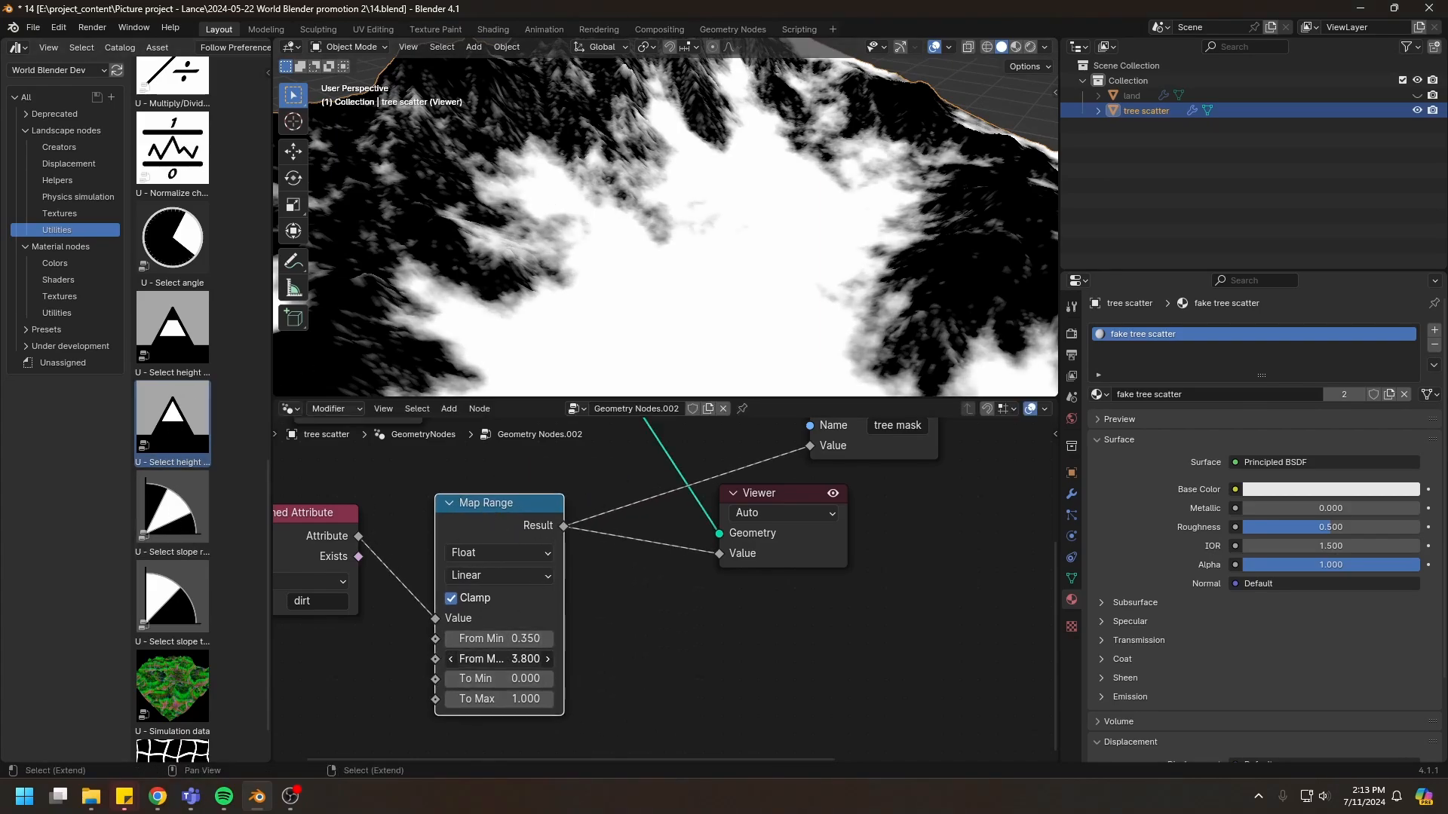
pyautogui.moveTo(499, 659); pyautogui.dragTo(553, 659)
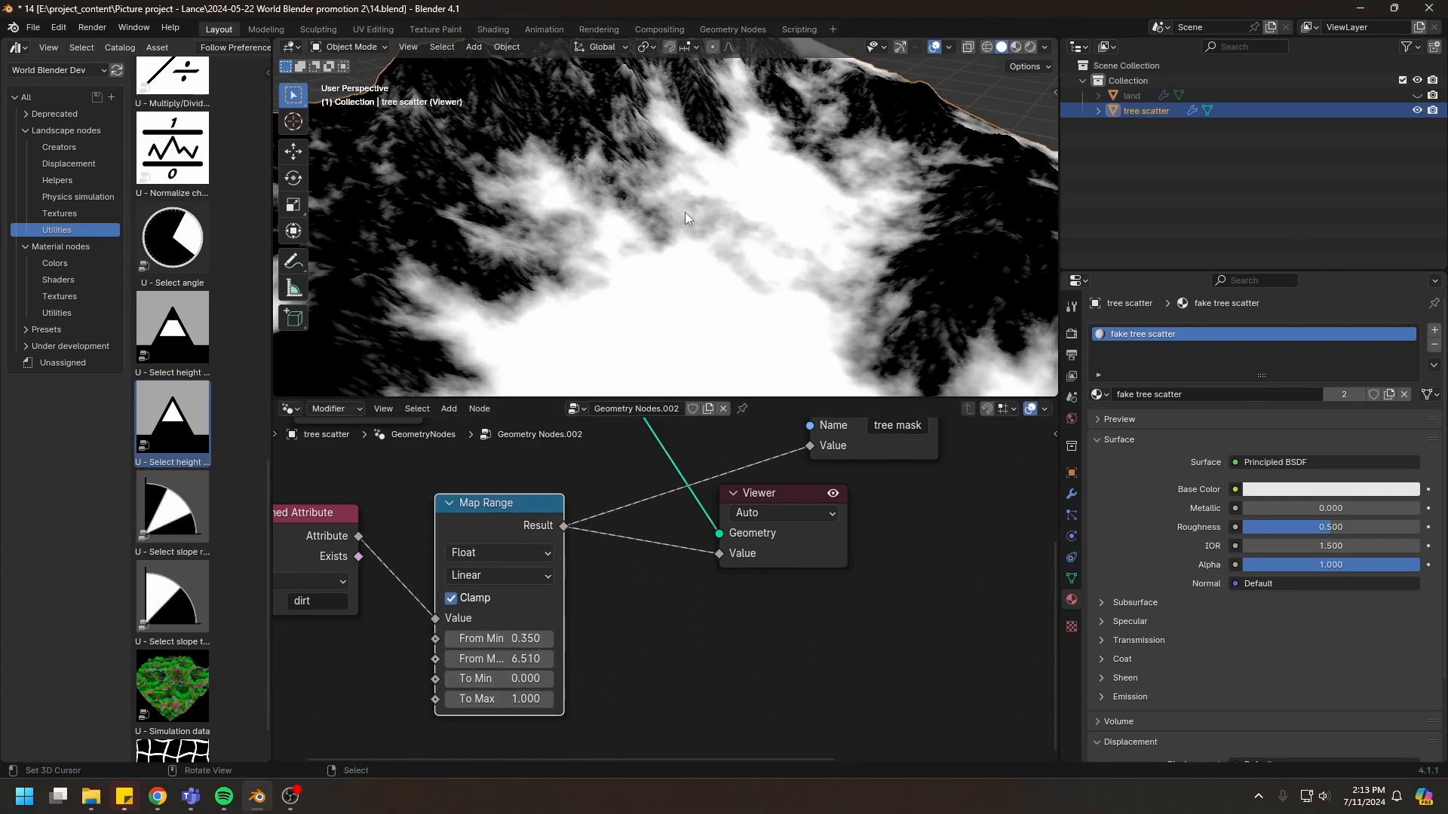
pyautogui.moveTo(684, 219); pyautogui.dragTo(674, 120)
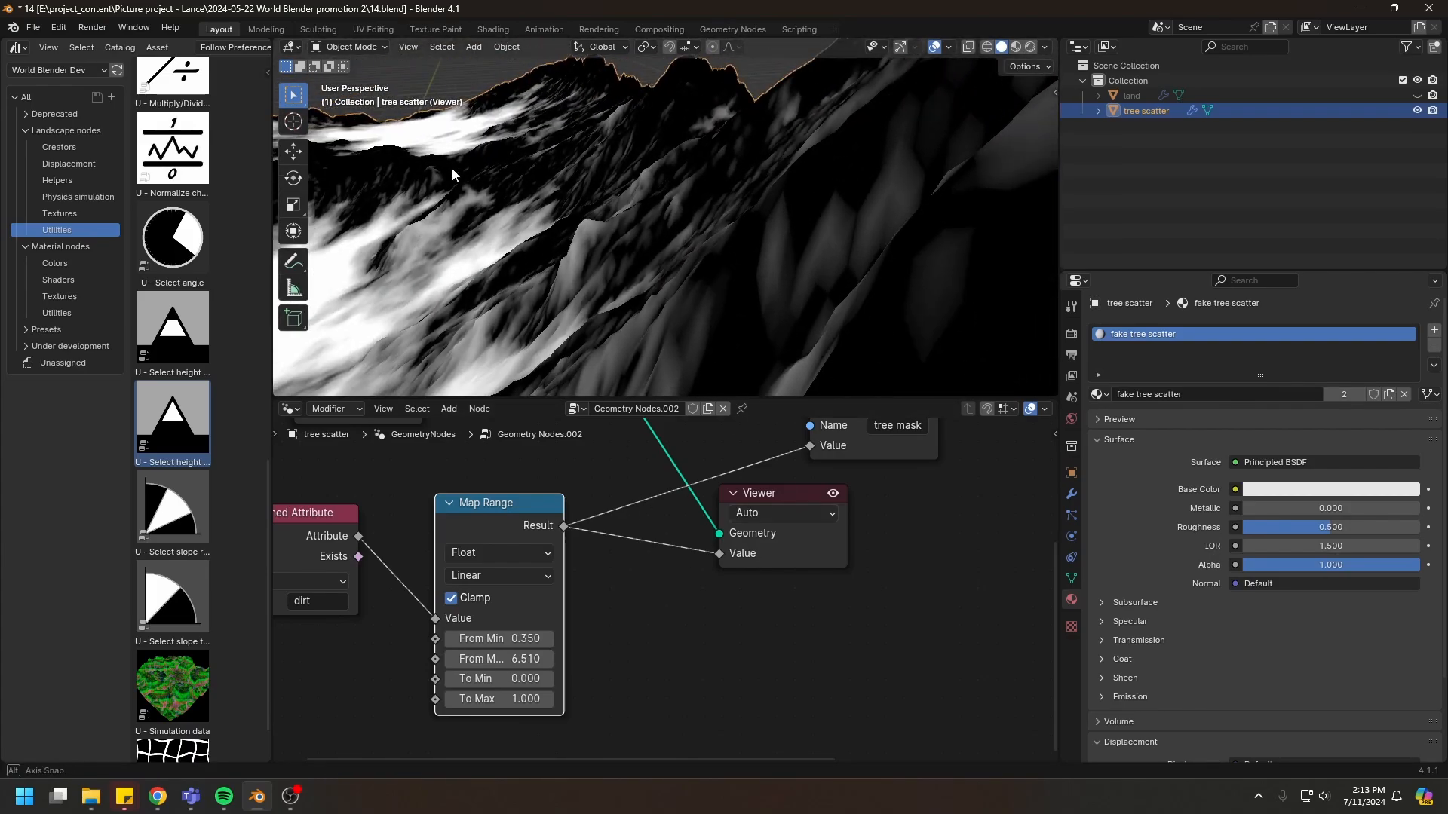
pyautogui.moveTo(453, 173); pyautogui.dragTo(635, 282)
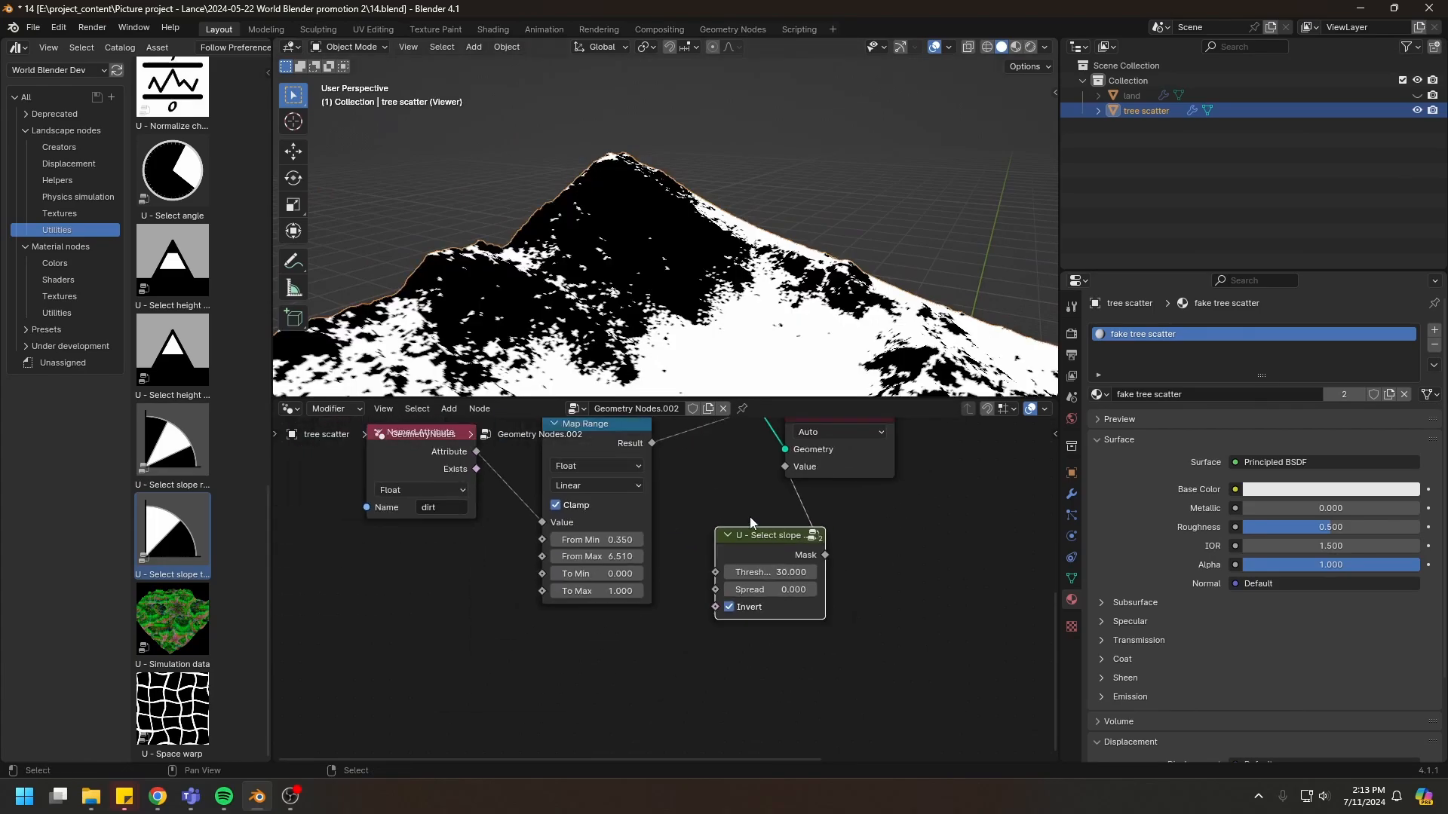
# Step: Multiply the slope selection into the tree mask chain
pyautogui.moveTo(767, 535); pyautogui.dragTo(586, 617)
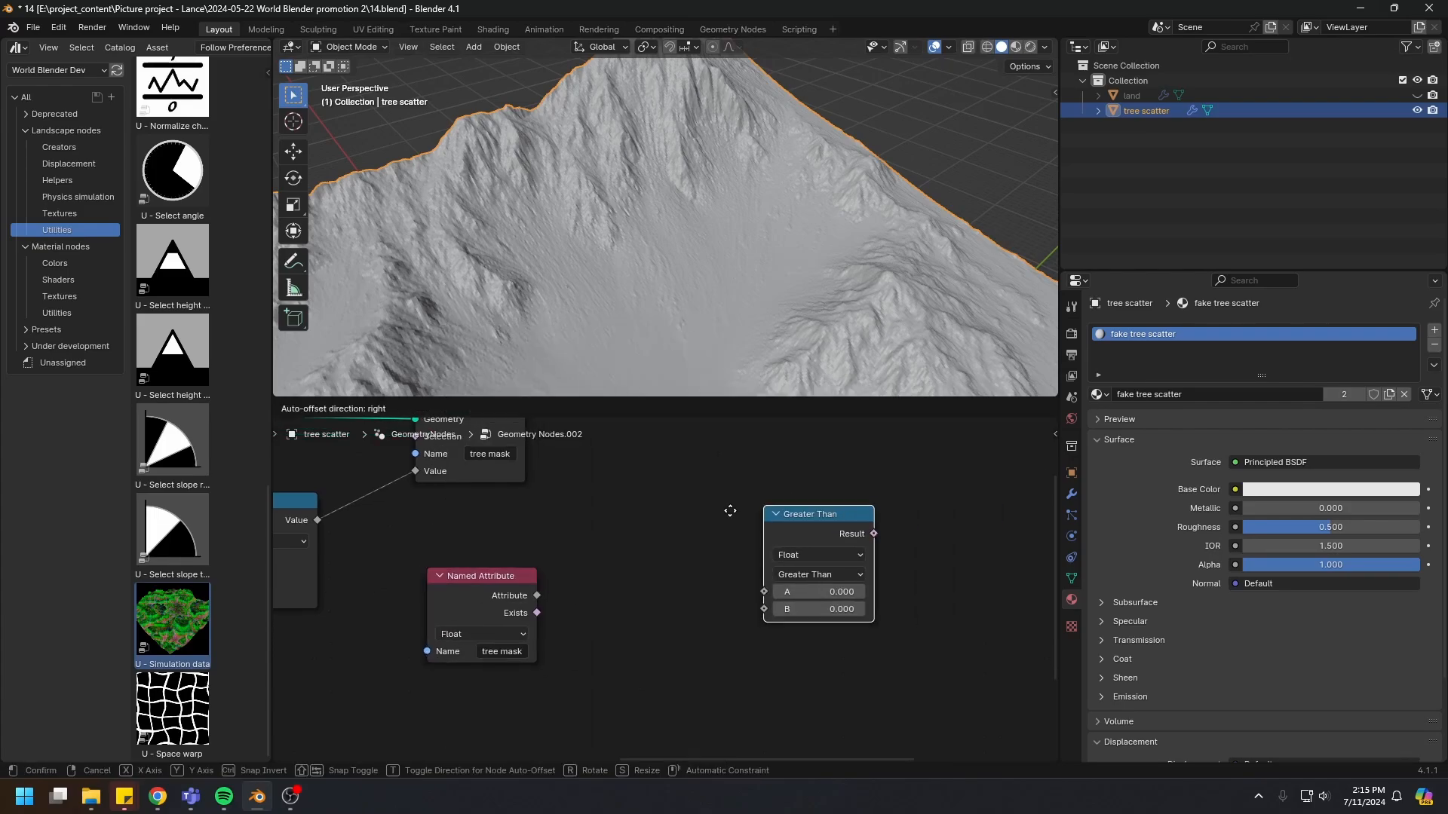
# Step: Set the tree mask Compare to Equal and combine the flow simulation data into the mask
pyautogui.click(816, 573)
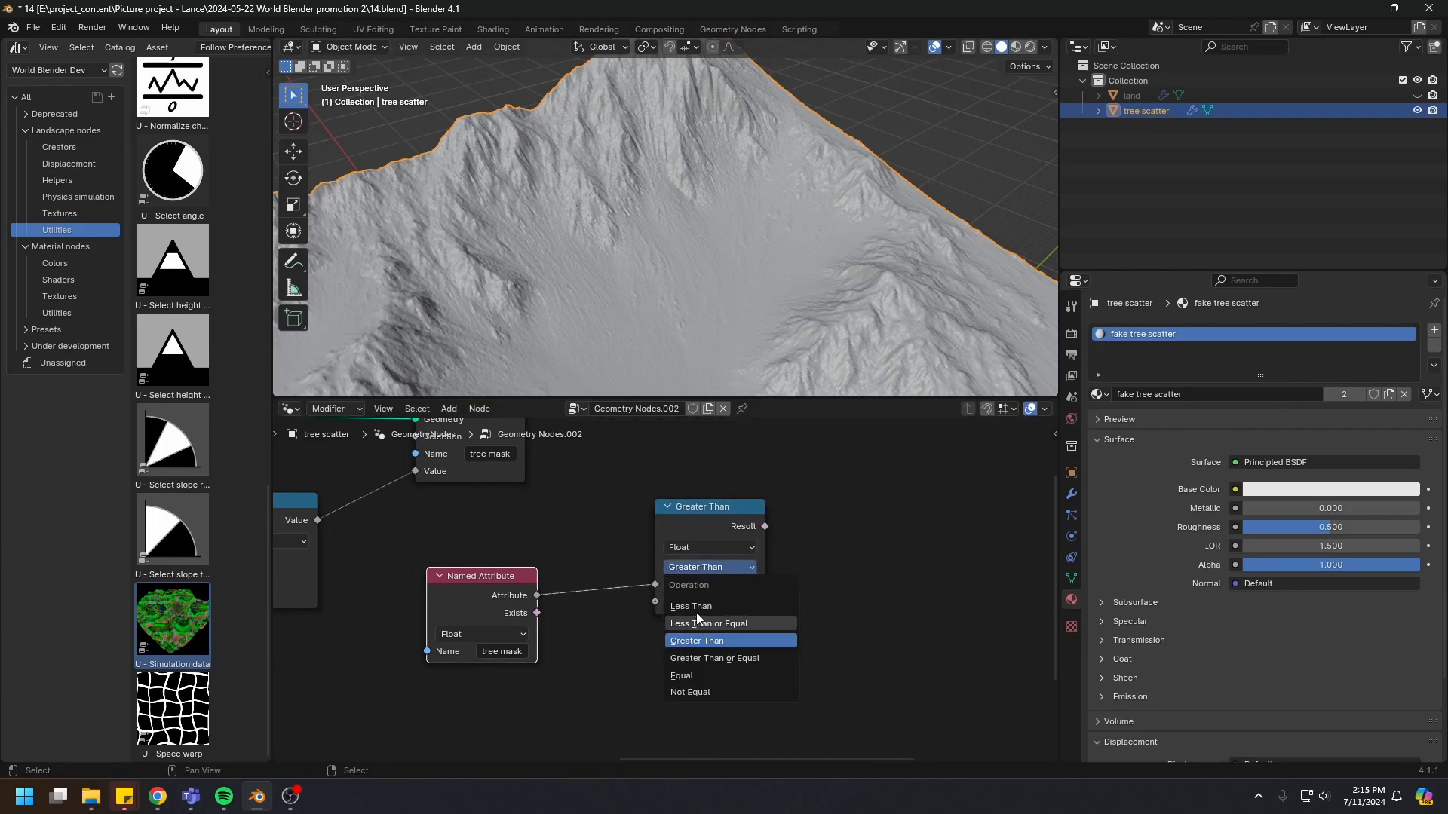
pyautogui.click(682, 675)
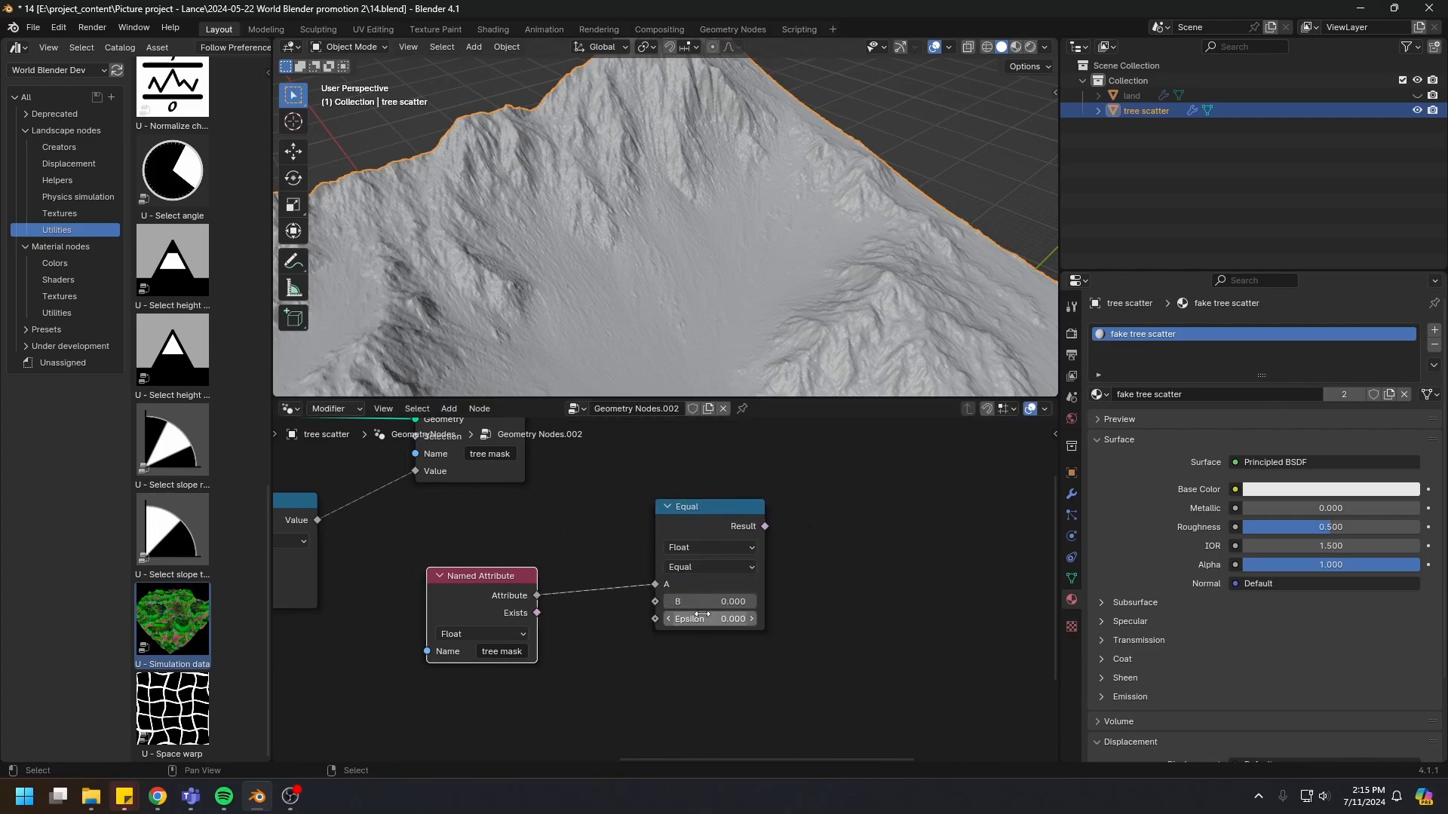
pyautogui.moveTo(709, 506); pyautogui.dragTo(620, 562)
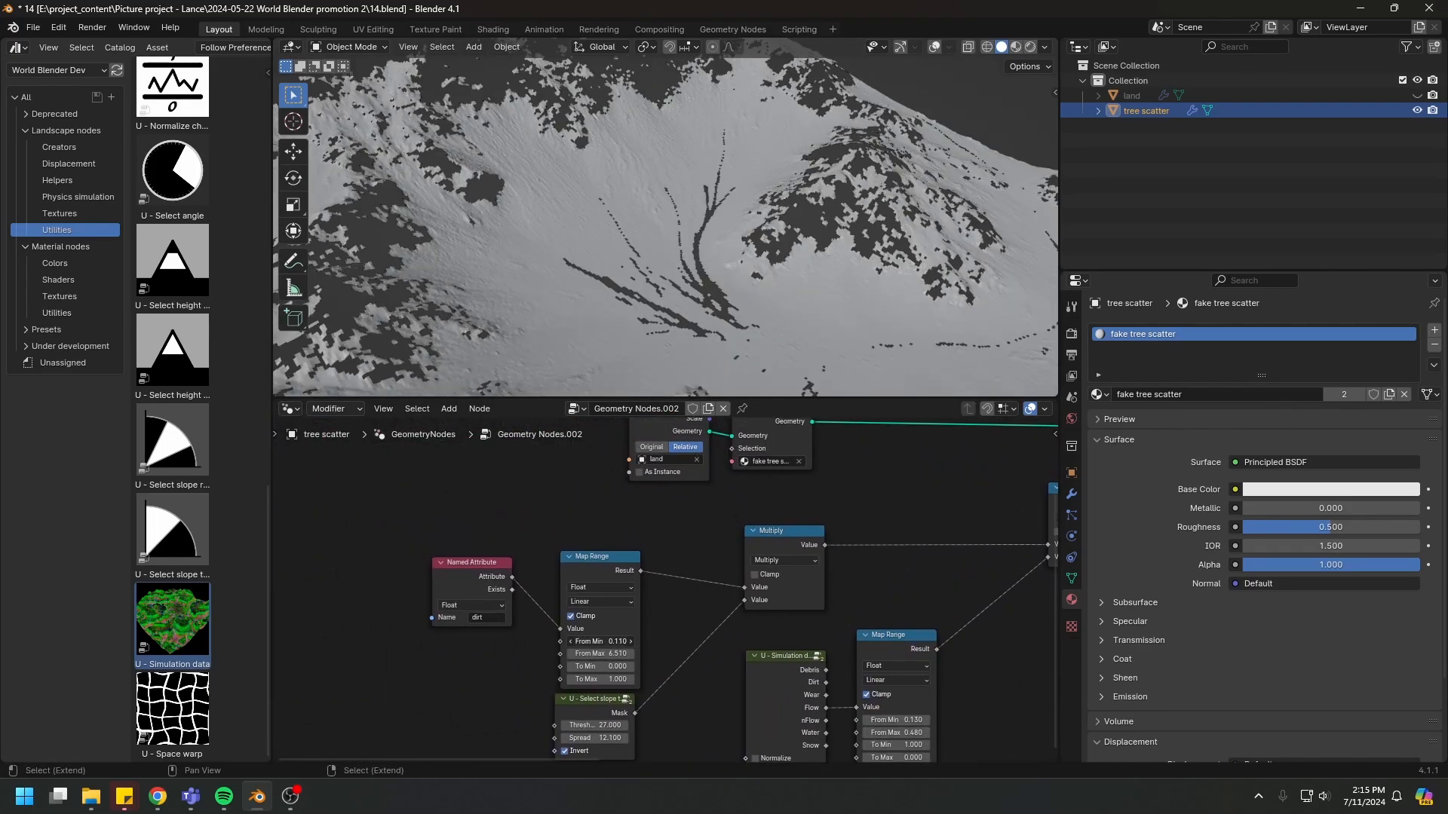
pyautogui.click(596, 644)
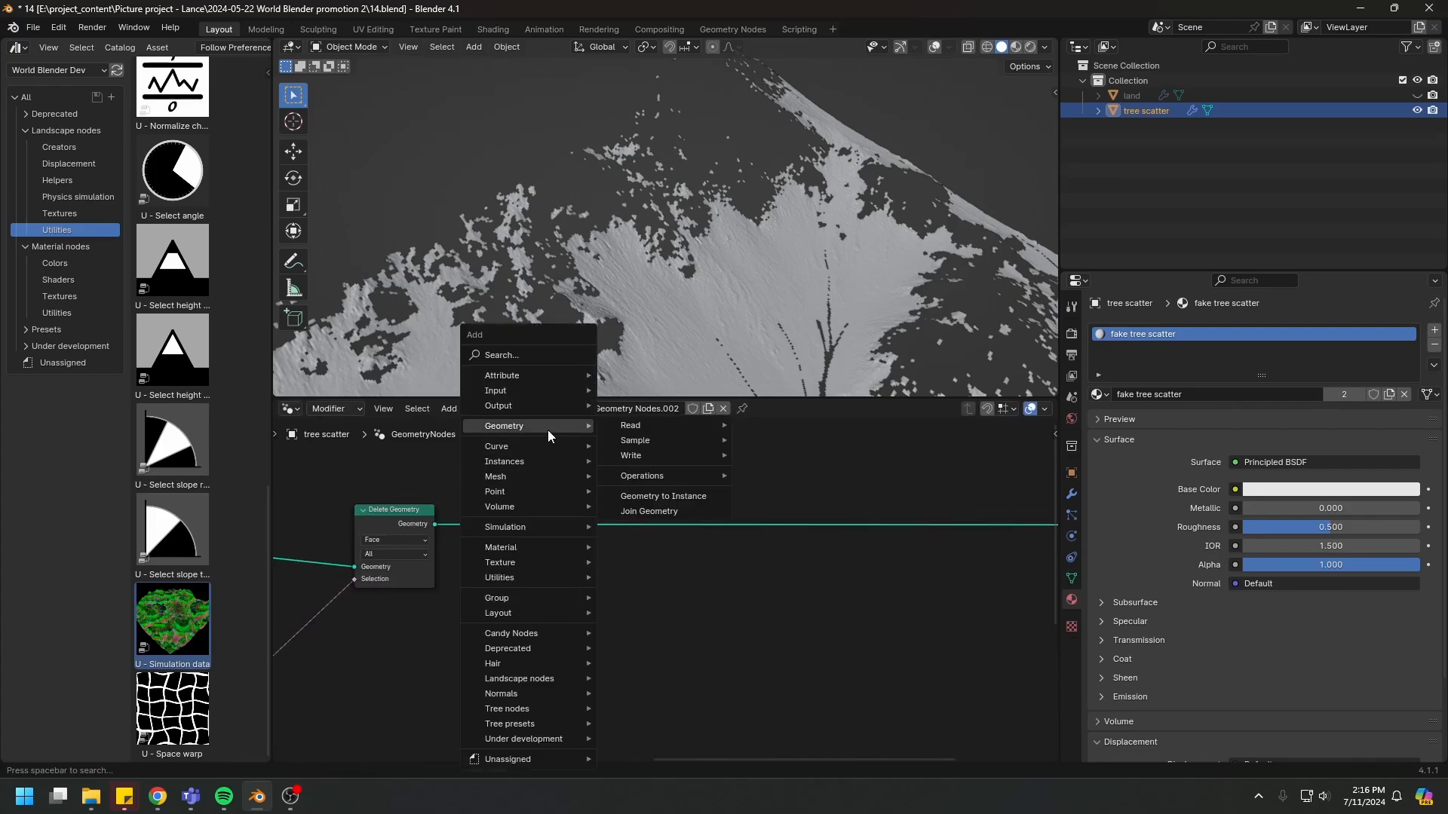
# Step: Convert the kept land to a single instance and show it in a Spreadsheet area
pyautogui.click(664, 496)
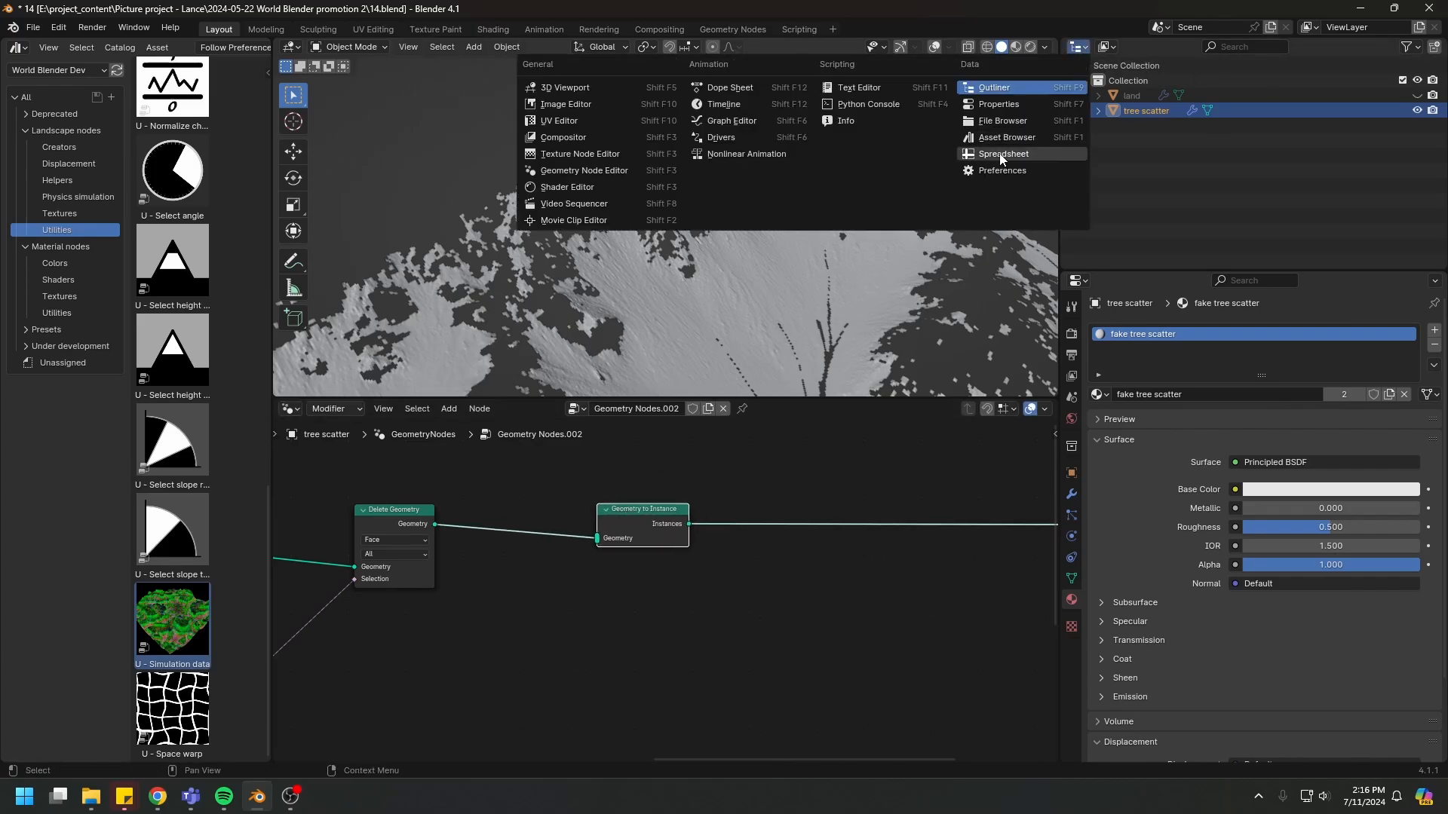
pyautogui.click(1005, 154)
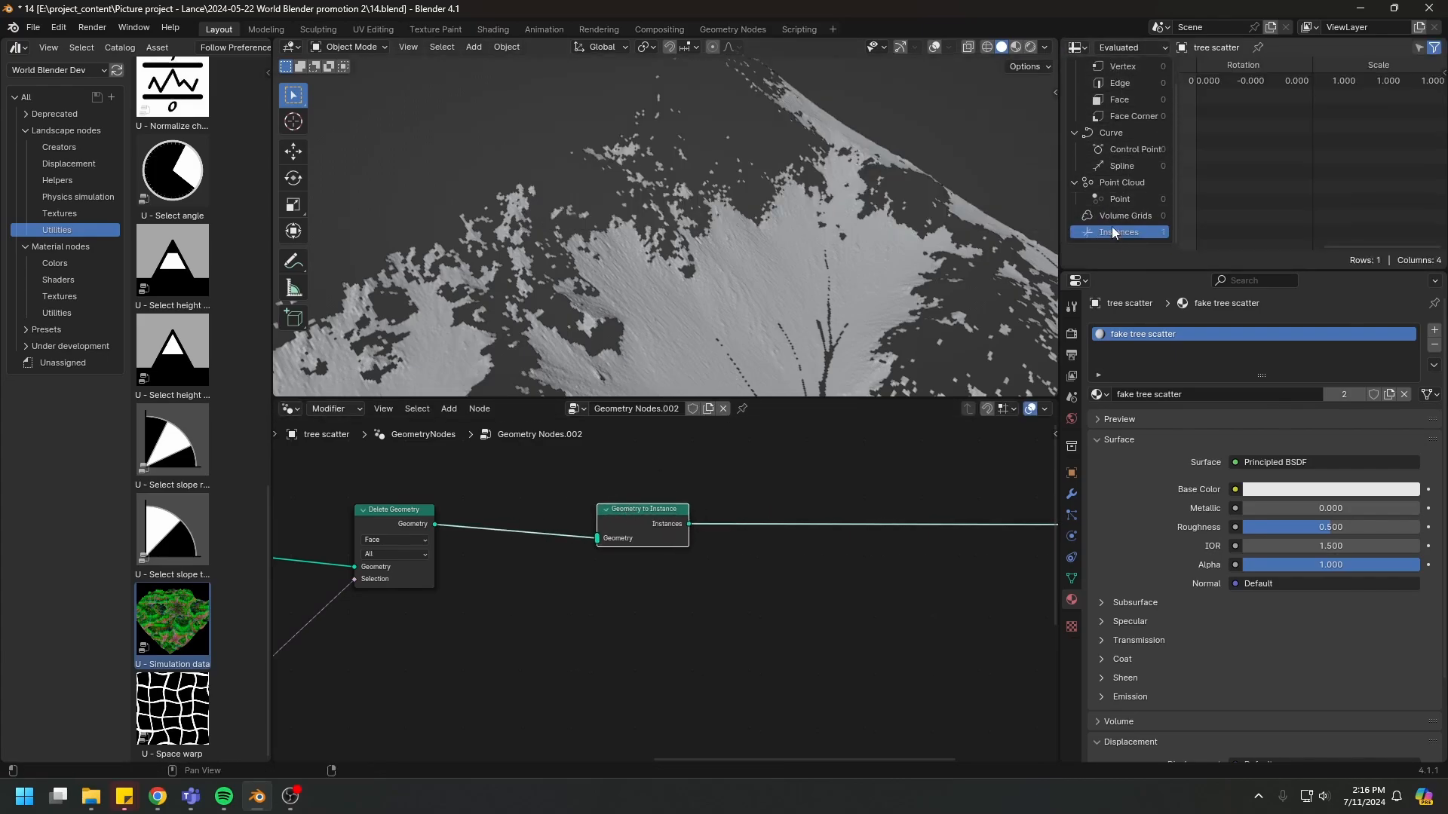
pyautogui.moveTo(644, 524); pyautogui.dragTo(573, 529)
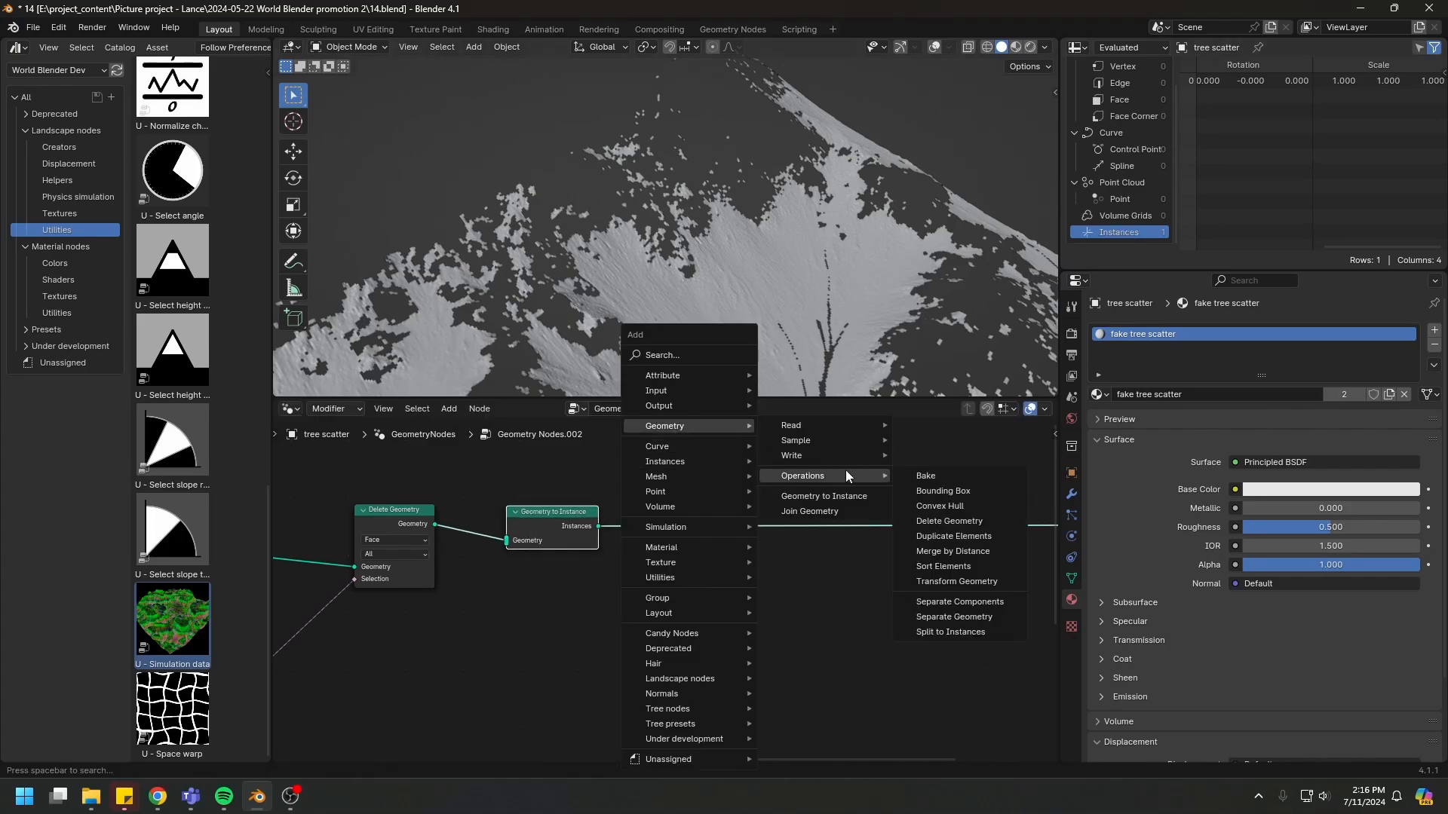
pyautogui.moveTo(952, 537)
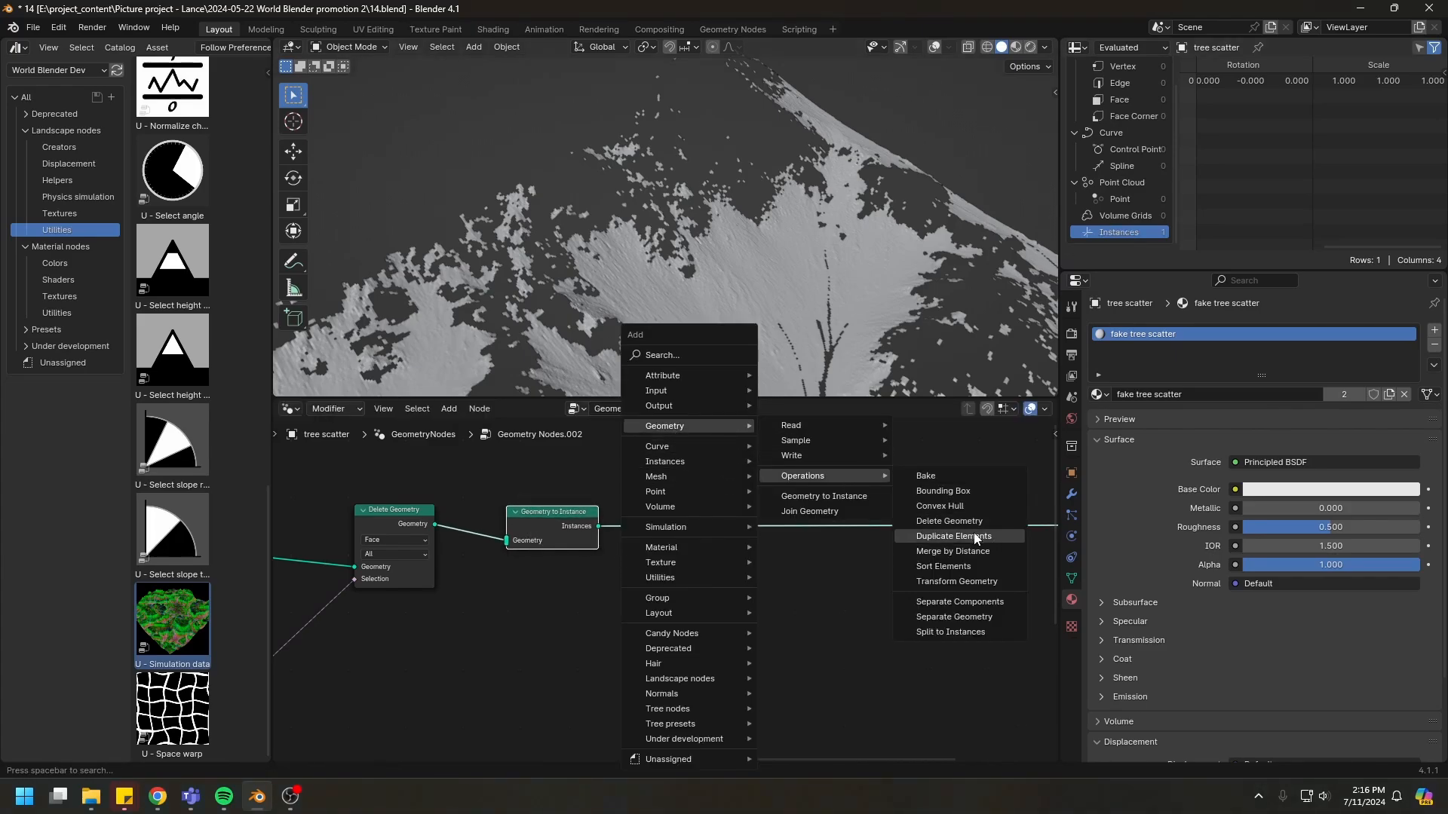
# Step: Duplicate the instance 16 times with Duplicate Elements on Instance domain fed by an Integer
pyautogui.click(952, 535)
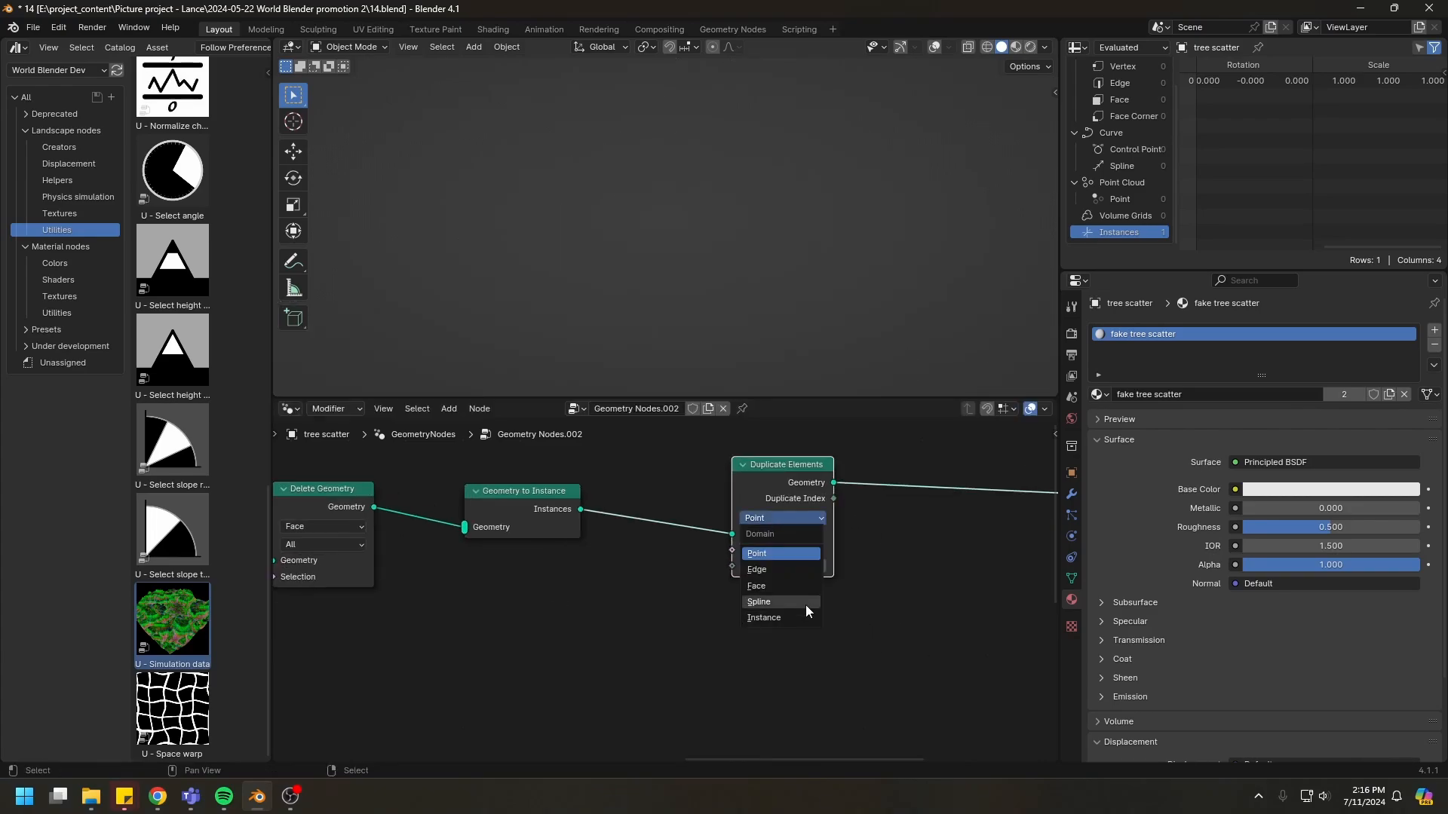
pyautogui.click(763, 618)
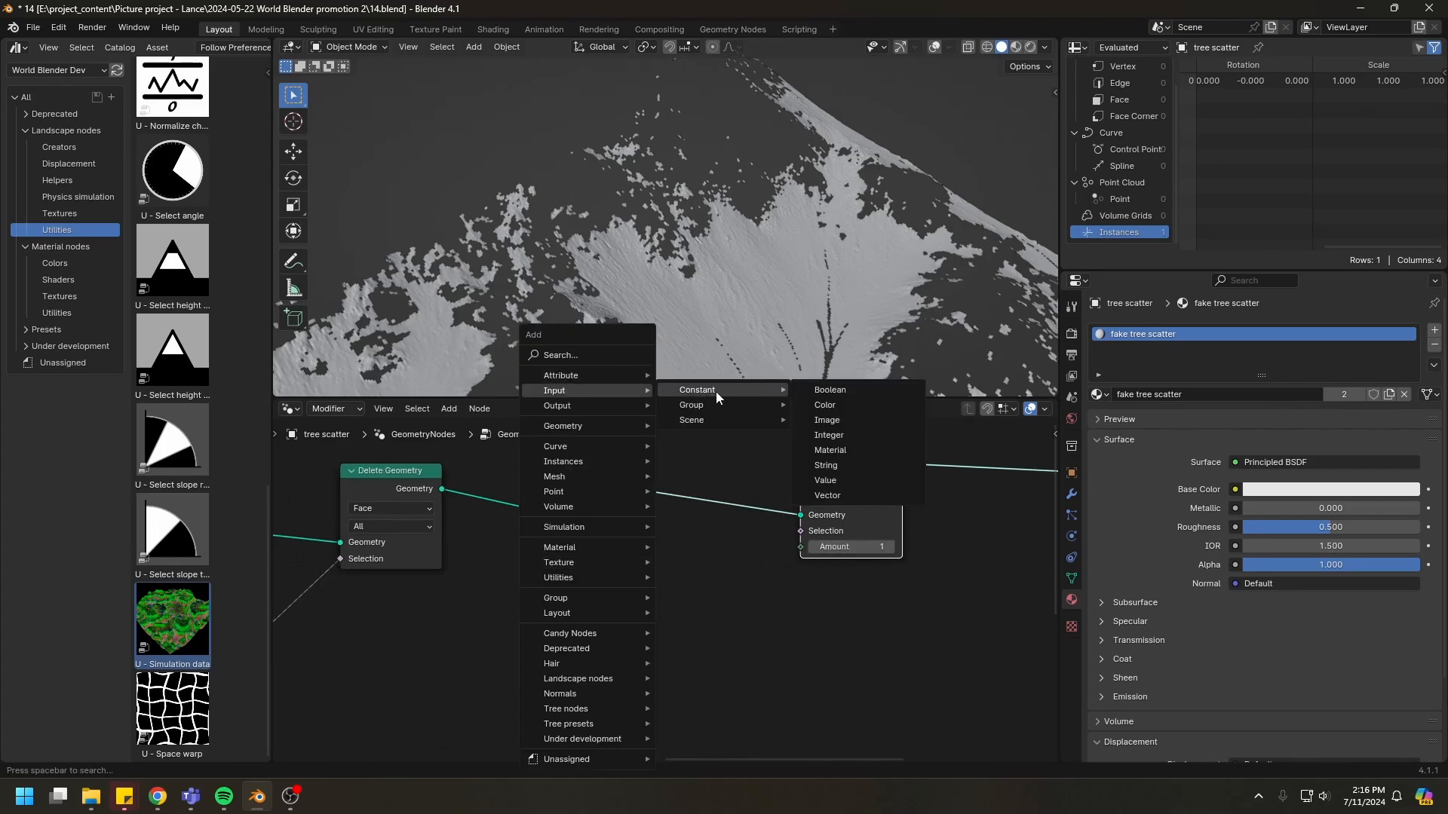
pyautogui.click(828, 434)
pyautogui.write('16')
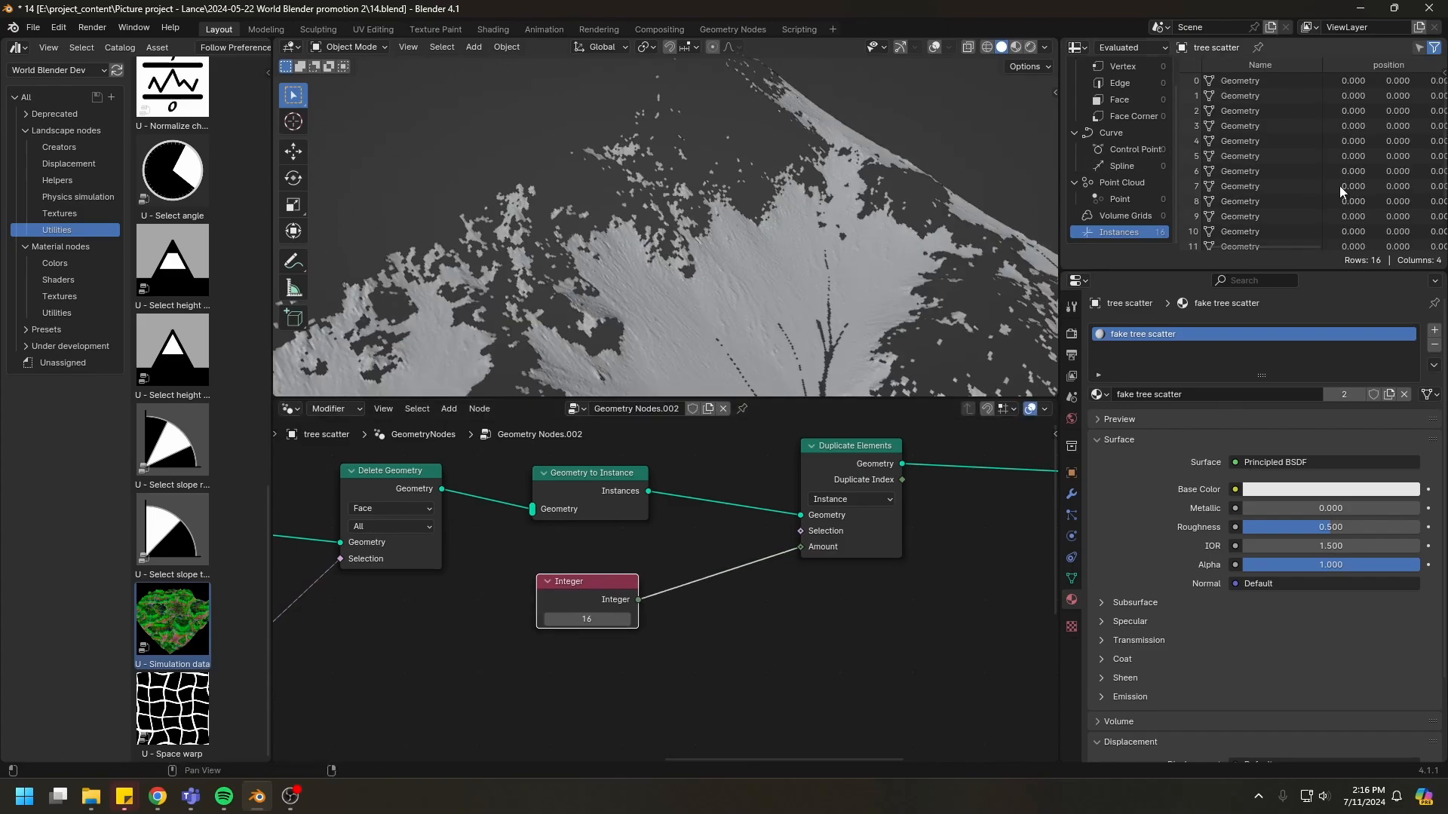
pyautogui.moveTo(665, 231); pyautogui.dragTo(813, 268)
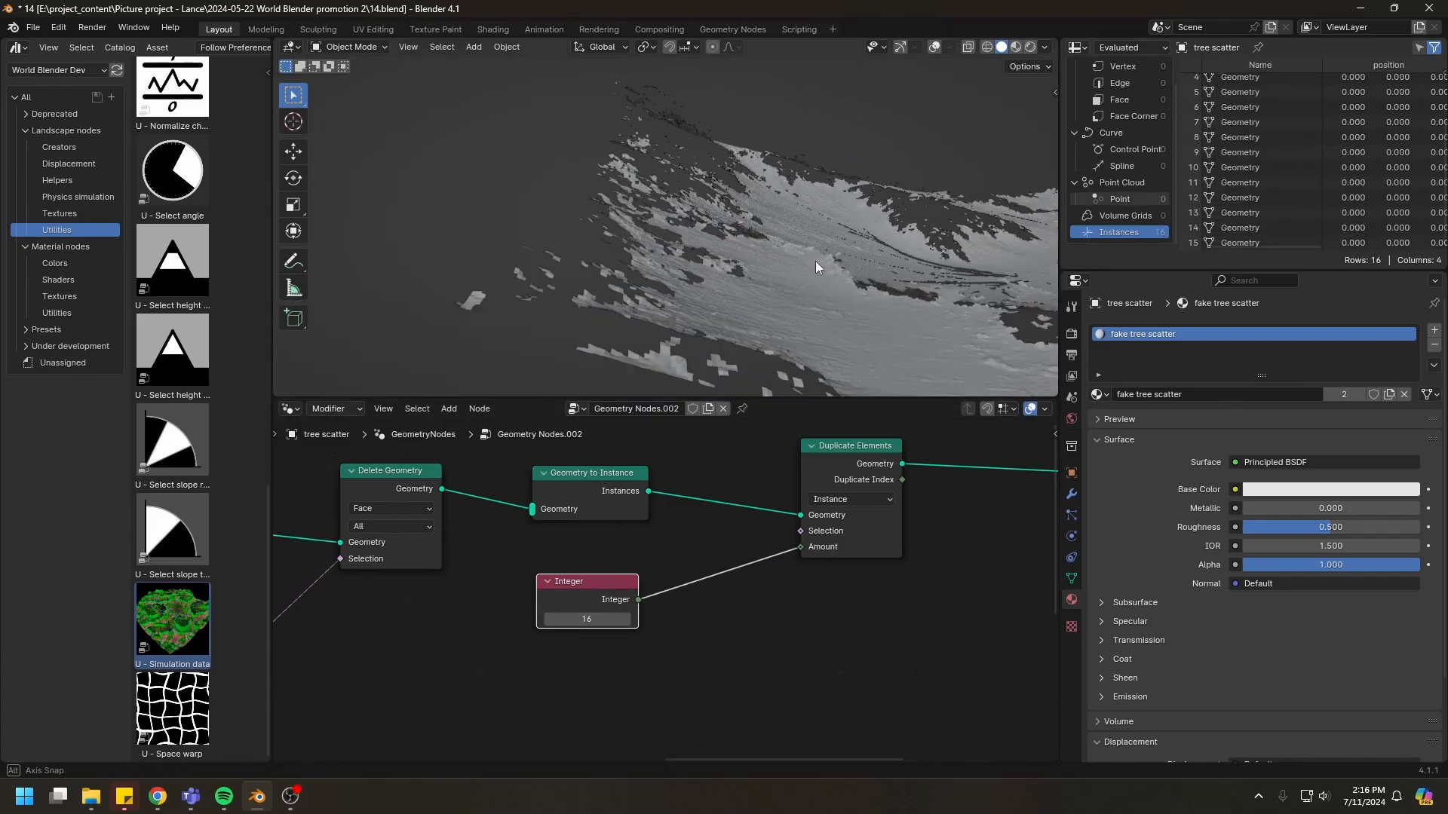
pyautogui.moveTo(816, 269); pyautogui.dragTo(611, 214)
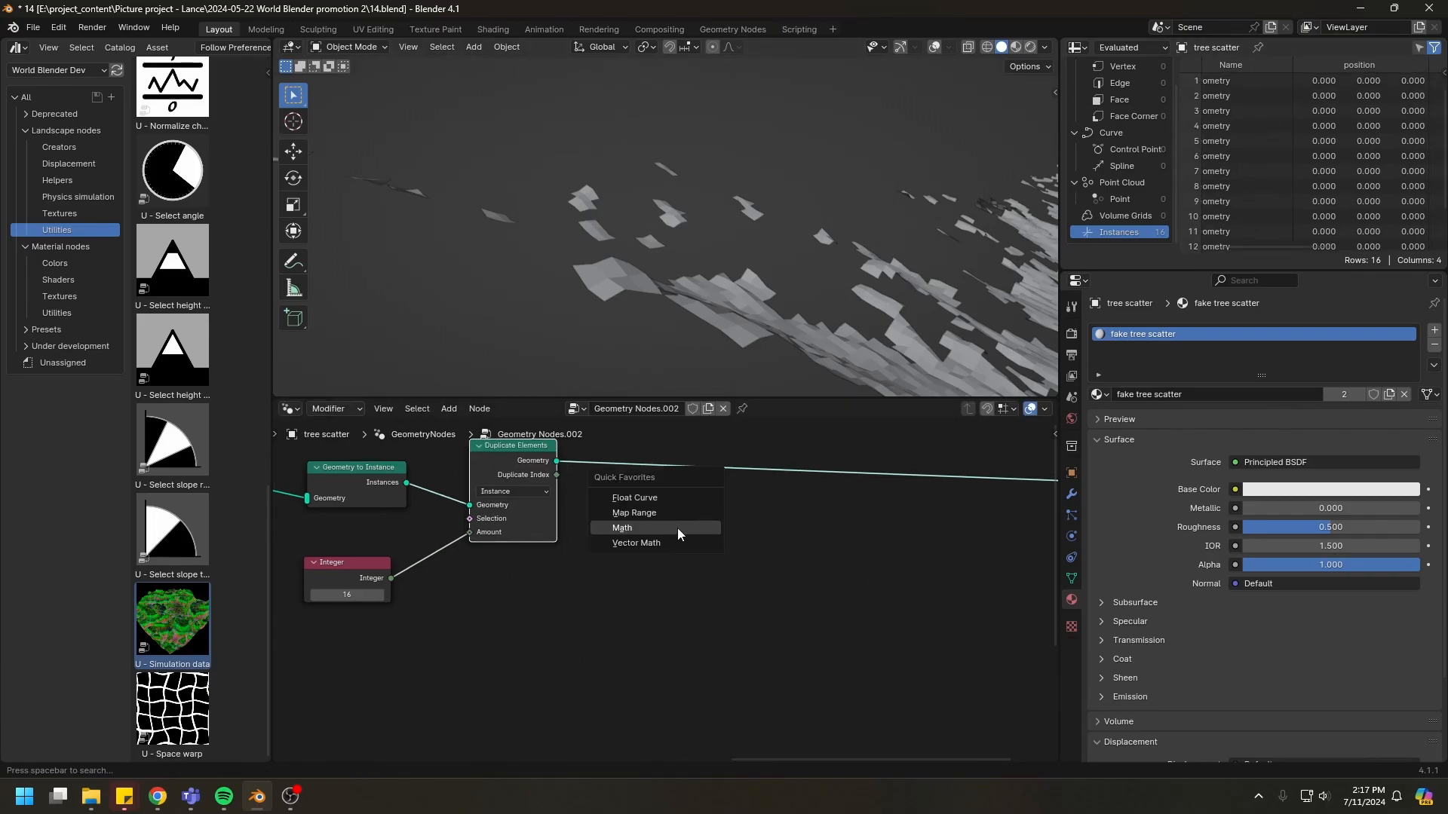
# Step: Divide the duplicate index by count minus one and store it as instance float attribute 'F'
pyautogui.click(621, 528)
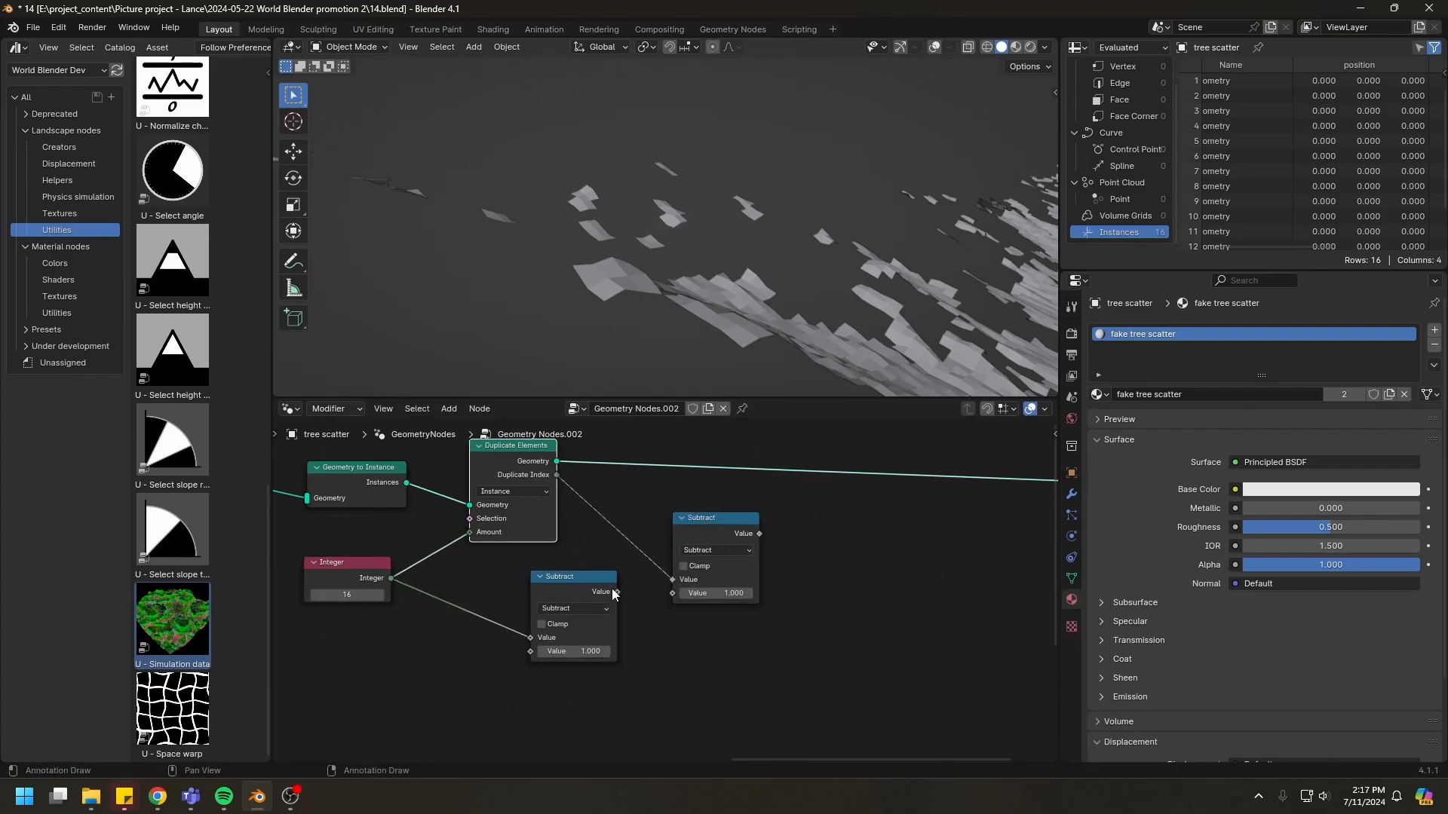
pyautogui.click(714, 549)
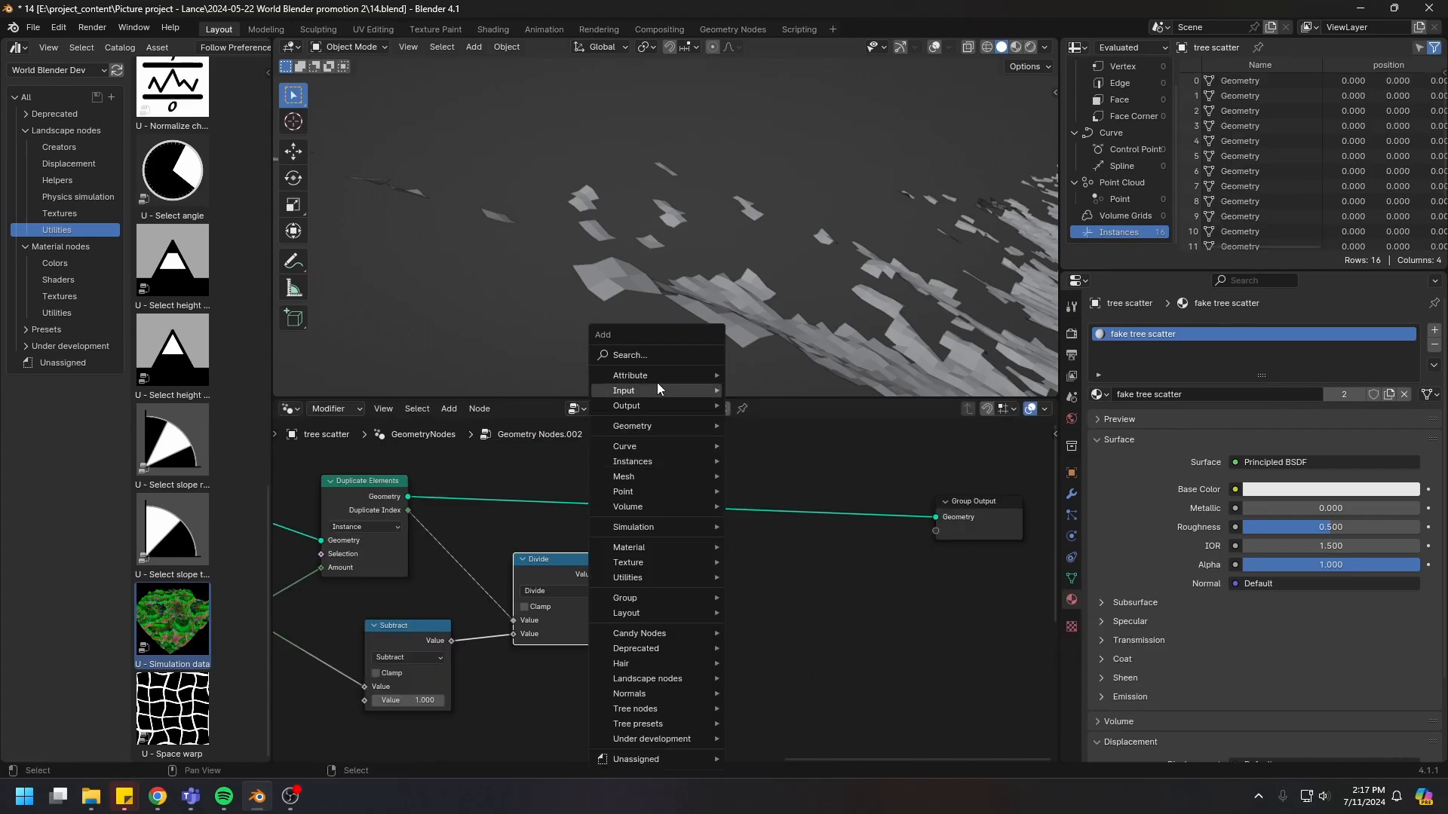
pyautogui.moveTo(631, 376)
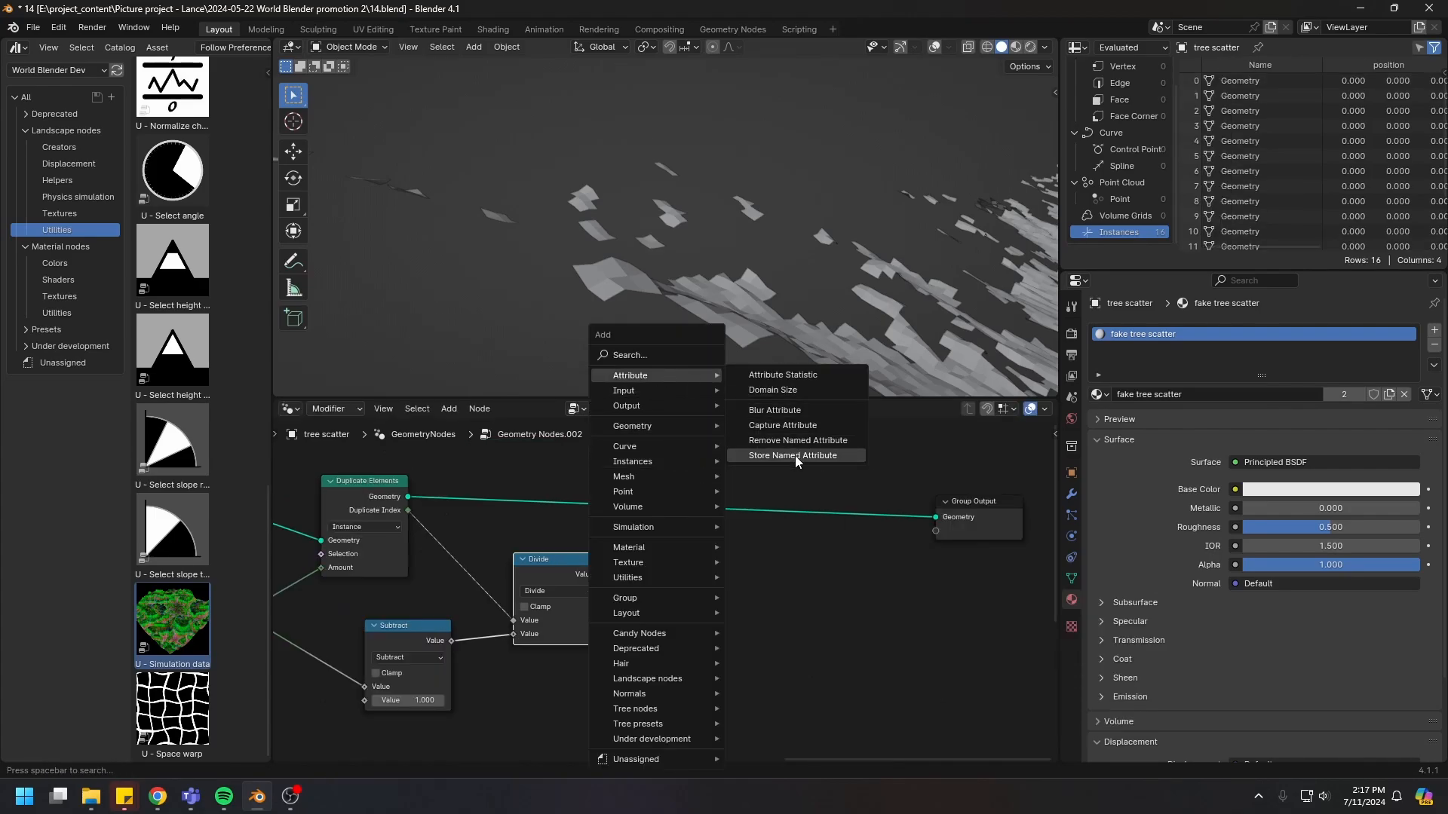
pyautogui.click(792, 456)
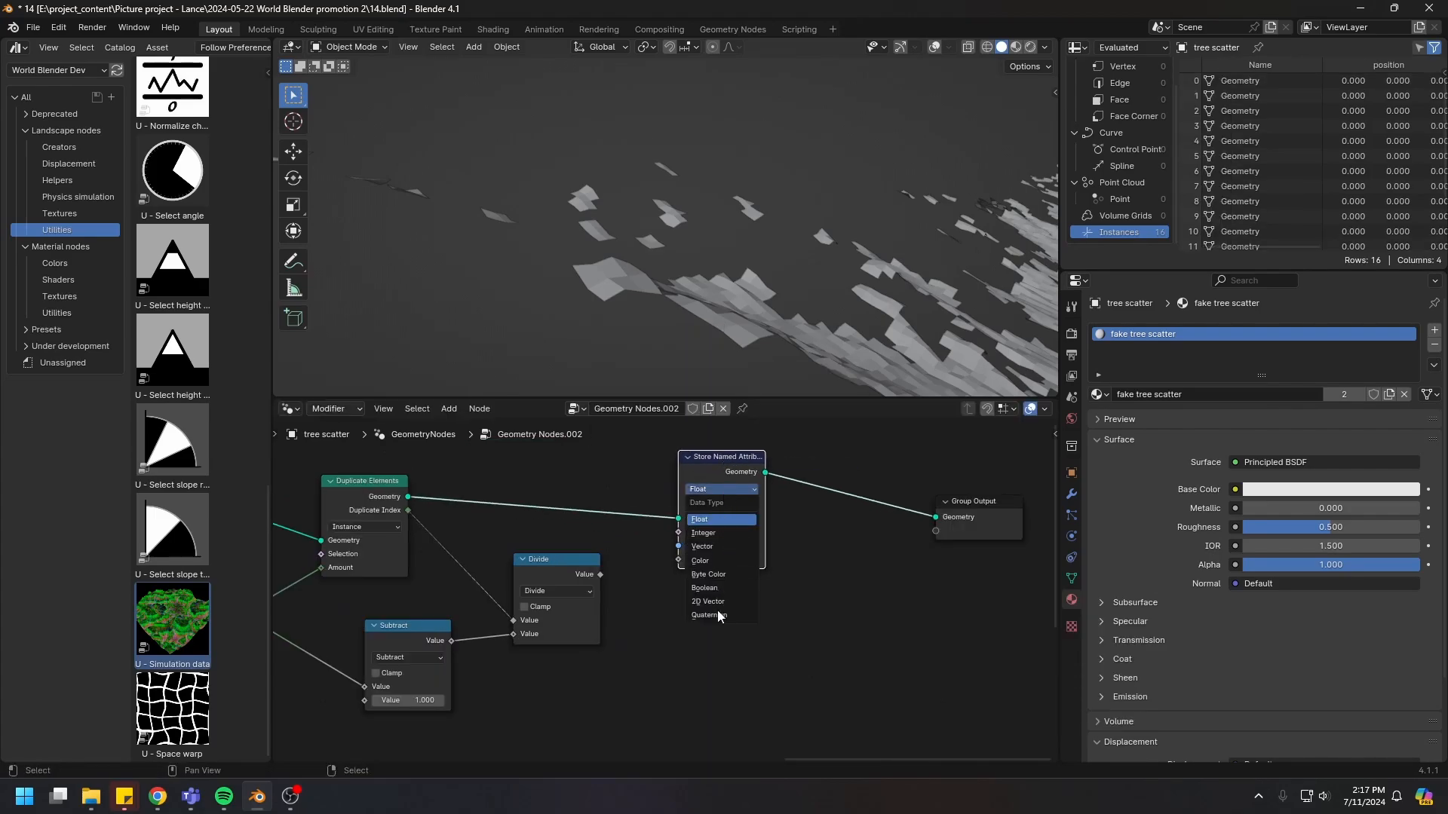
pyautogui.click(698, 518)
pyautogui.write('F')
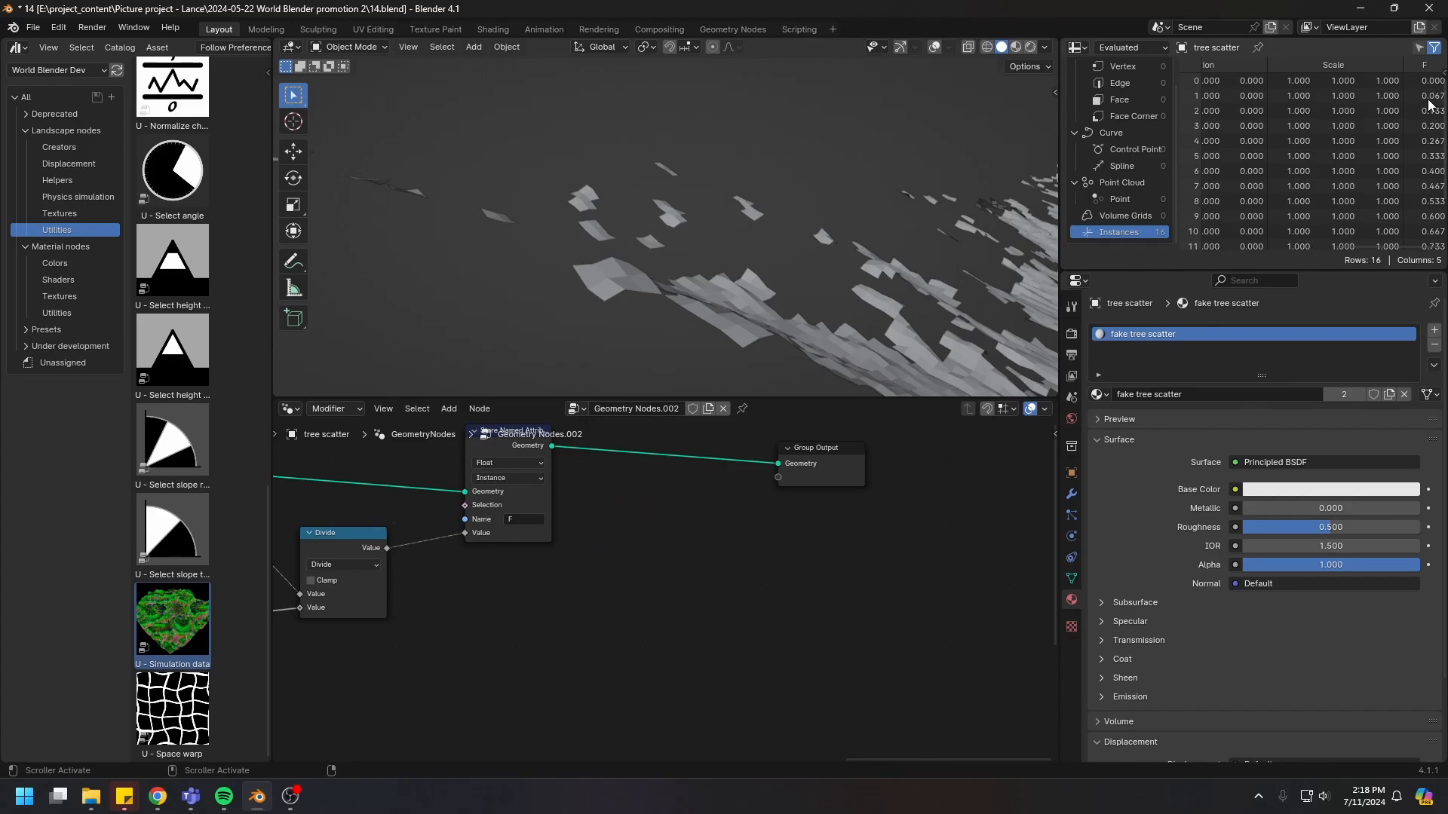
pyautogui.scroll(-3)
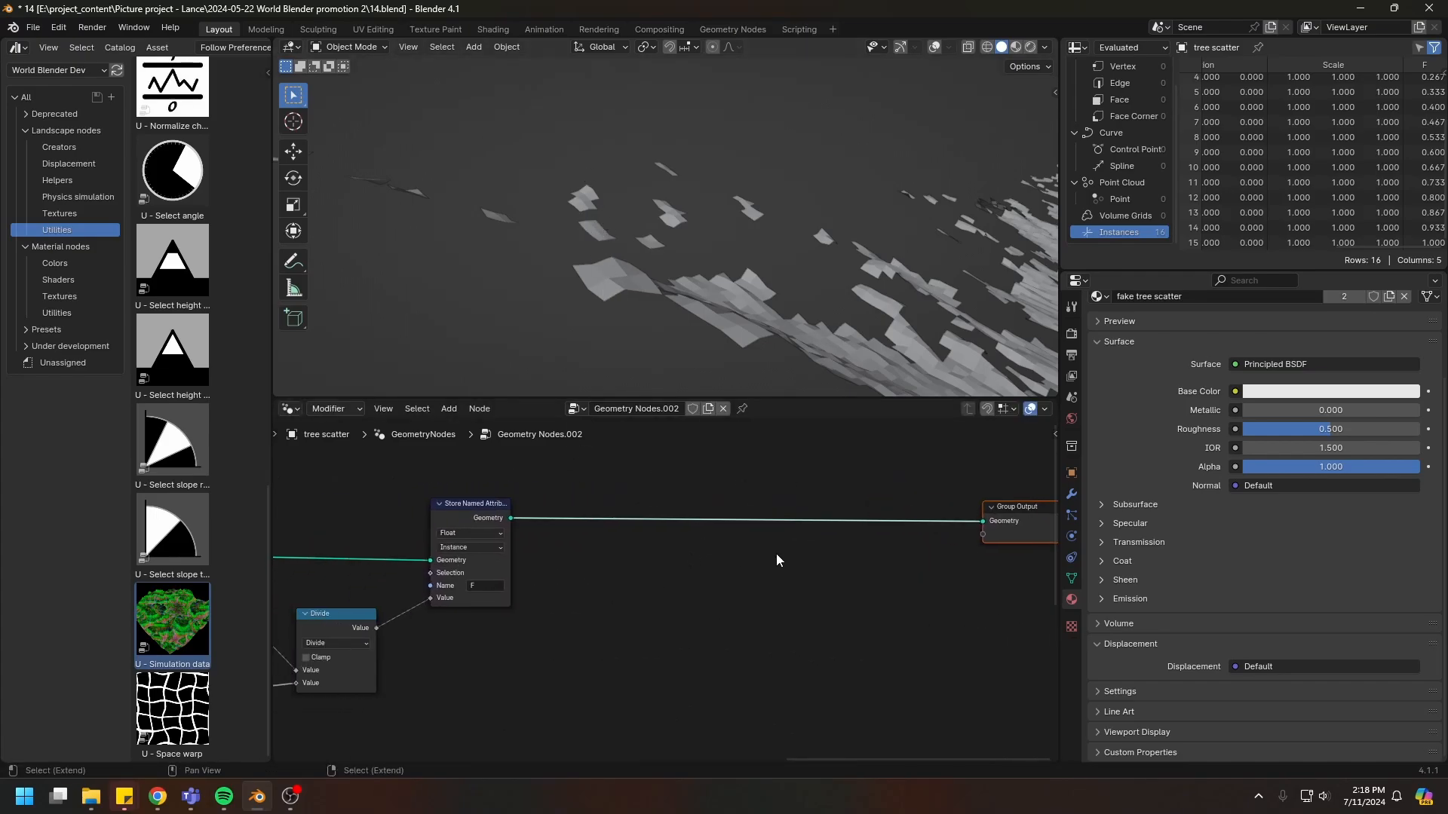
# Step: Translate instances upward by F times 5 via Combine XYZ Z so the 16 layers stack
pyautogui.click(448, 409)
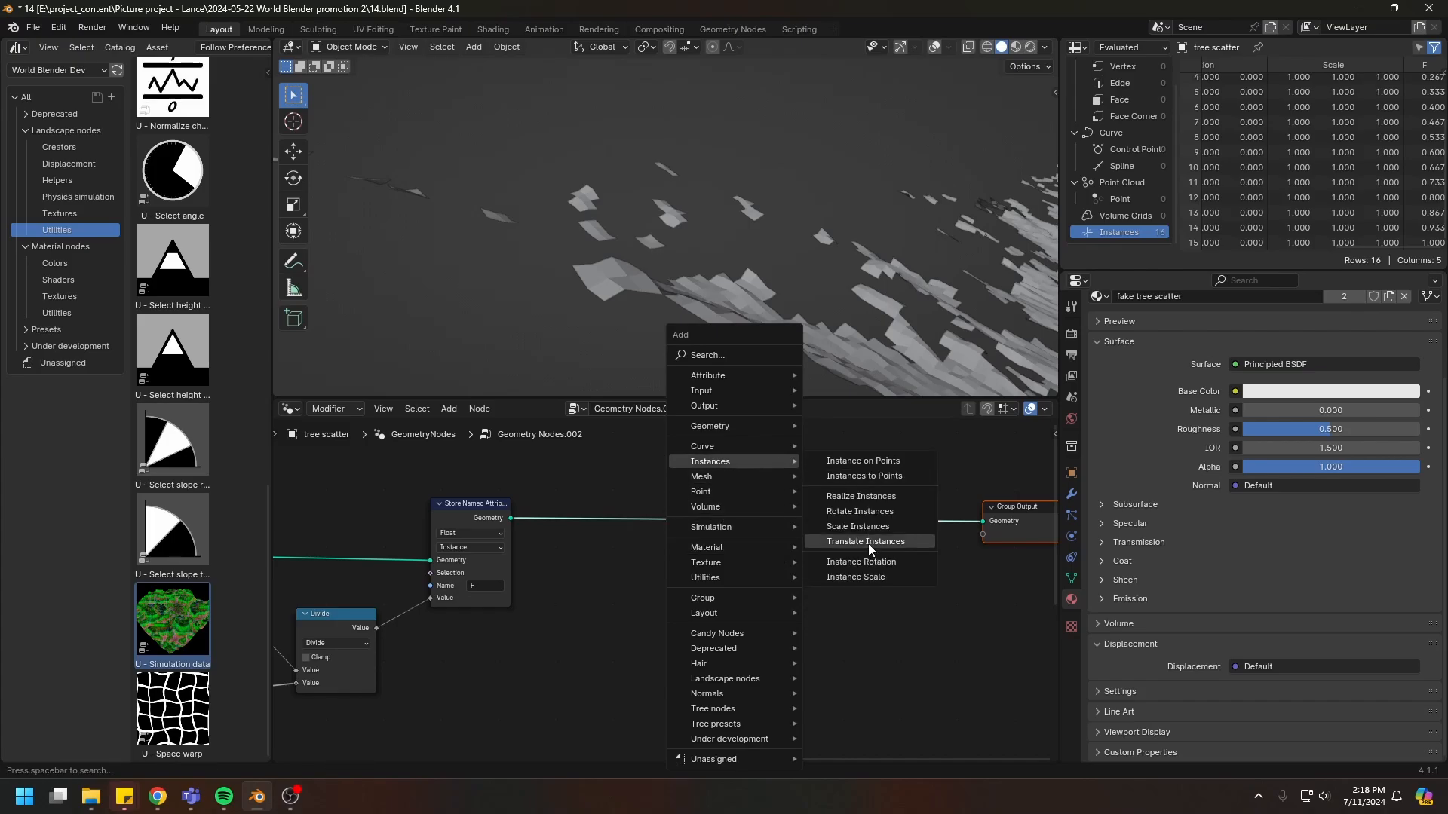
pyautogui.click(866, 541)
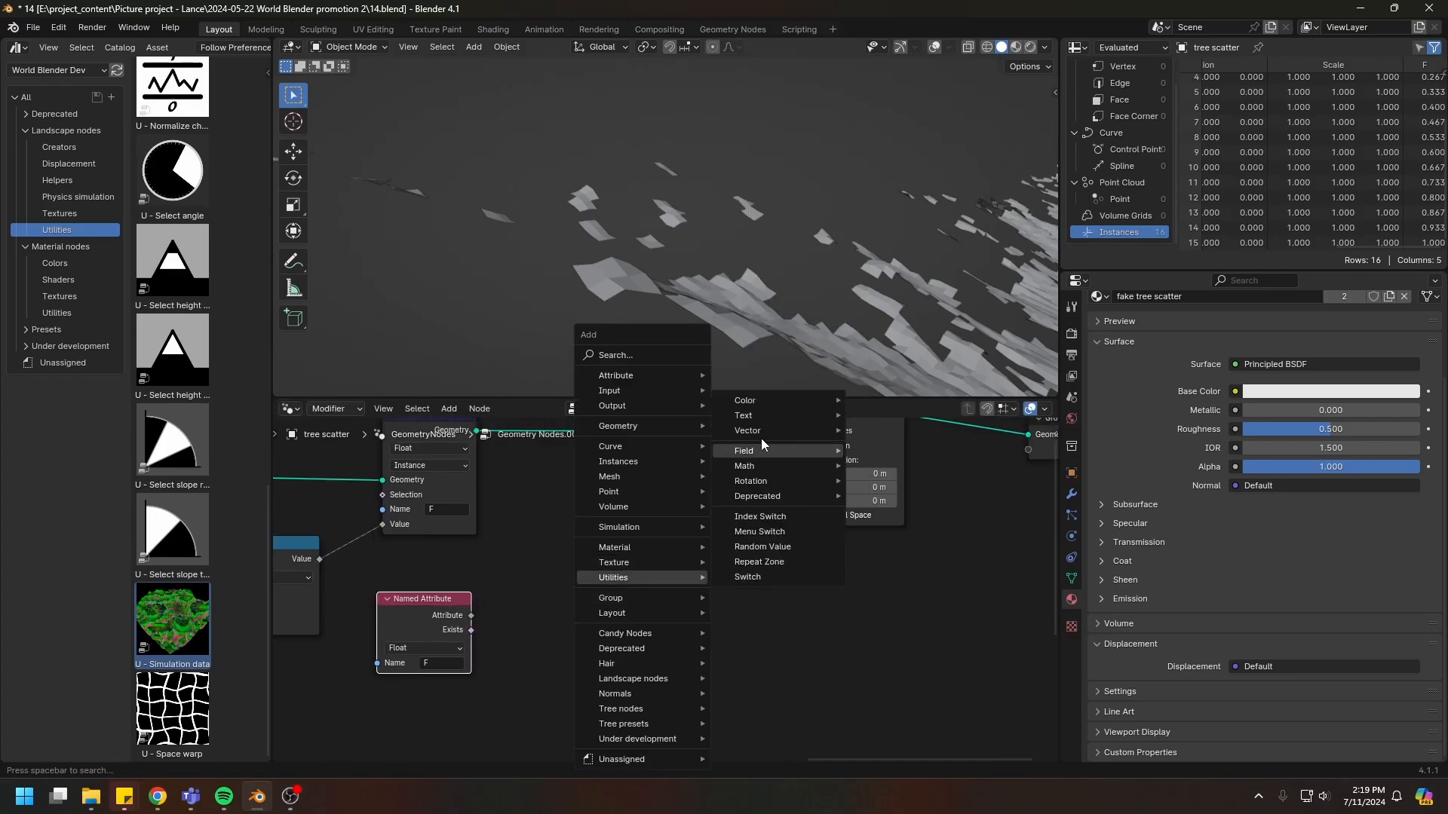
pyautogui.click(748, 430)
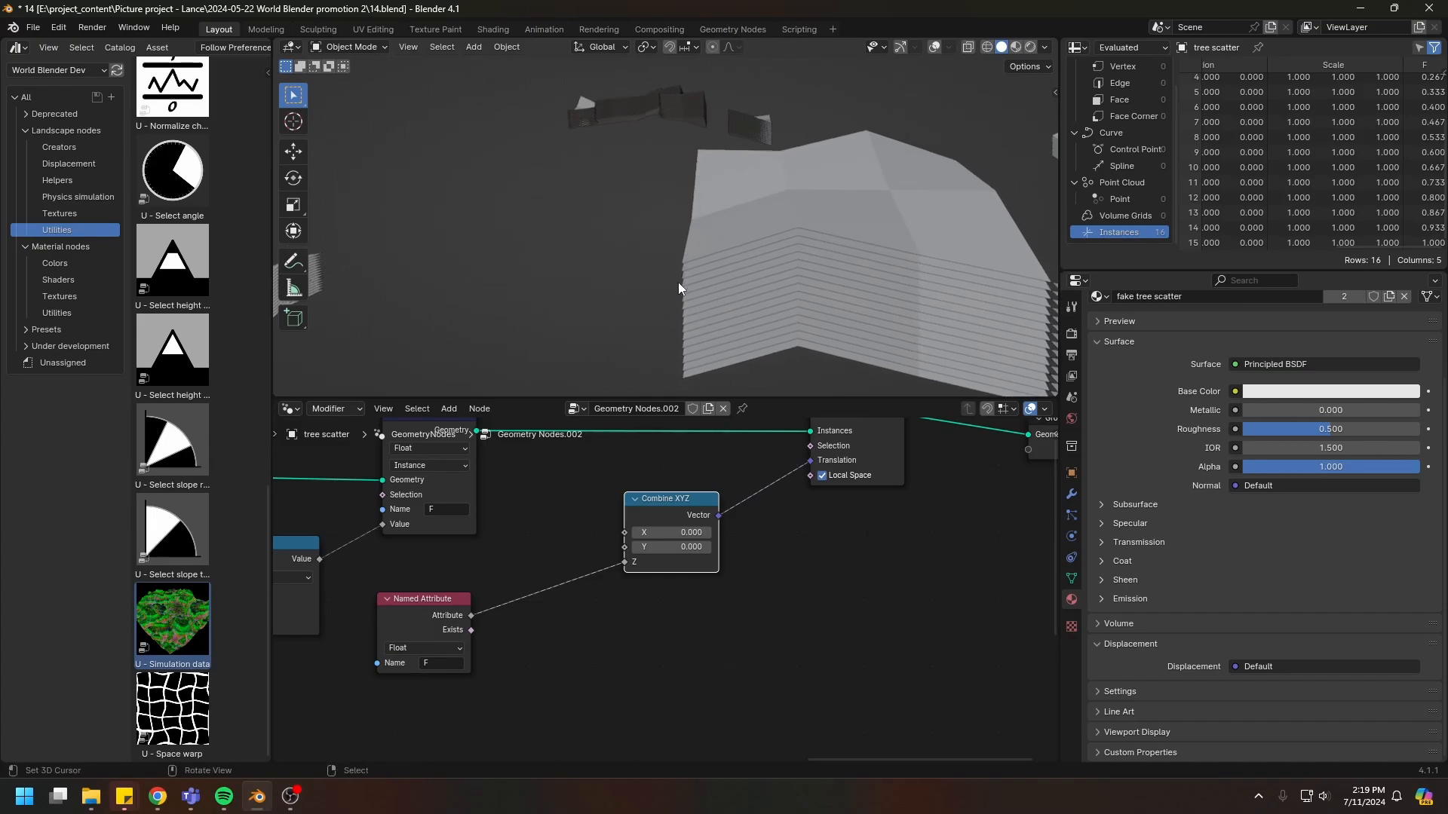
pyautogui.moveTo(677, 286); pyautogui.dragTo(530, 552)
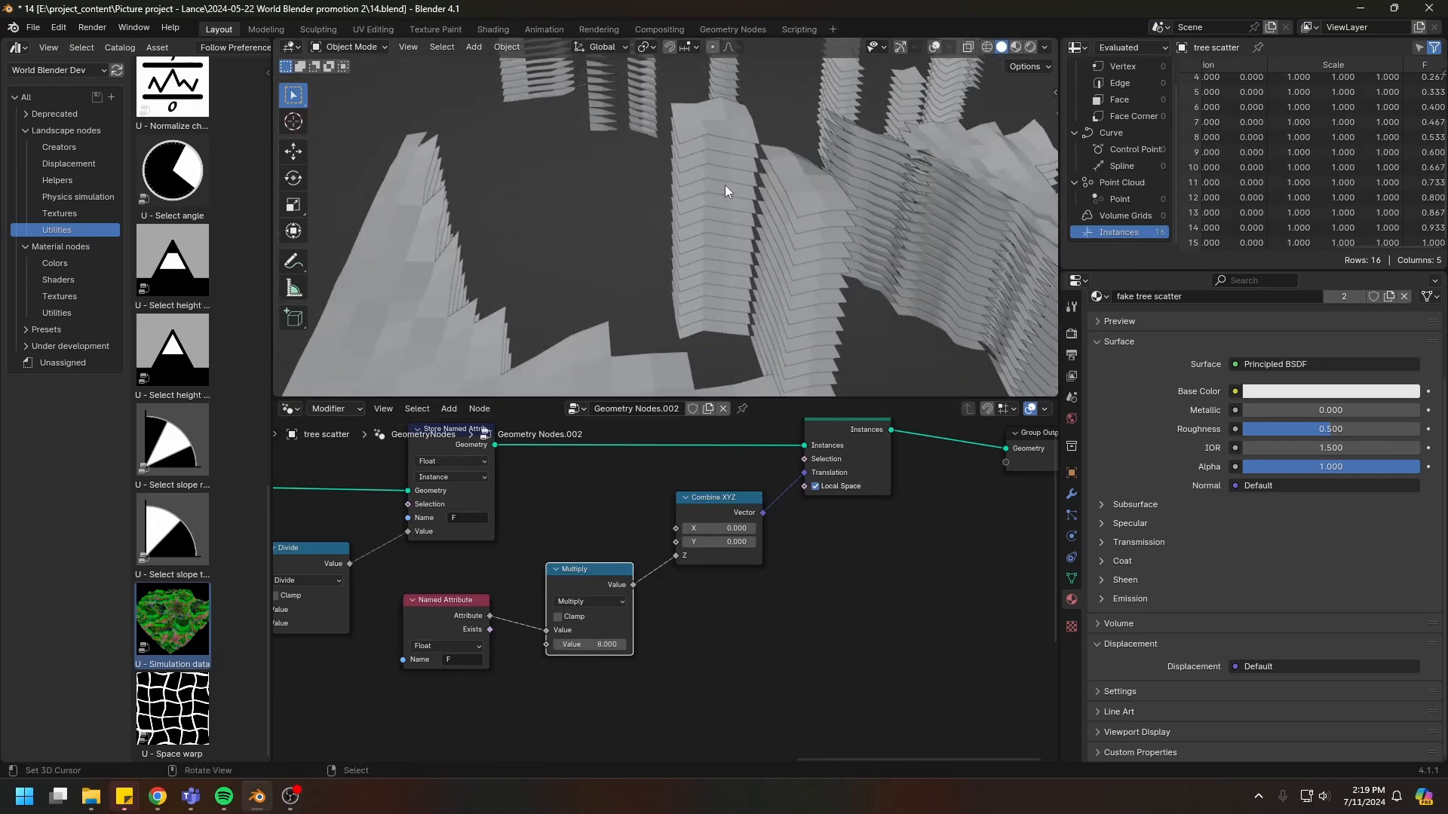
pyautogui.moveTo(705, 139)
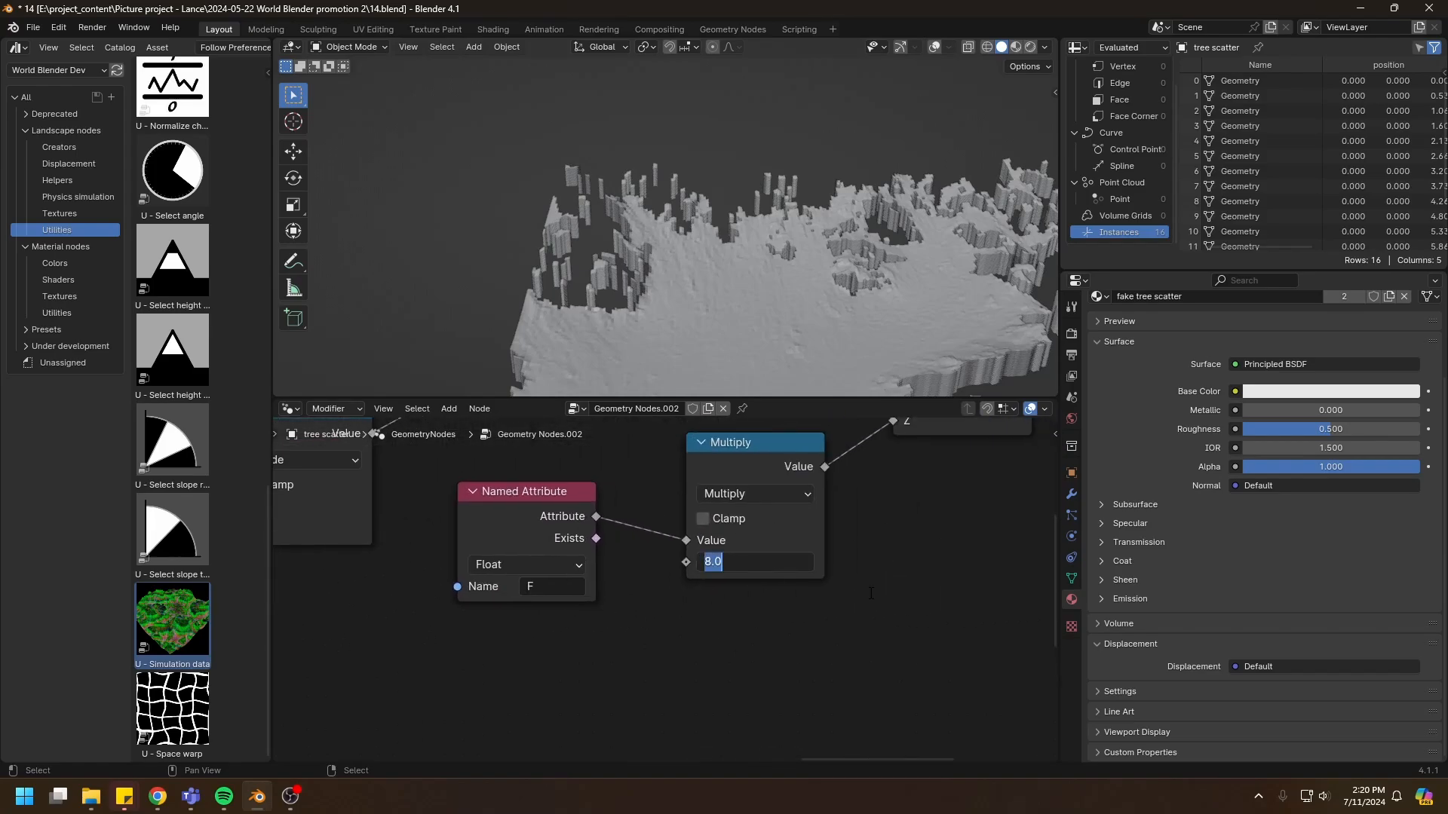
pyautogui.write('5')
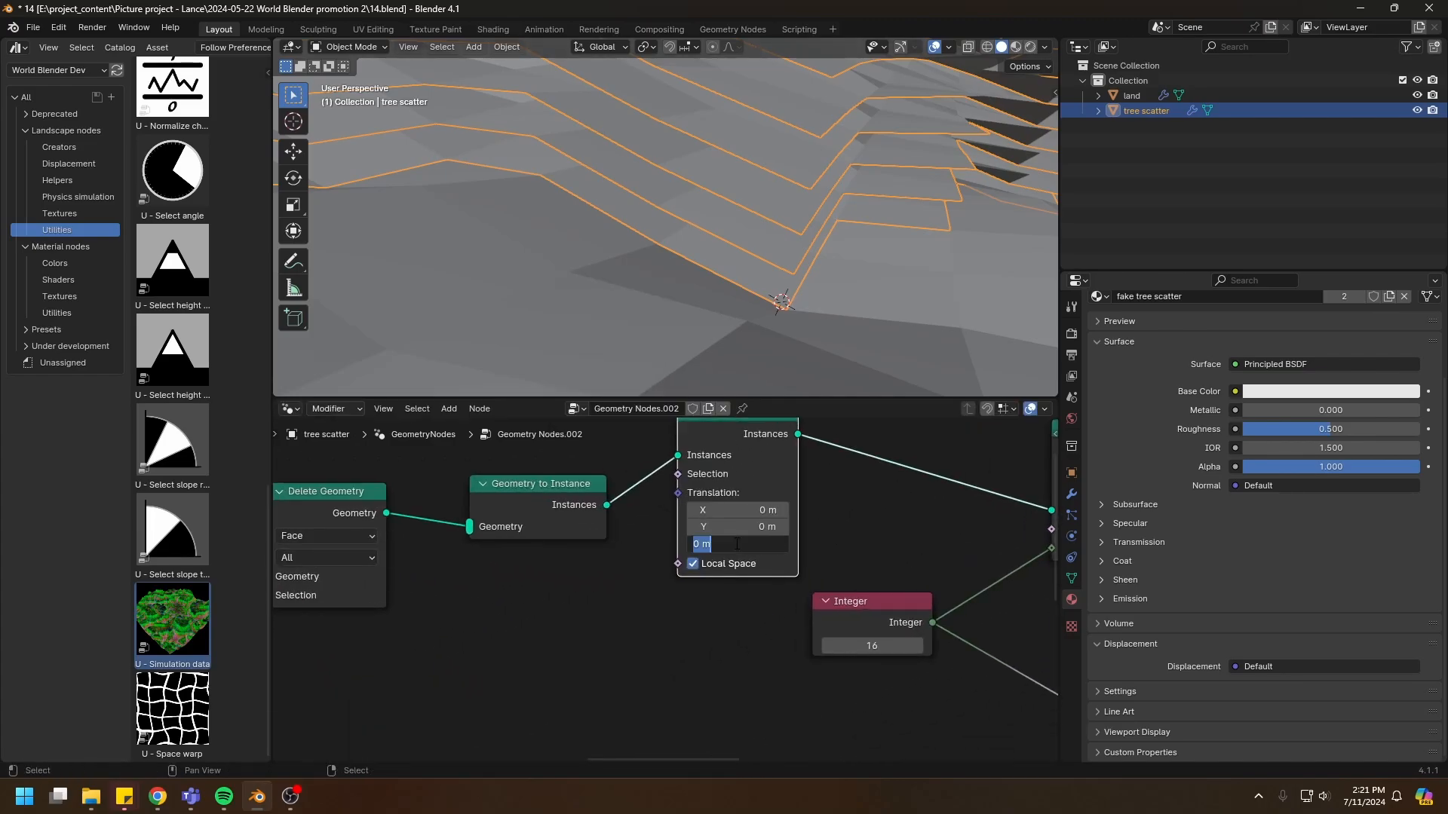
# Step: Set the base instance's Z translation to 0.01 m before duplication
pyautogui.write('.01')
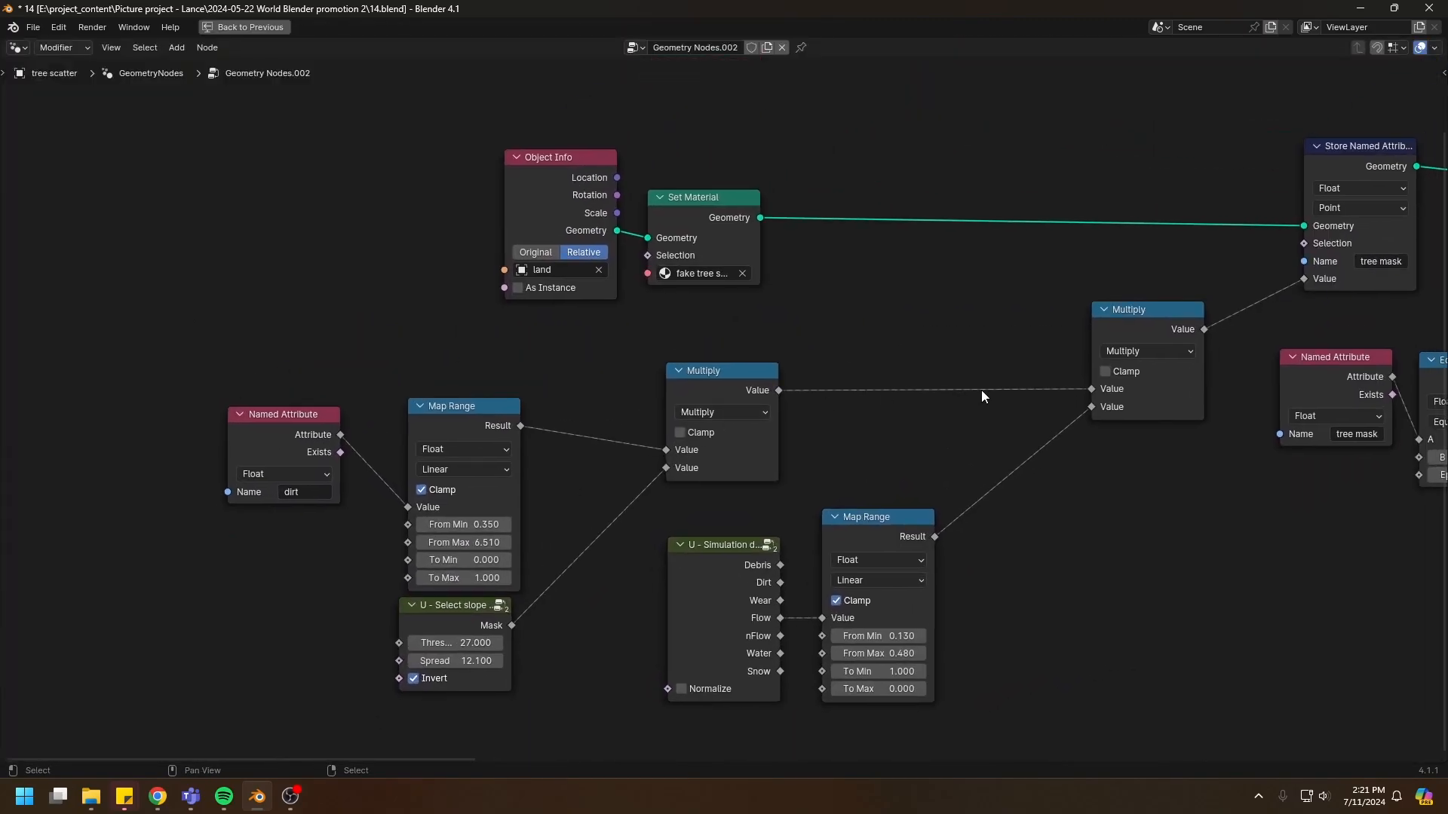
# Step: Pan across the maximized node tree to review the tree mask and instancing nodes
pyautogui.moveTo(982, 397); pyautogui.dragTo(858, 484)
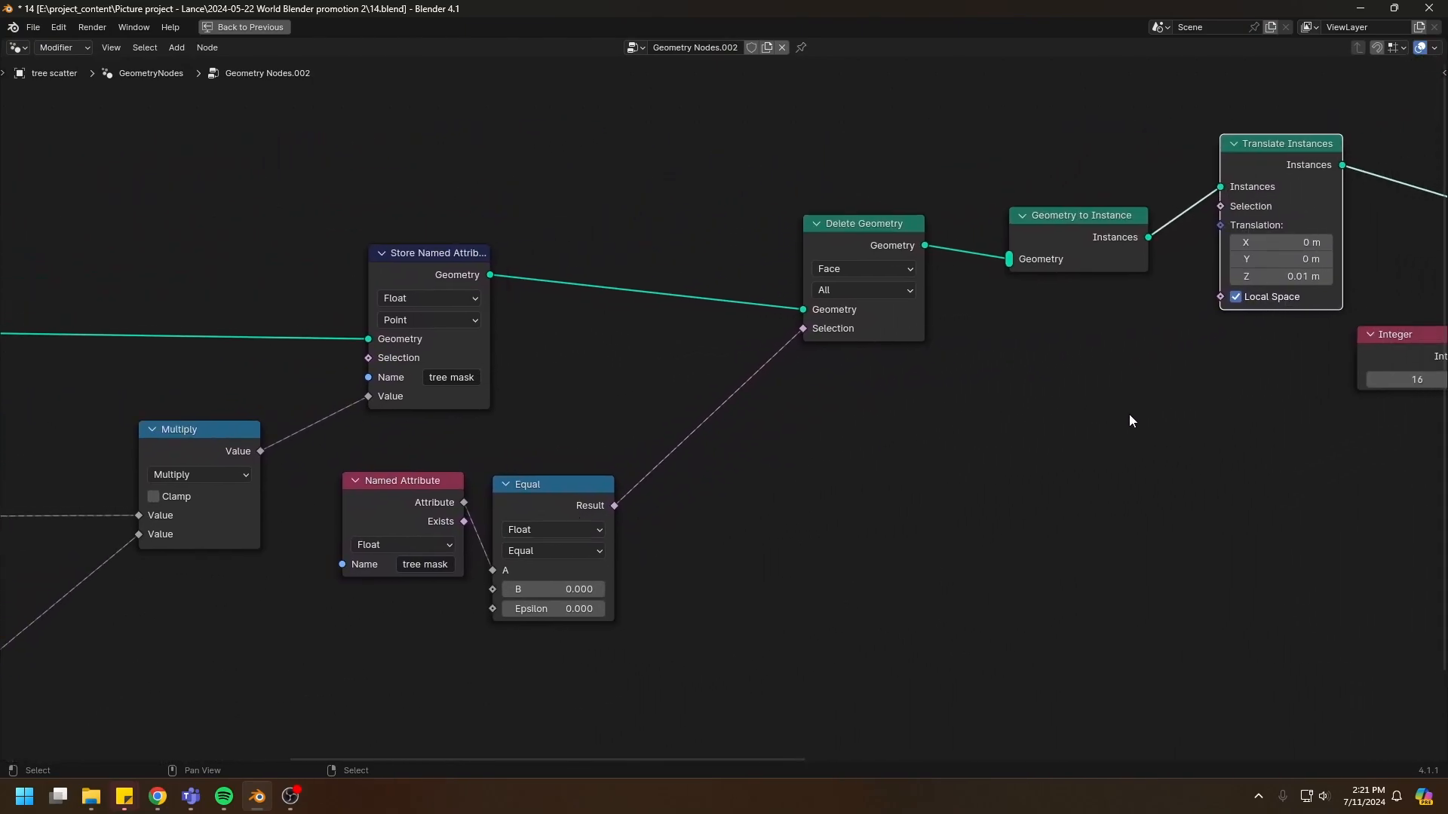
pyautogui.moveTo(1131, 421); pyautogui.dragTo(1057, 416)
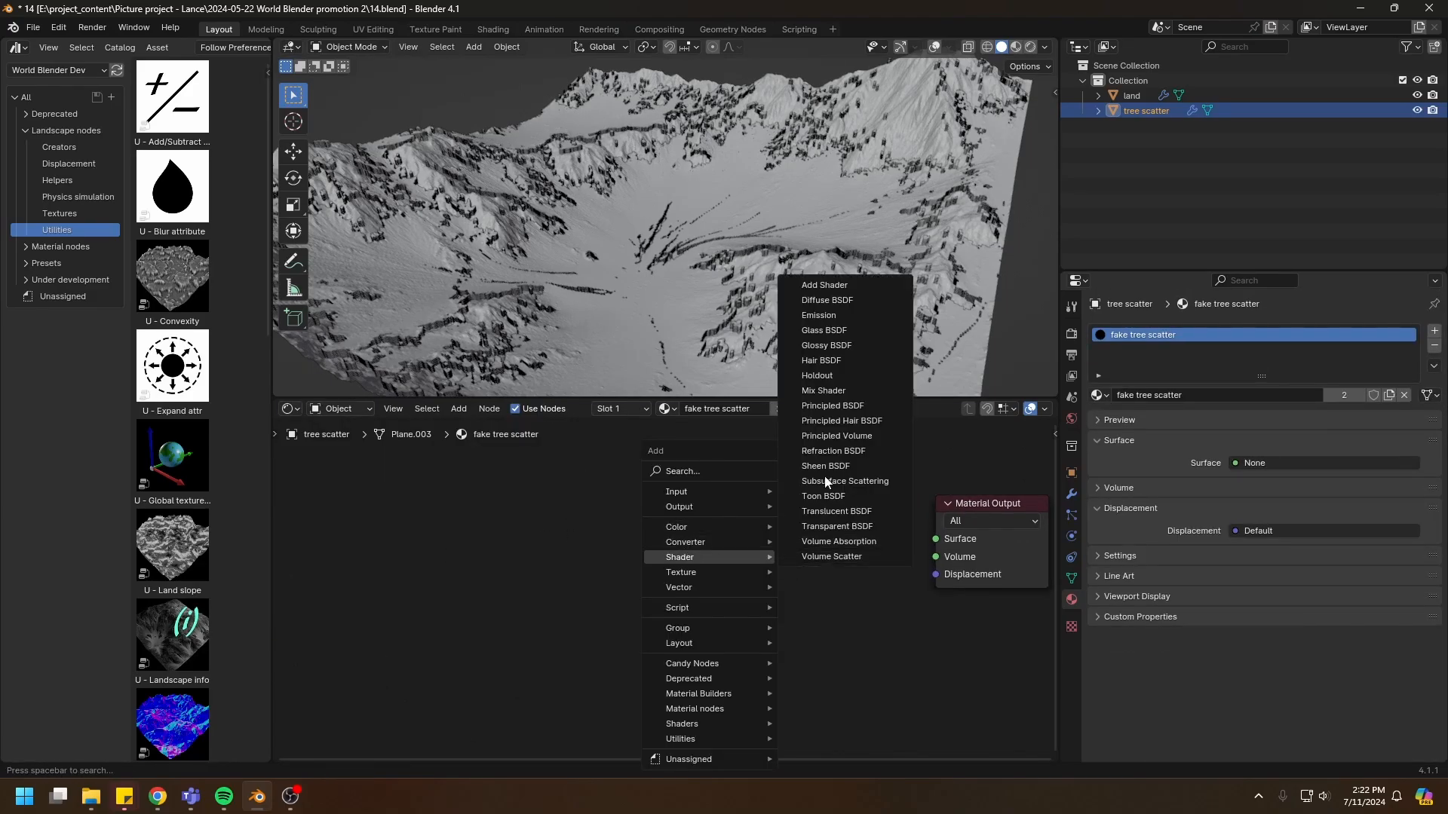
# Step: Add Diffuse and Transparent BSDF shaders and give the diffuse a dark green tree colour
pyautogui.click(826, 299)
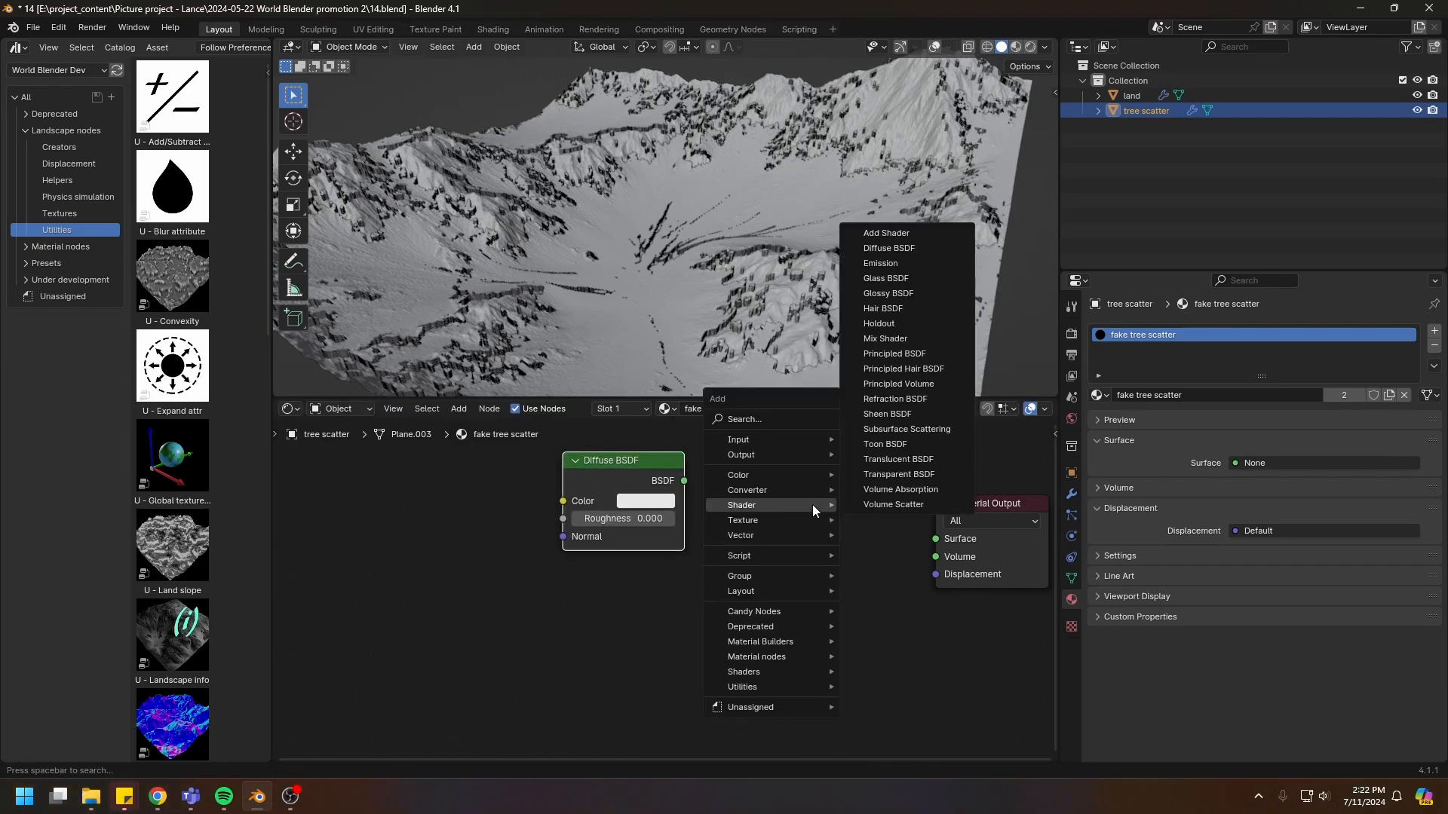
pyautogui.click(885, 338)
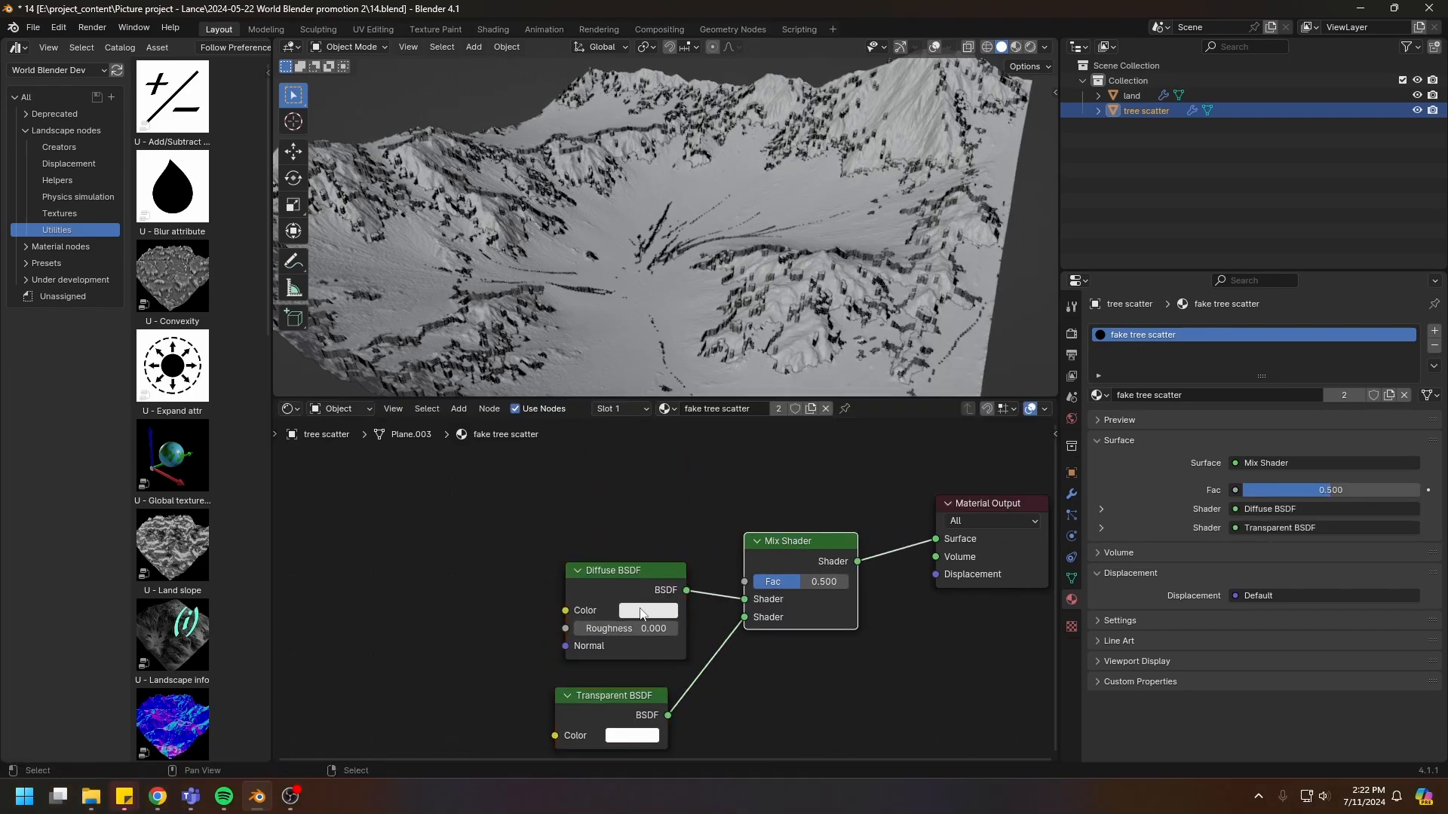
pyautogui.click(647, 611)
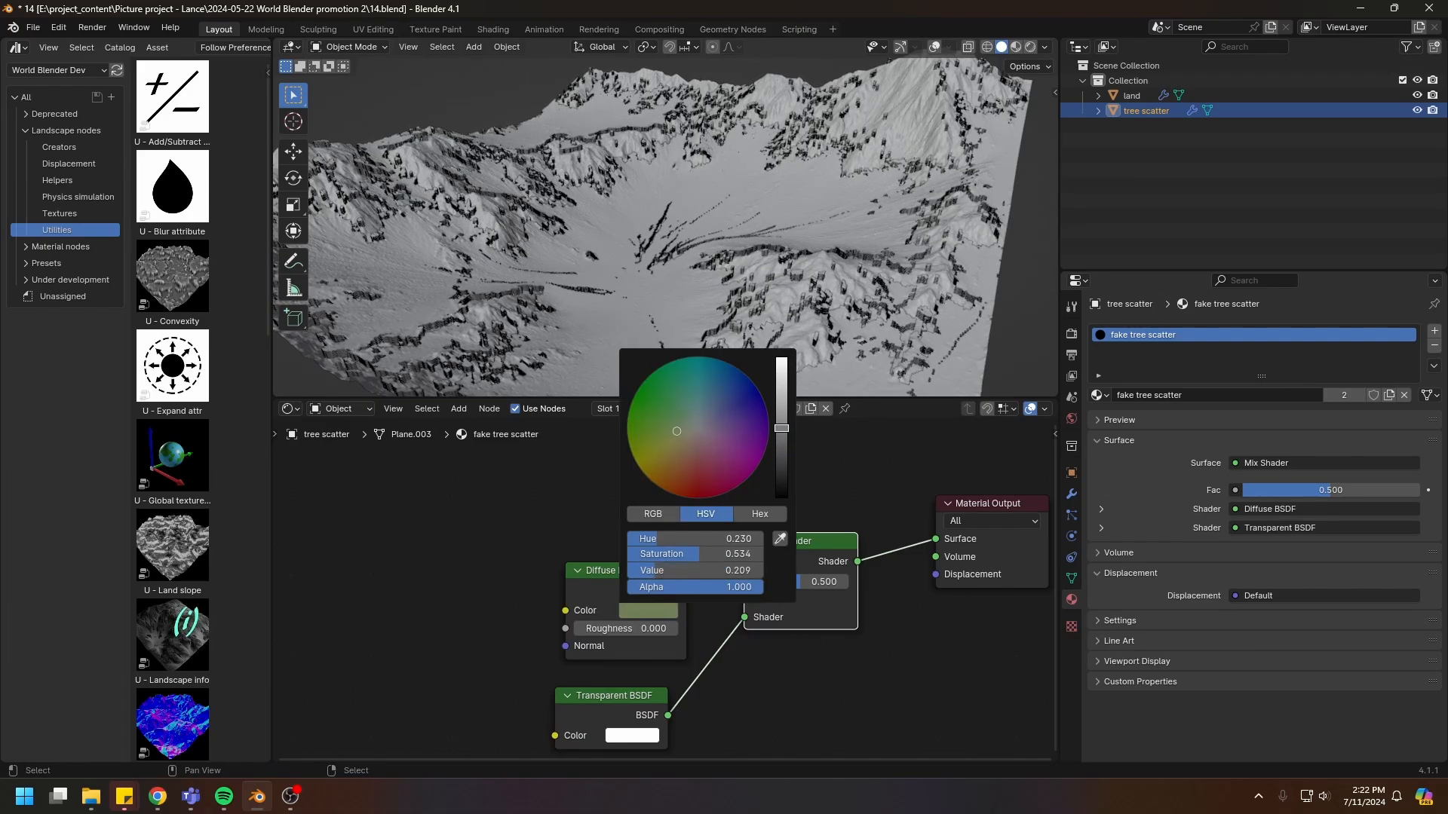
pyautogui.moveTo(675, 430); pyautogui.dragTo(665, 430)
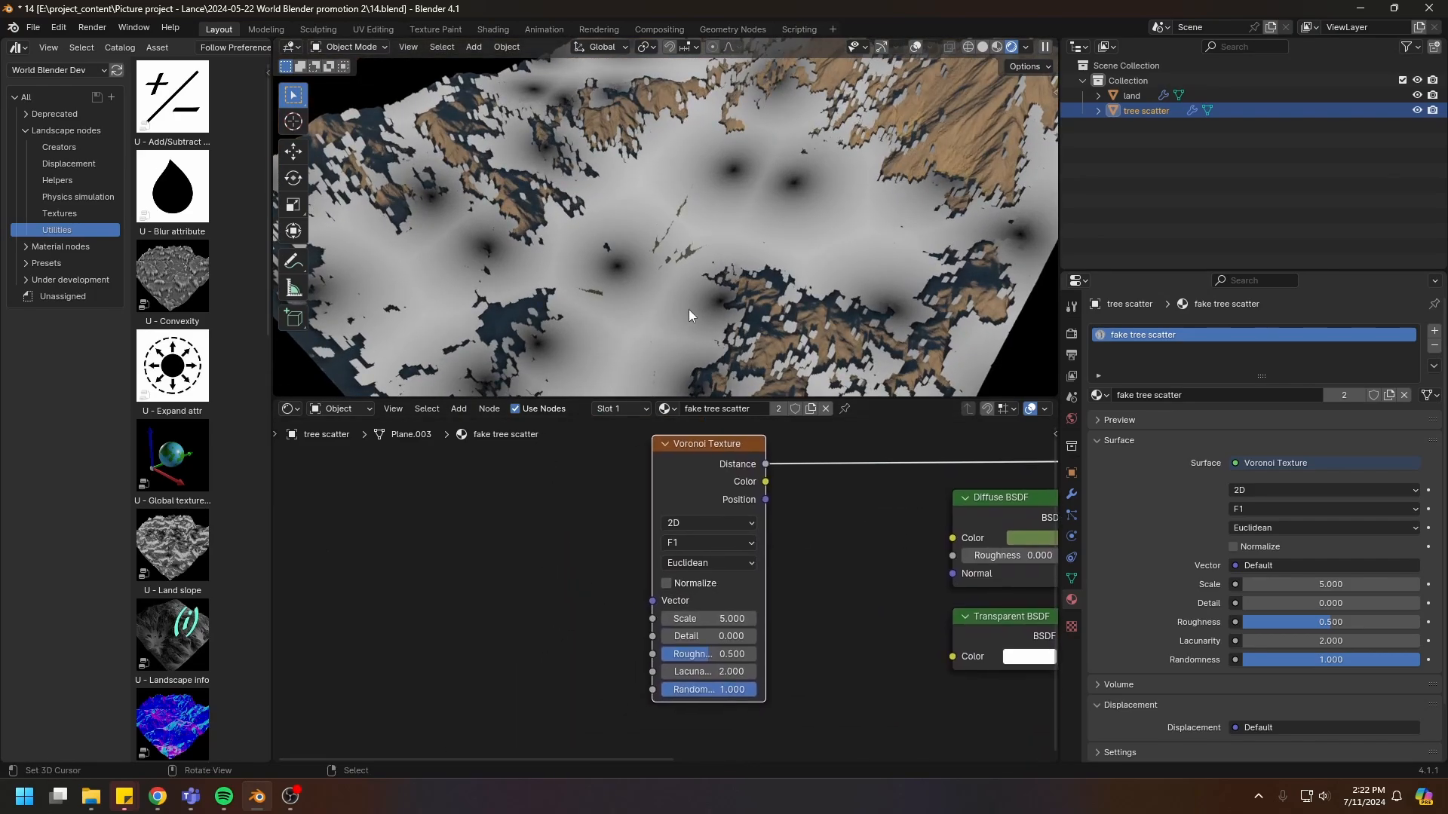
pyautogui.moveTo(597, 644)
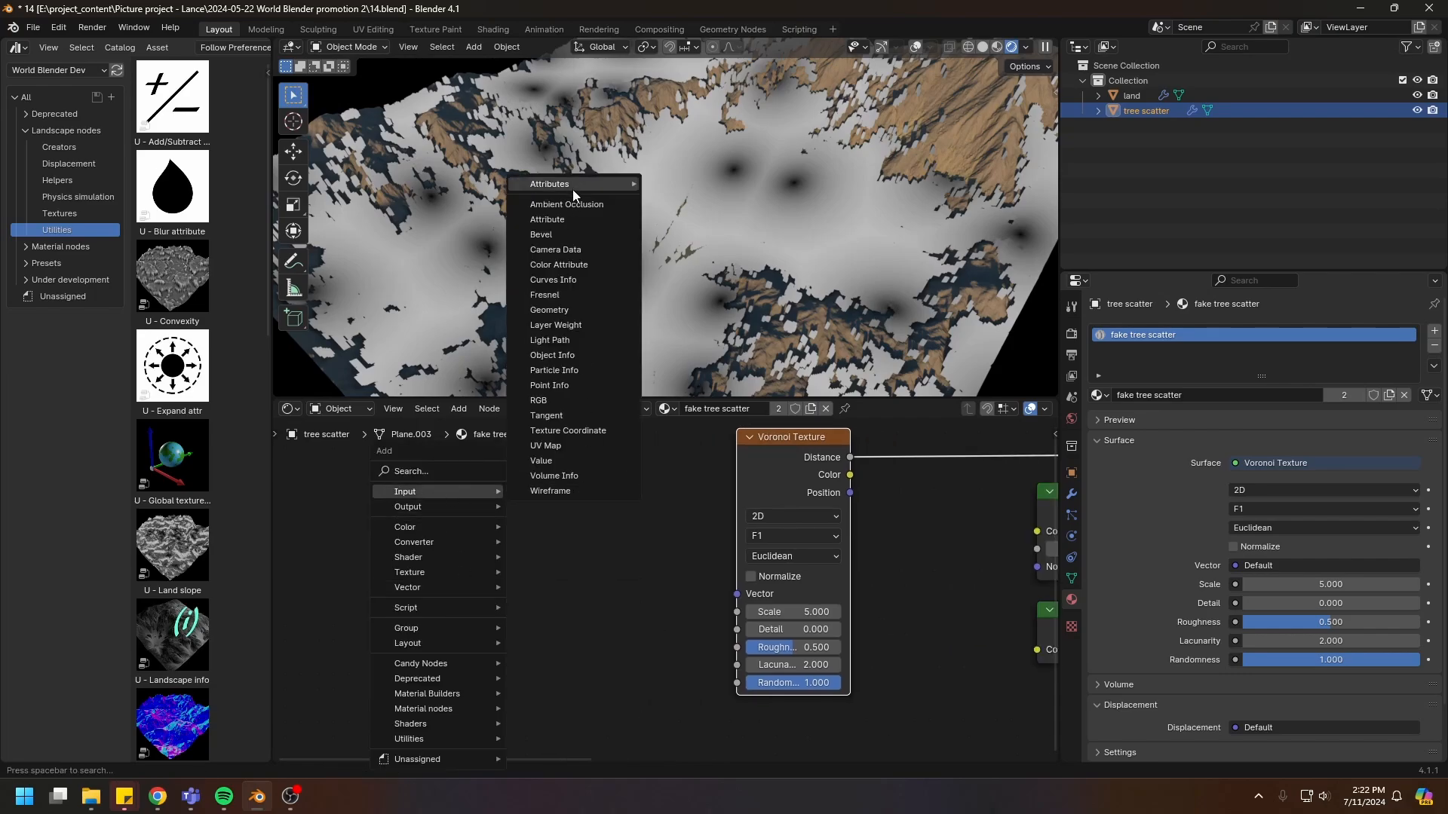
# Step: Add an Attribute node named uv_map for the Voronoi vector and set its Scale to 100
pyautogui.click(546, 219)
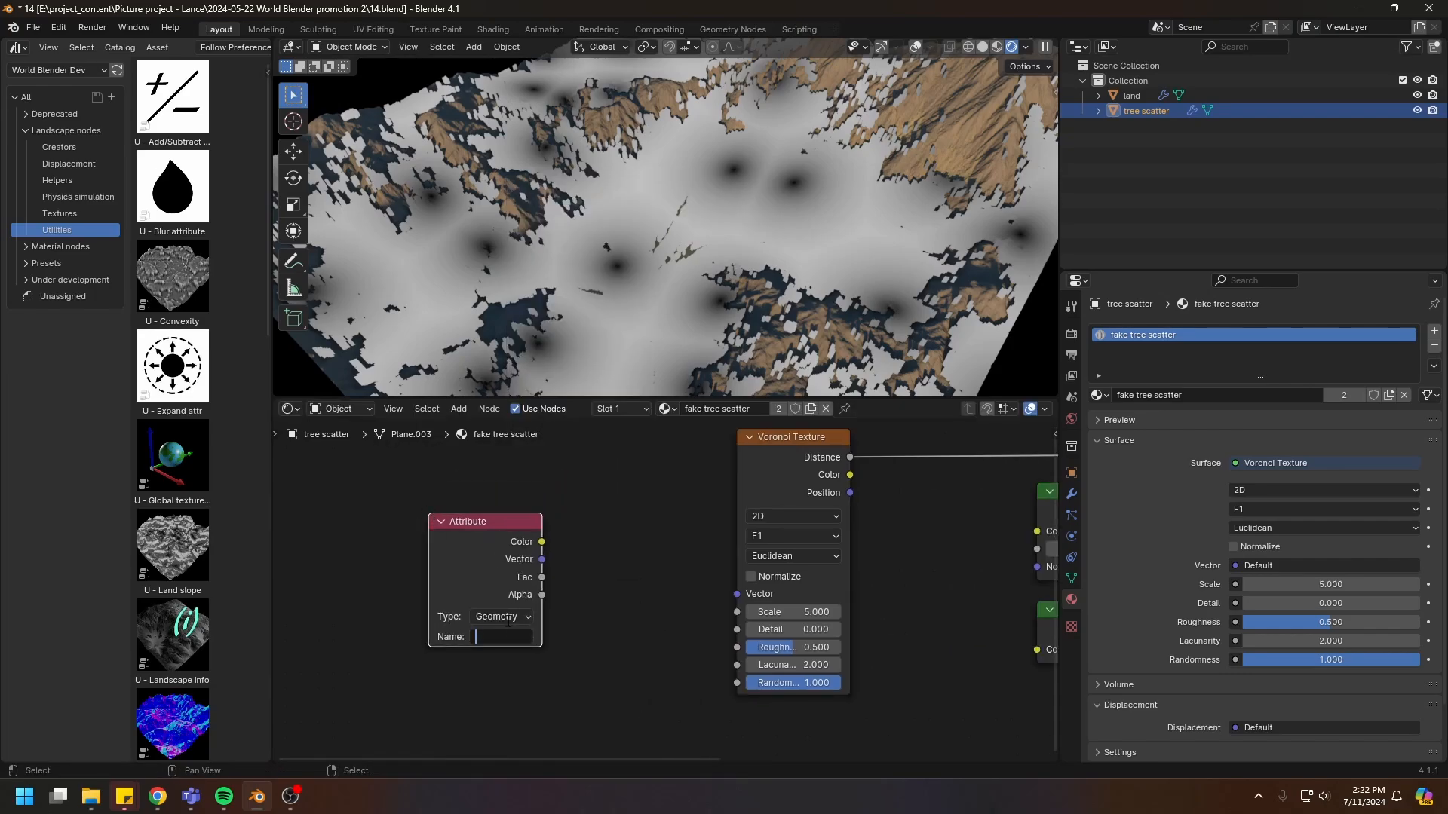
pyautogui.write('uv_map')
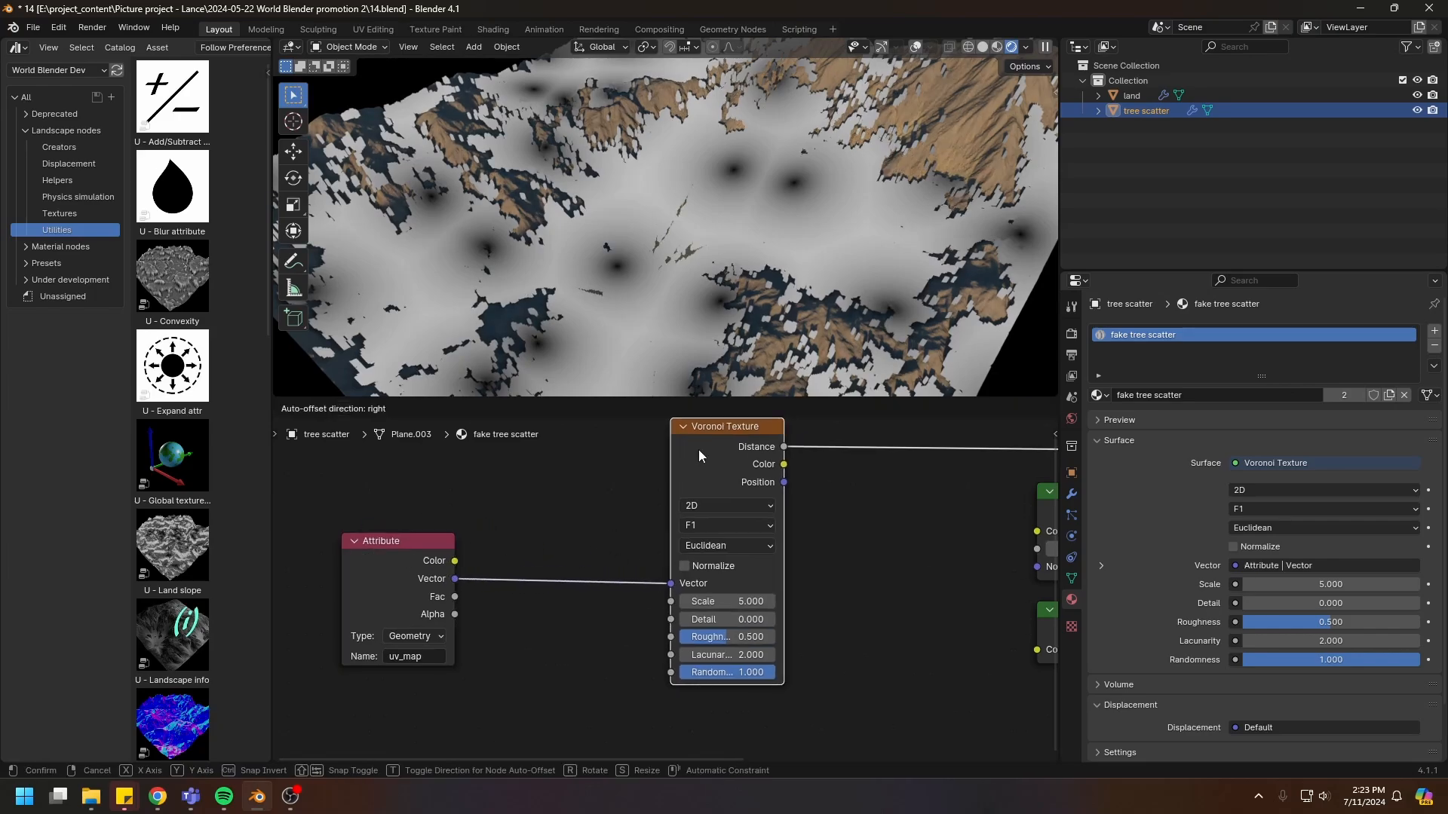
pyautogui.moveTo(725, 602); pyautogui.dragTo(766, 601)
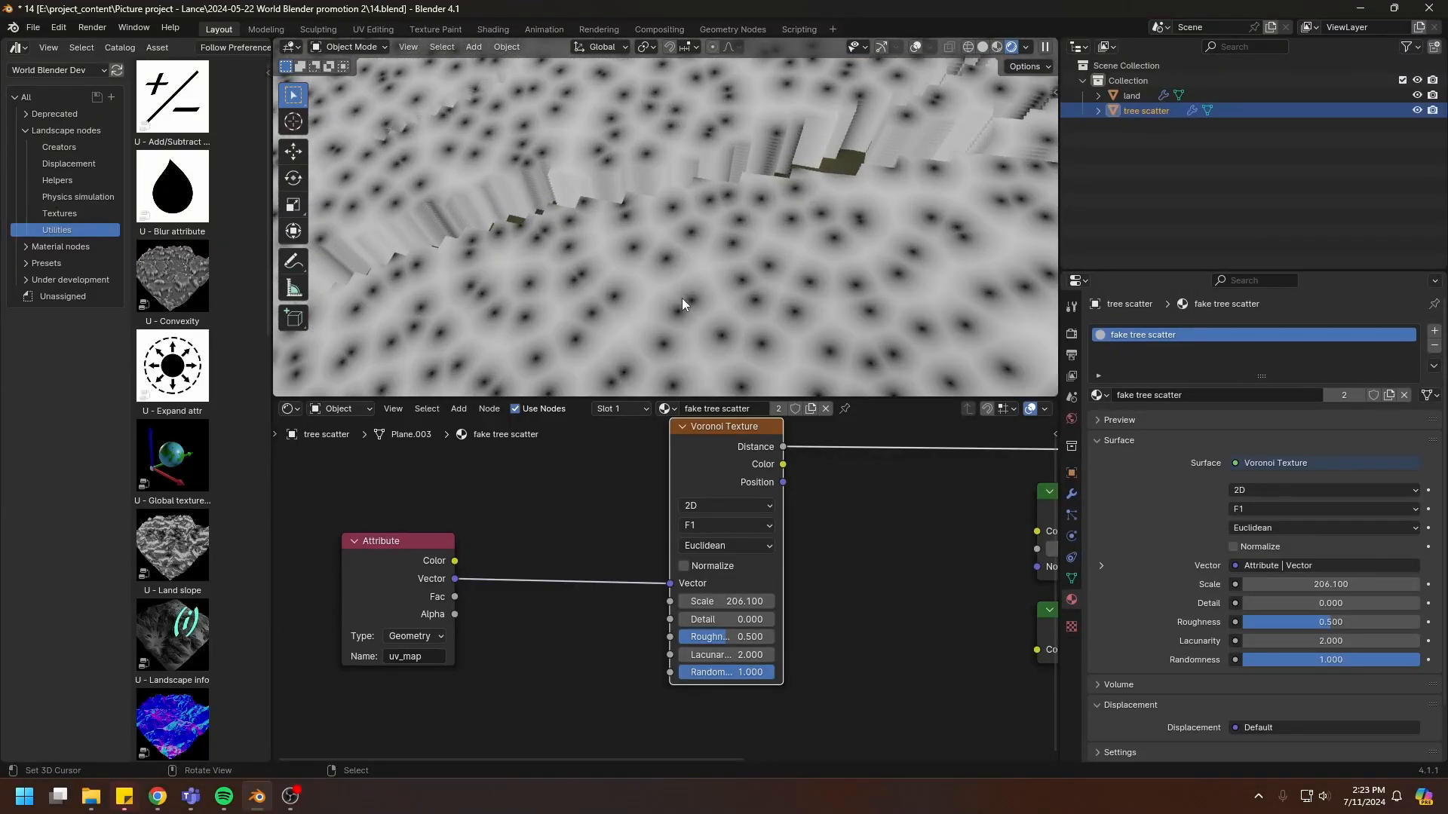
pyautogui.moveTo(725, 601); pyautogui.dragTo(769, 602)
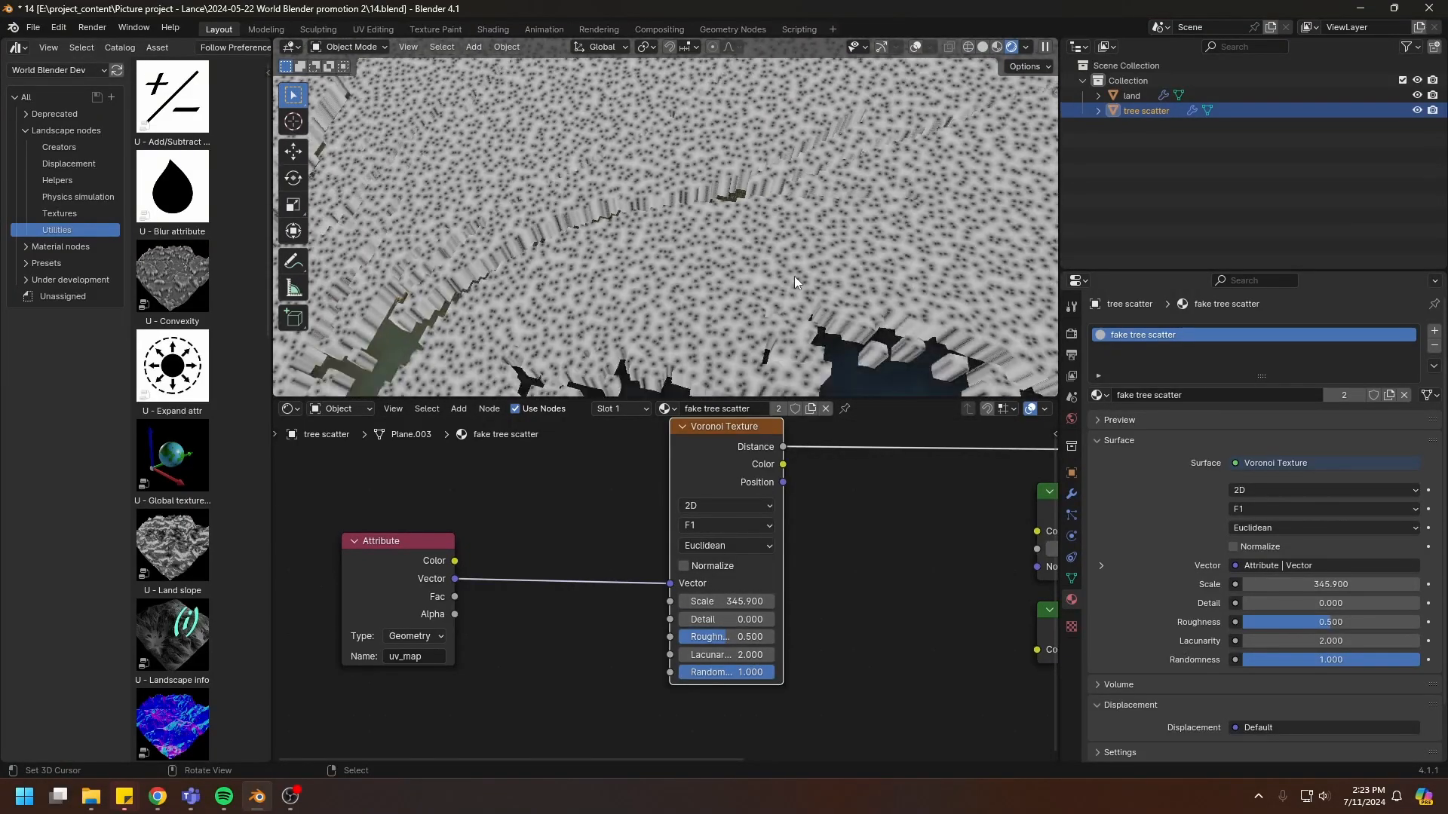
pyautogui.doubleClick(726, 602)
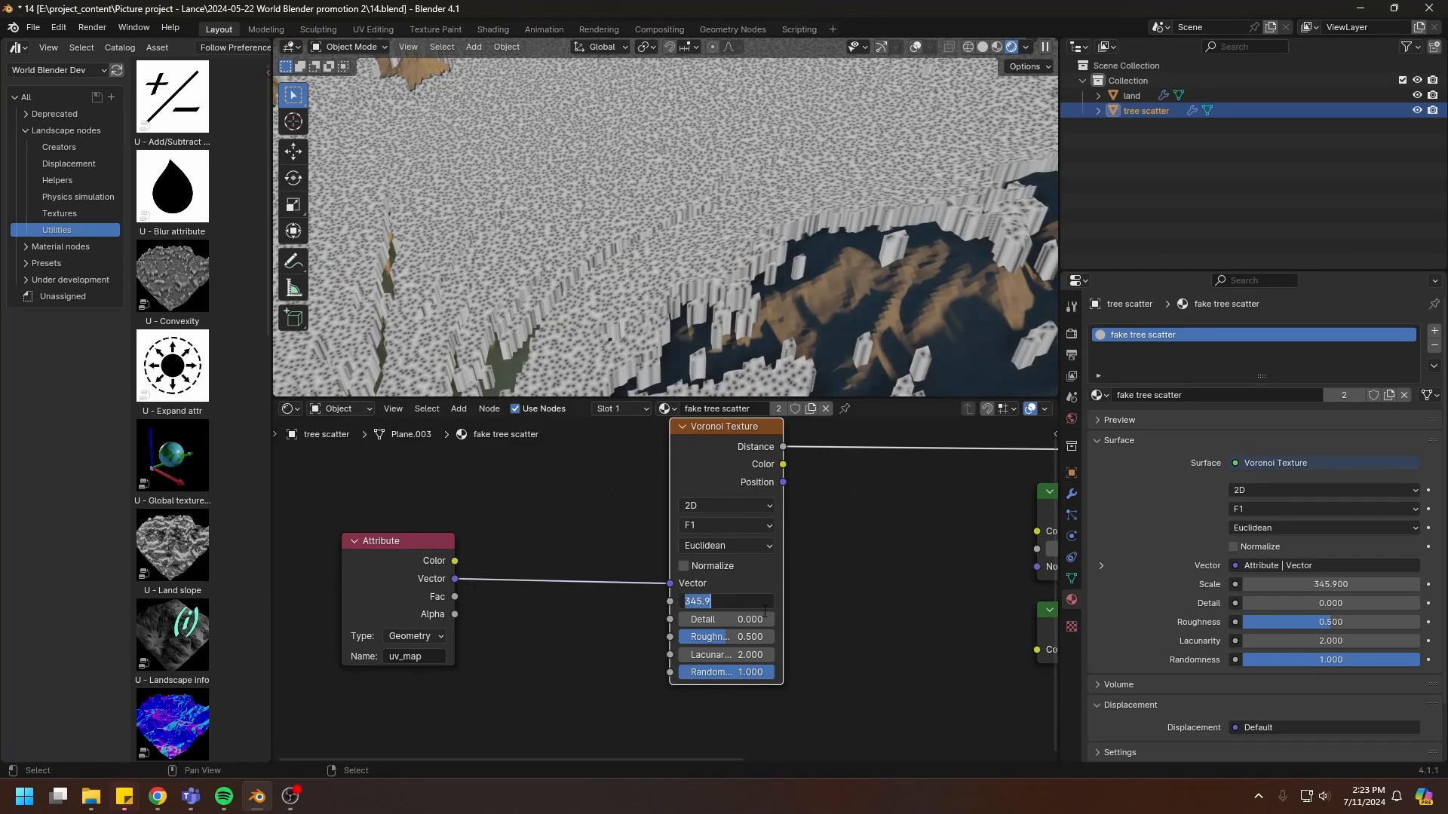
pyautogui.write('100.000')
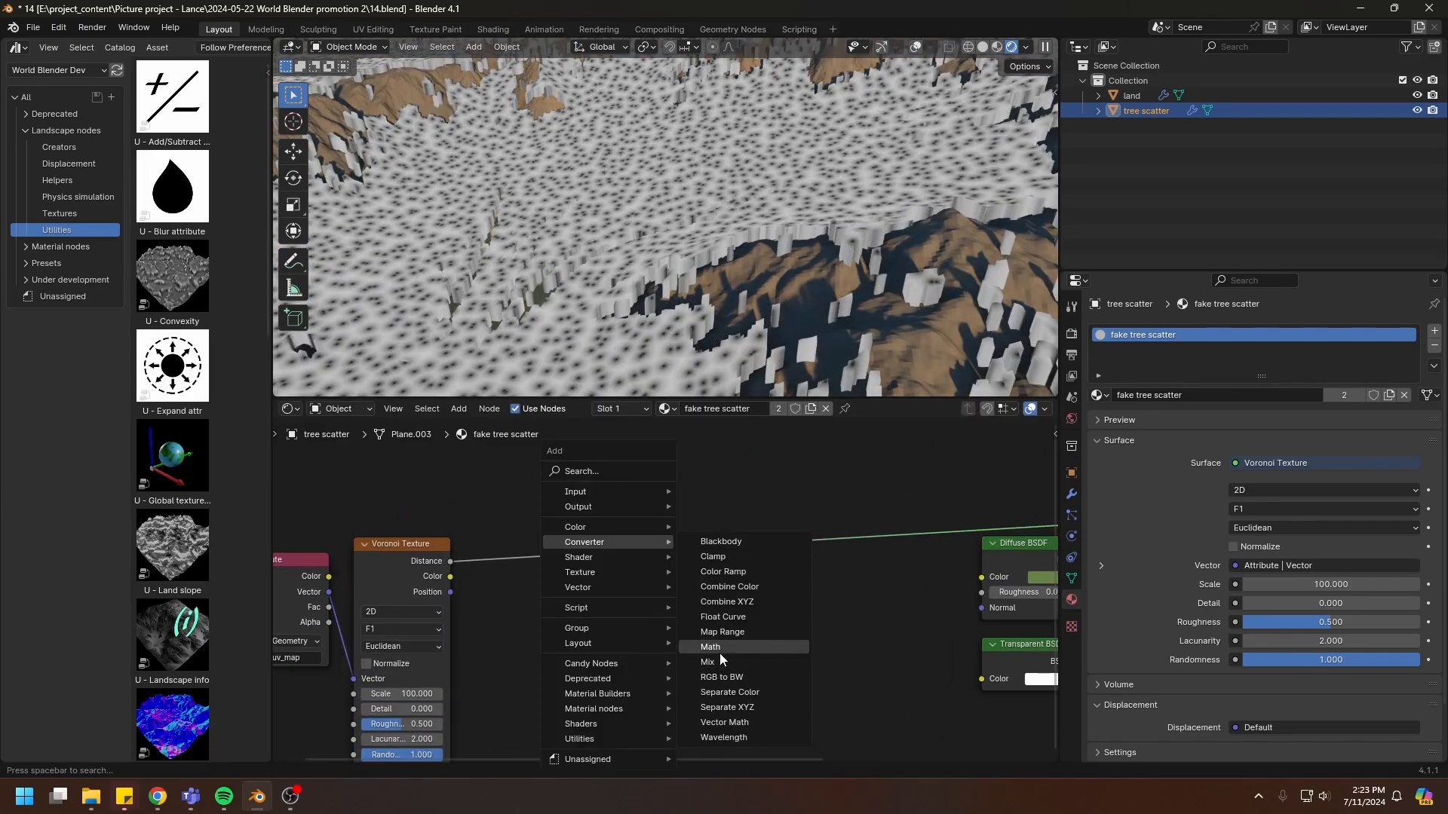
# Step: Add a Math node set to Subtract after the Voronoi distance, plus another Attribute node
pyautogui.click(711, 647)
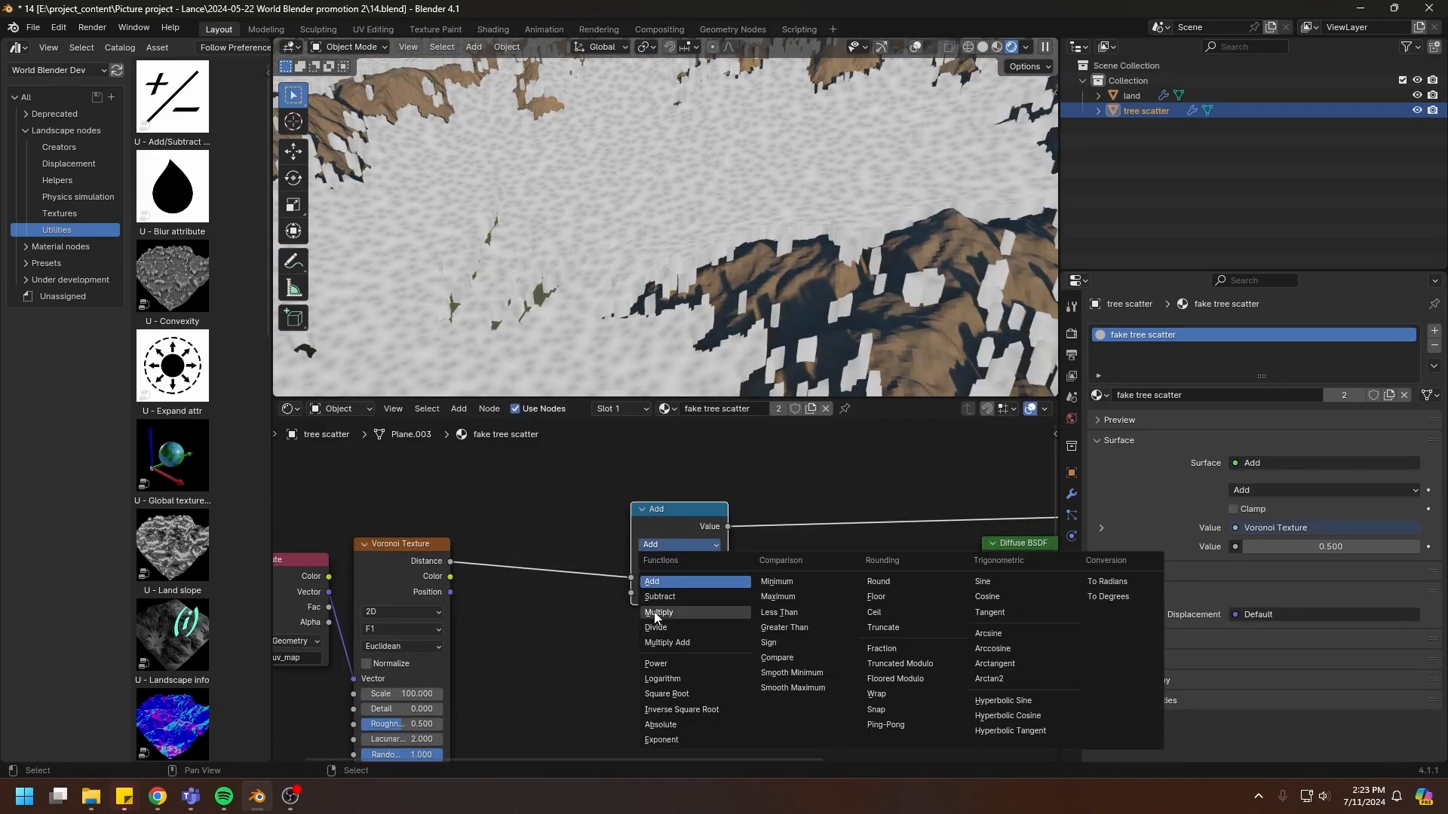
pyautogui.click(661, 597)
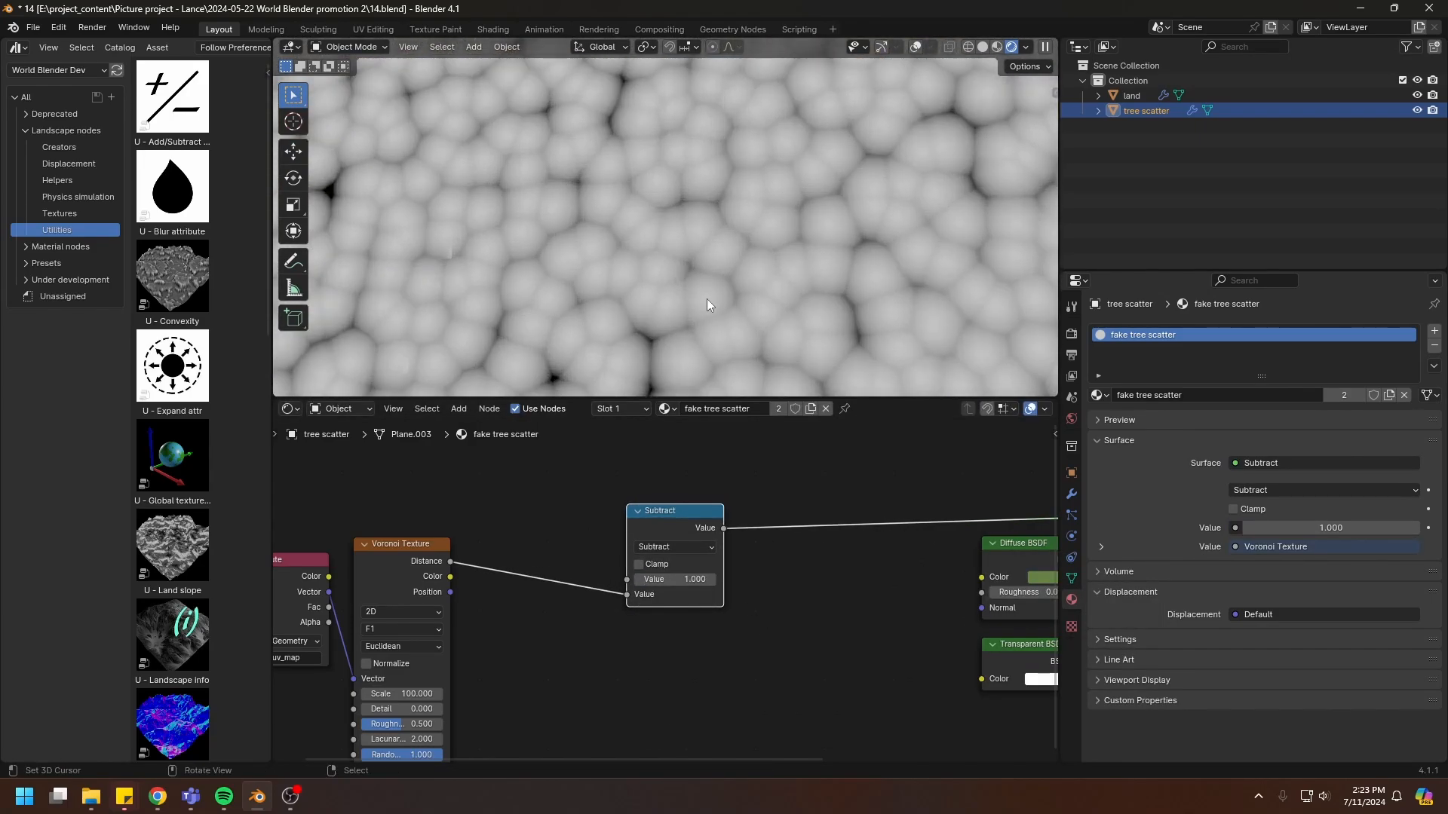
pyautogui.moveTo(725, 297)
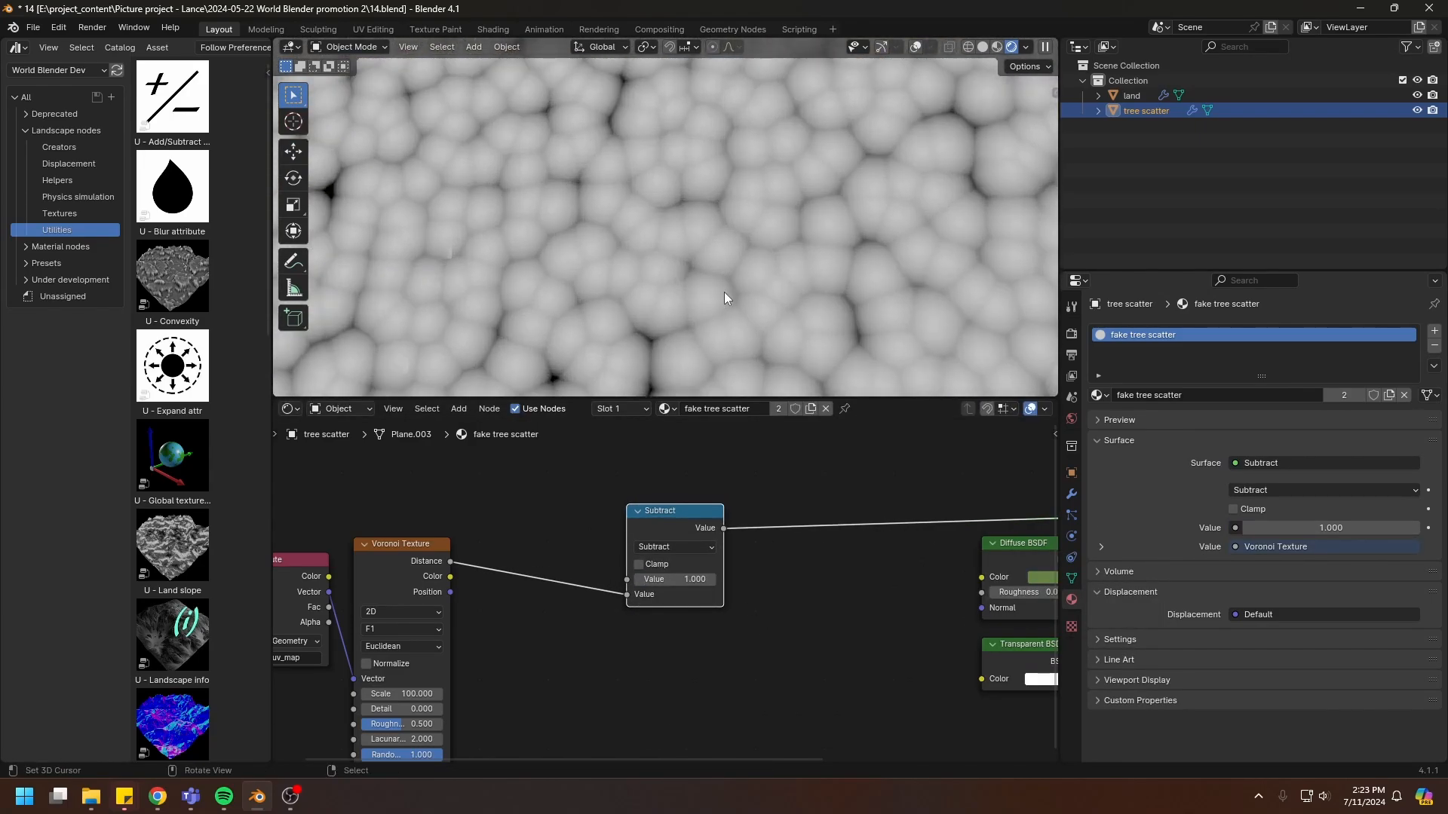
pyautogui.moveTo(913, 216)
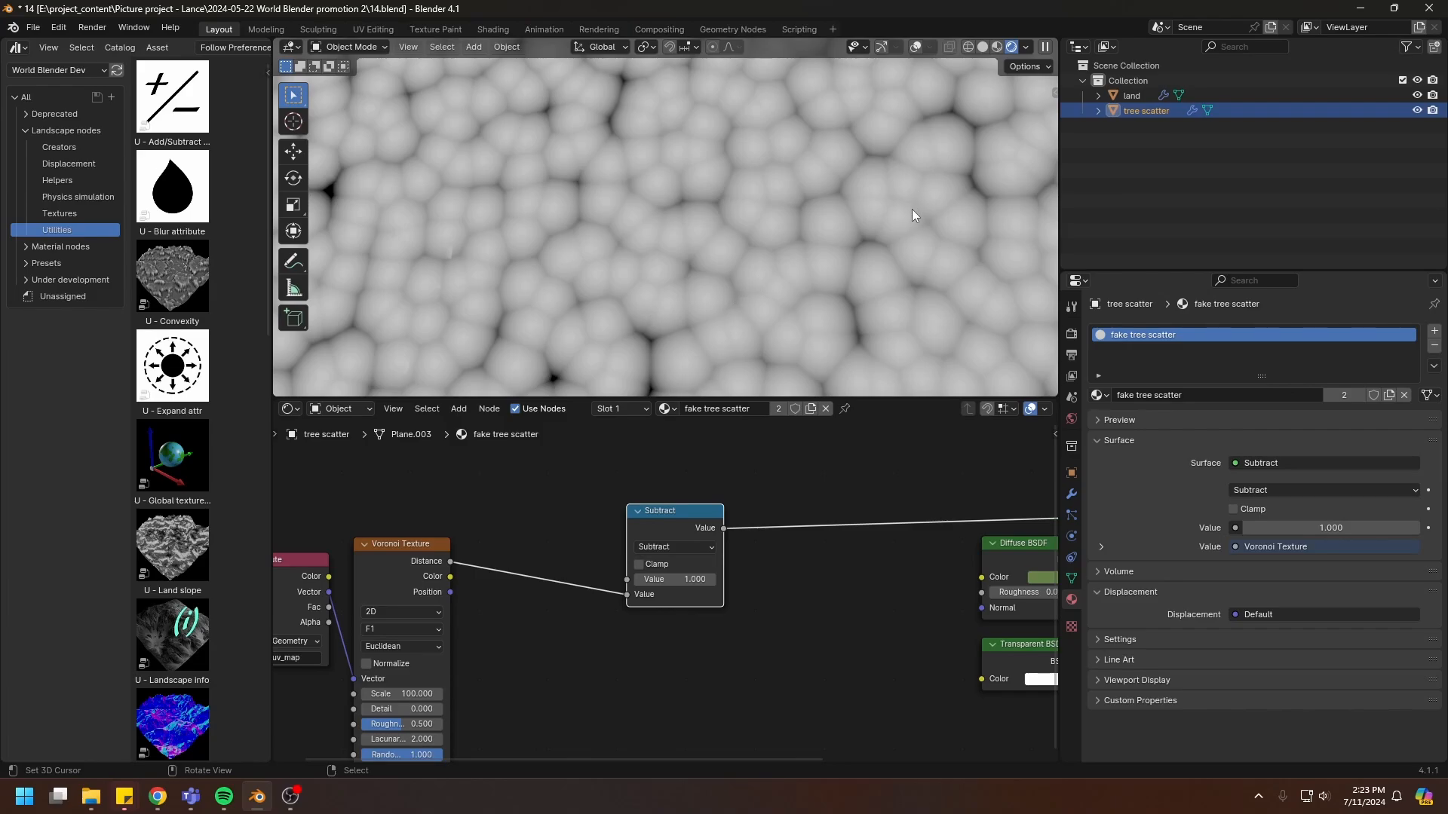
pyautogui.click(458, 408)
pyautogui.write('F')
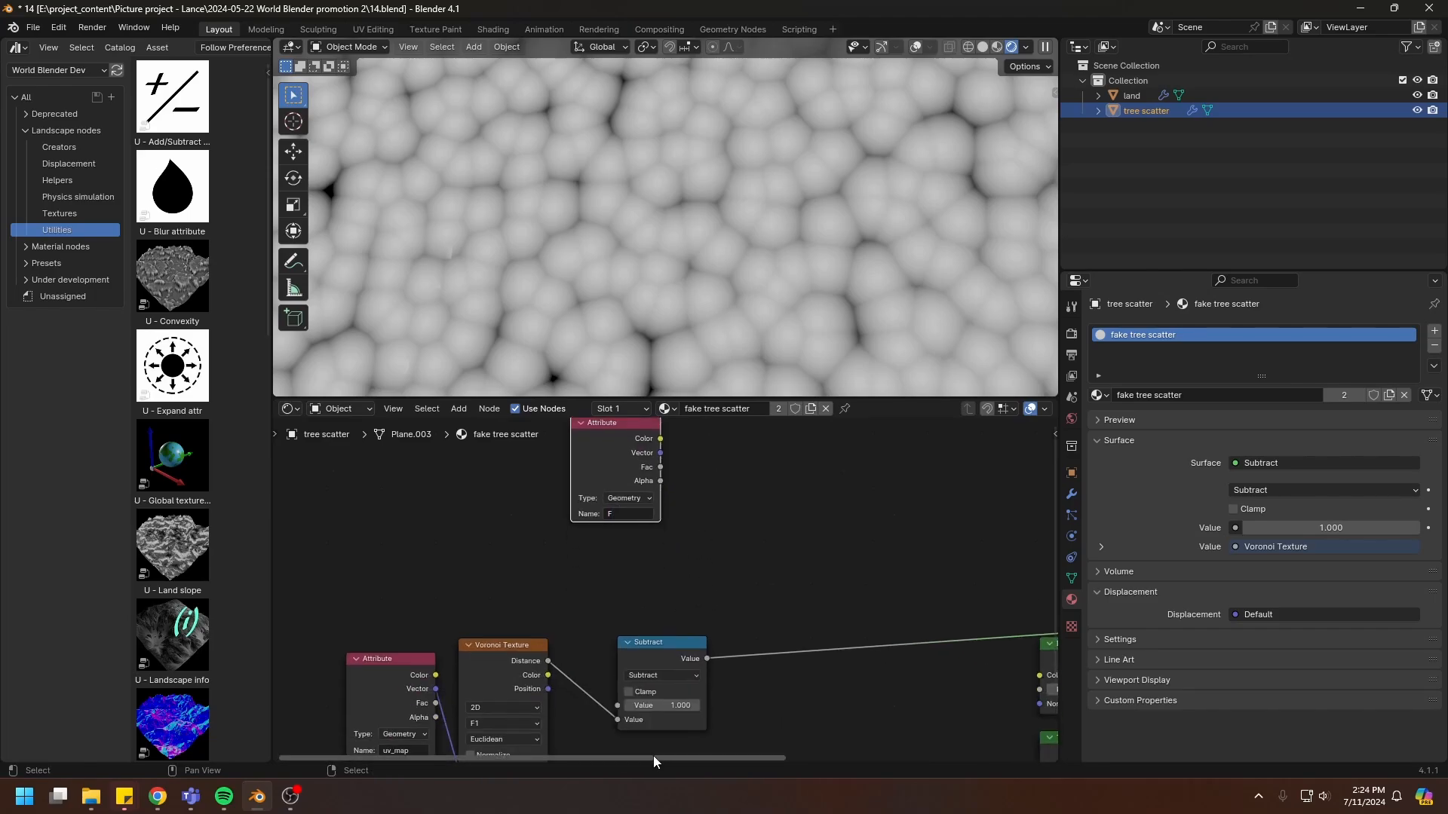
# Step: Set the new attribute F to read from the Instancer and preview it on the surface
pyautogui.click(627, 500)
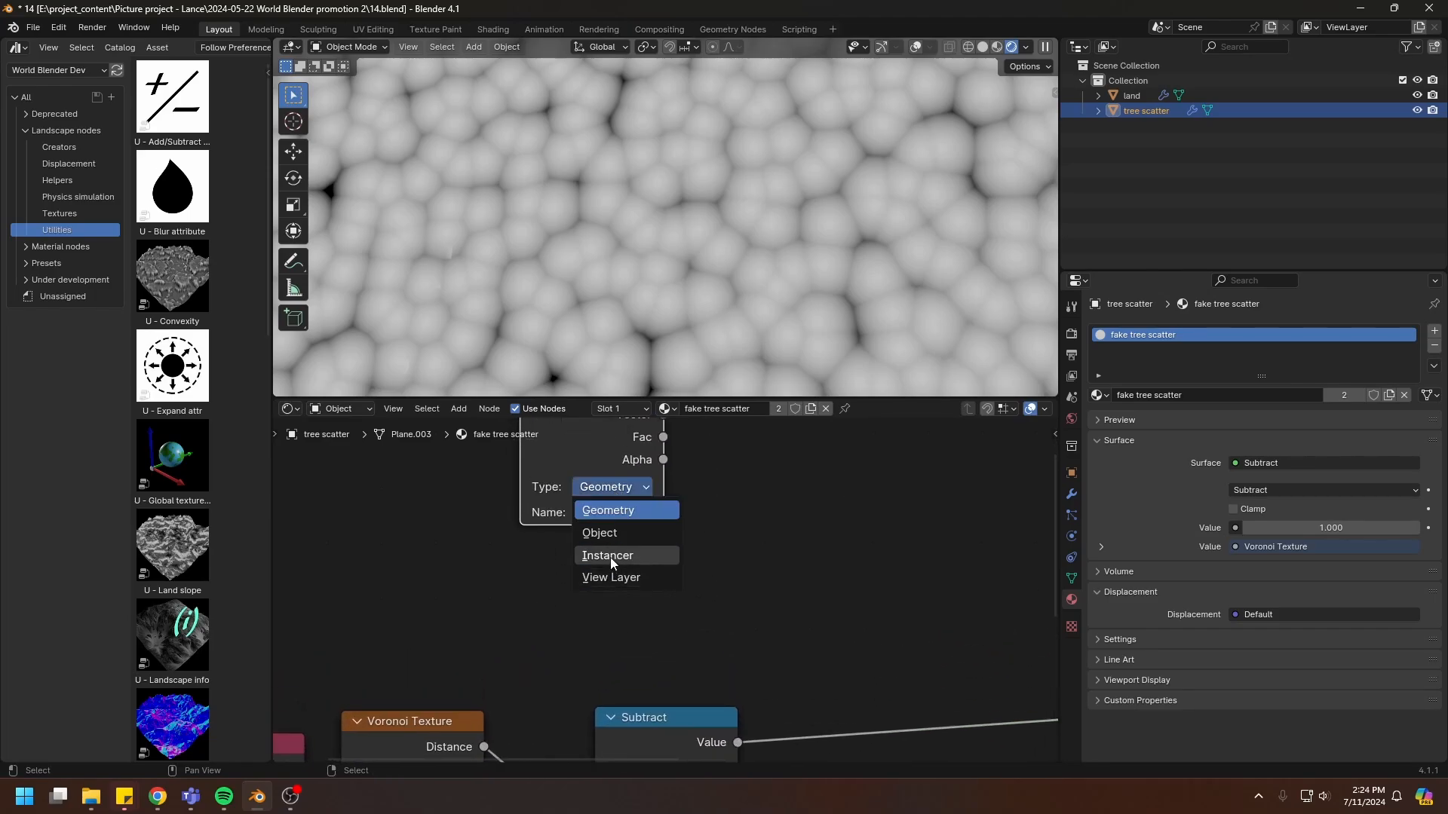
pyautogui.click(607, 555)
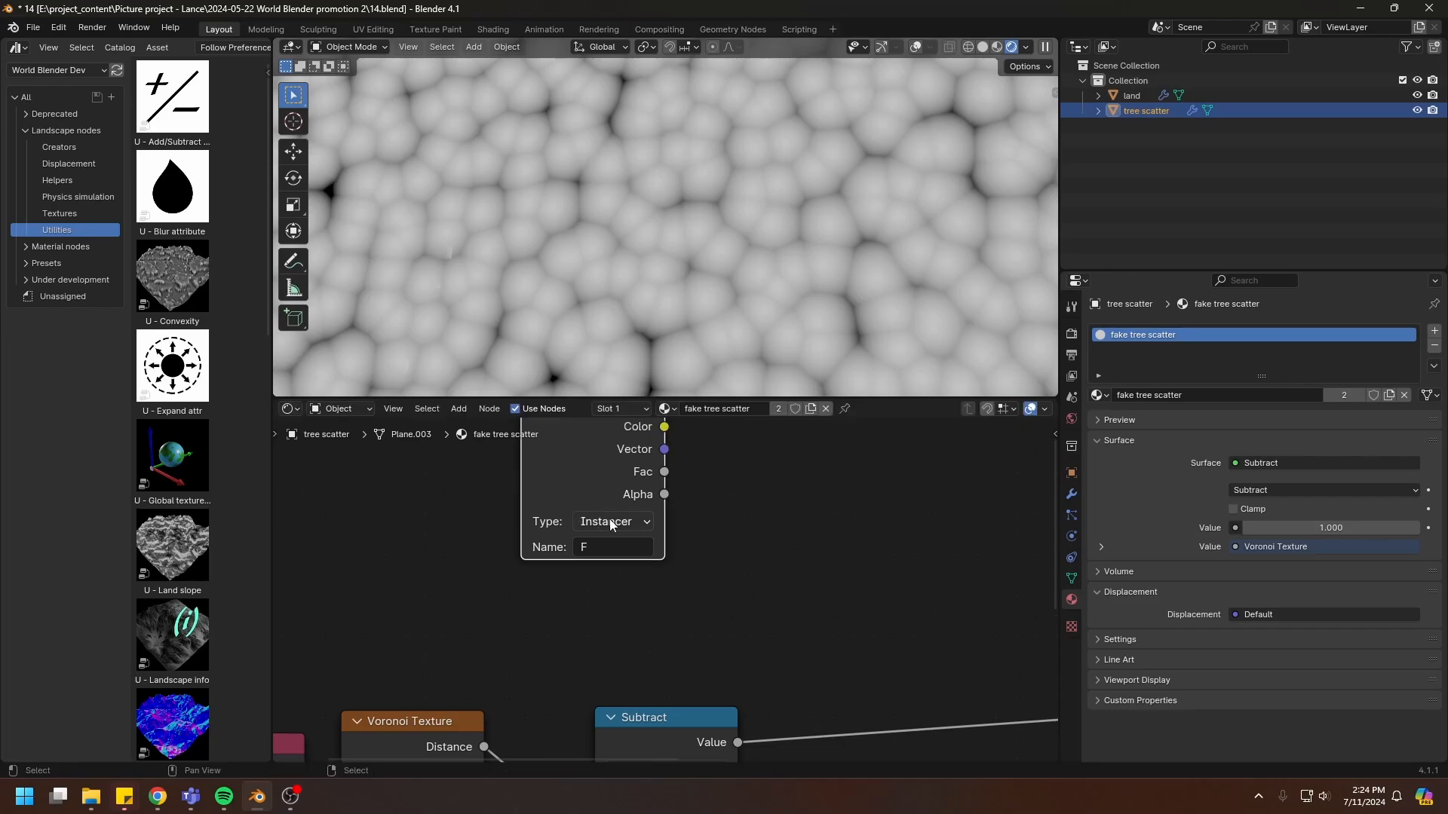
pyautogui.click(612, 521)
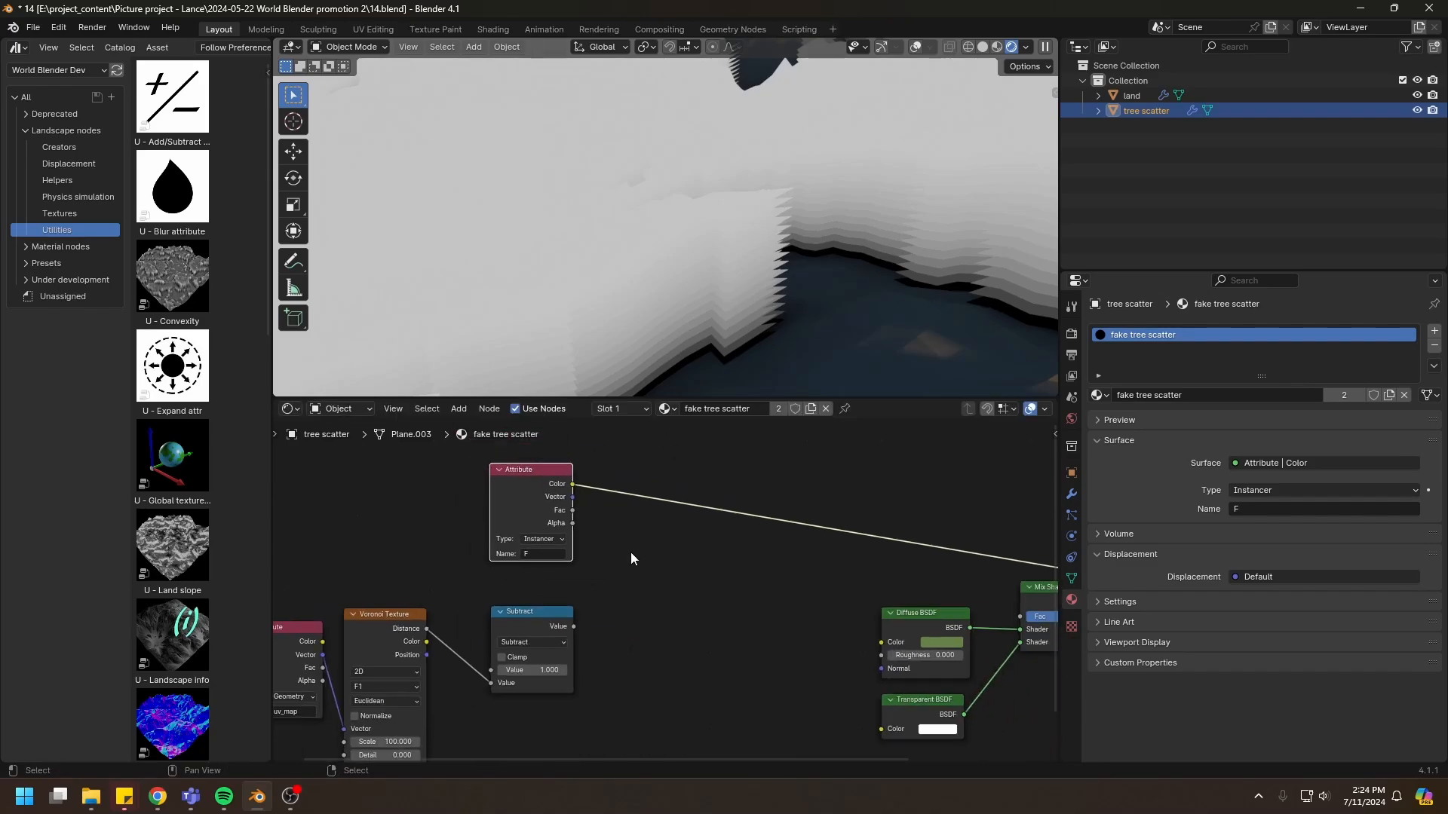
# Step: Add a Greater Than math node driving the Mix Shader factor, revealing green tree shapes
pyautogui.click(691, 530)
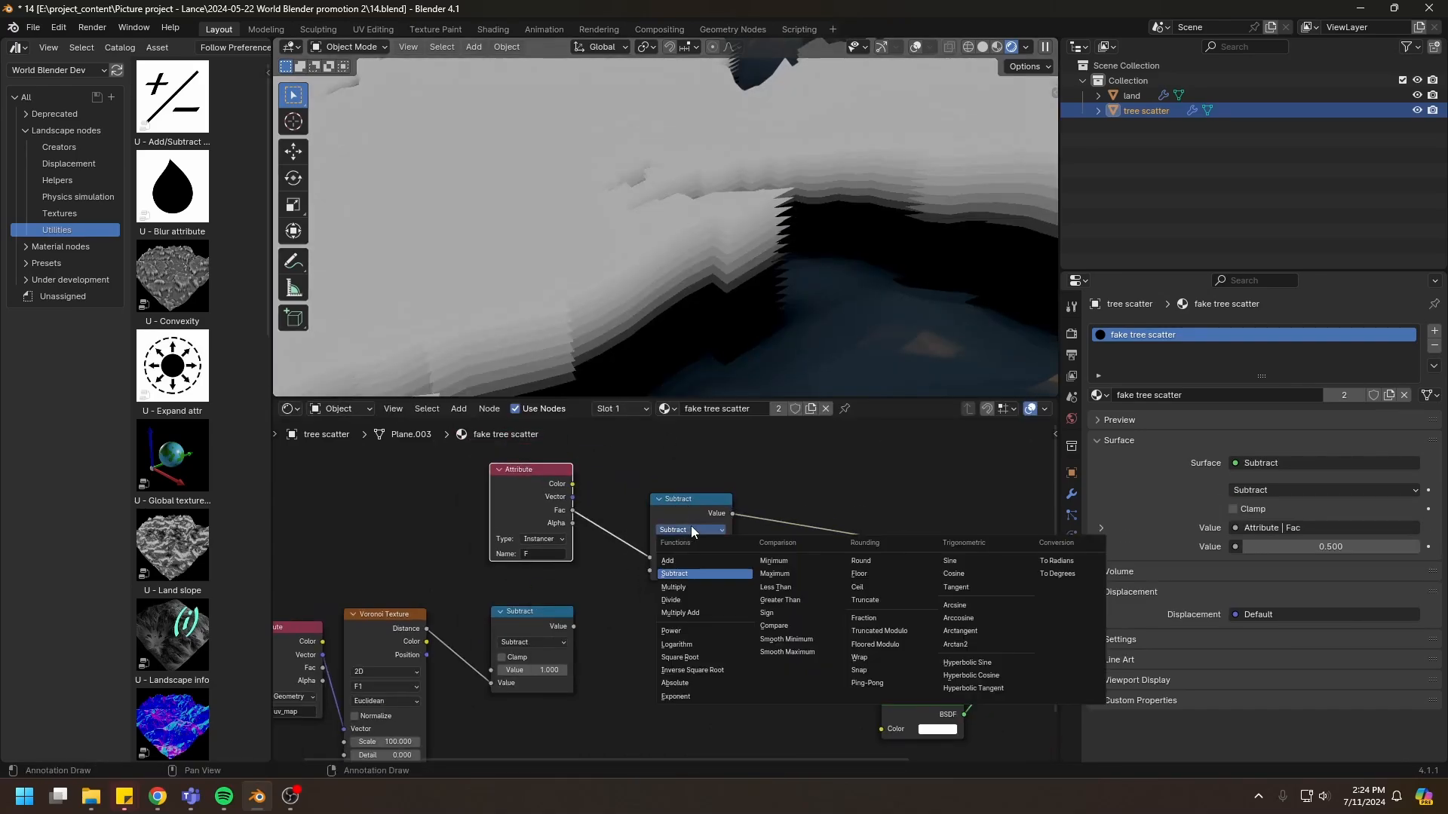
pyautogui.click(778, 600)
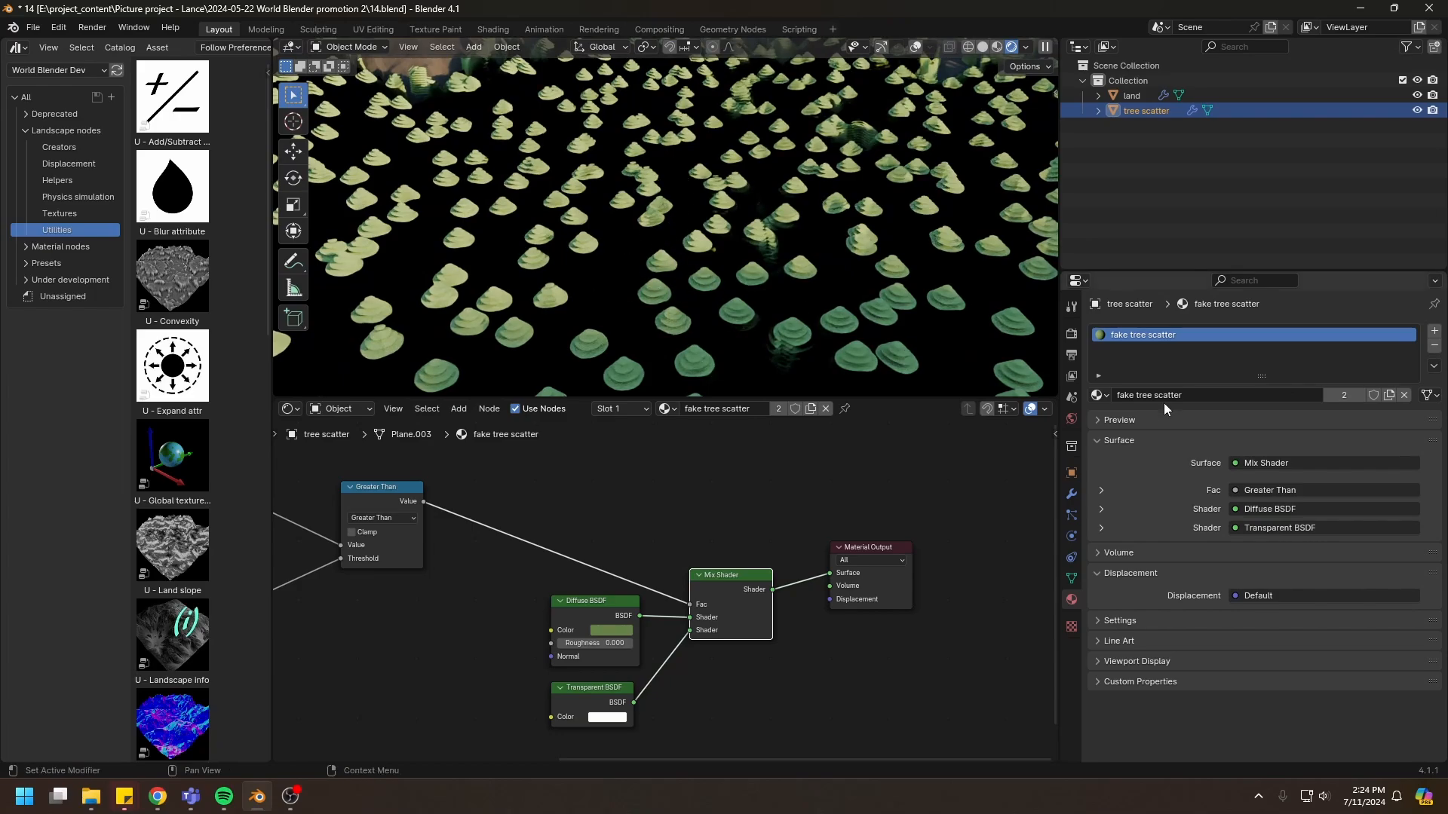
pyautogui.click(1071, 335)
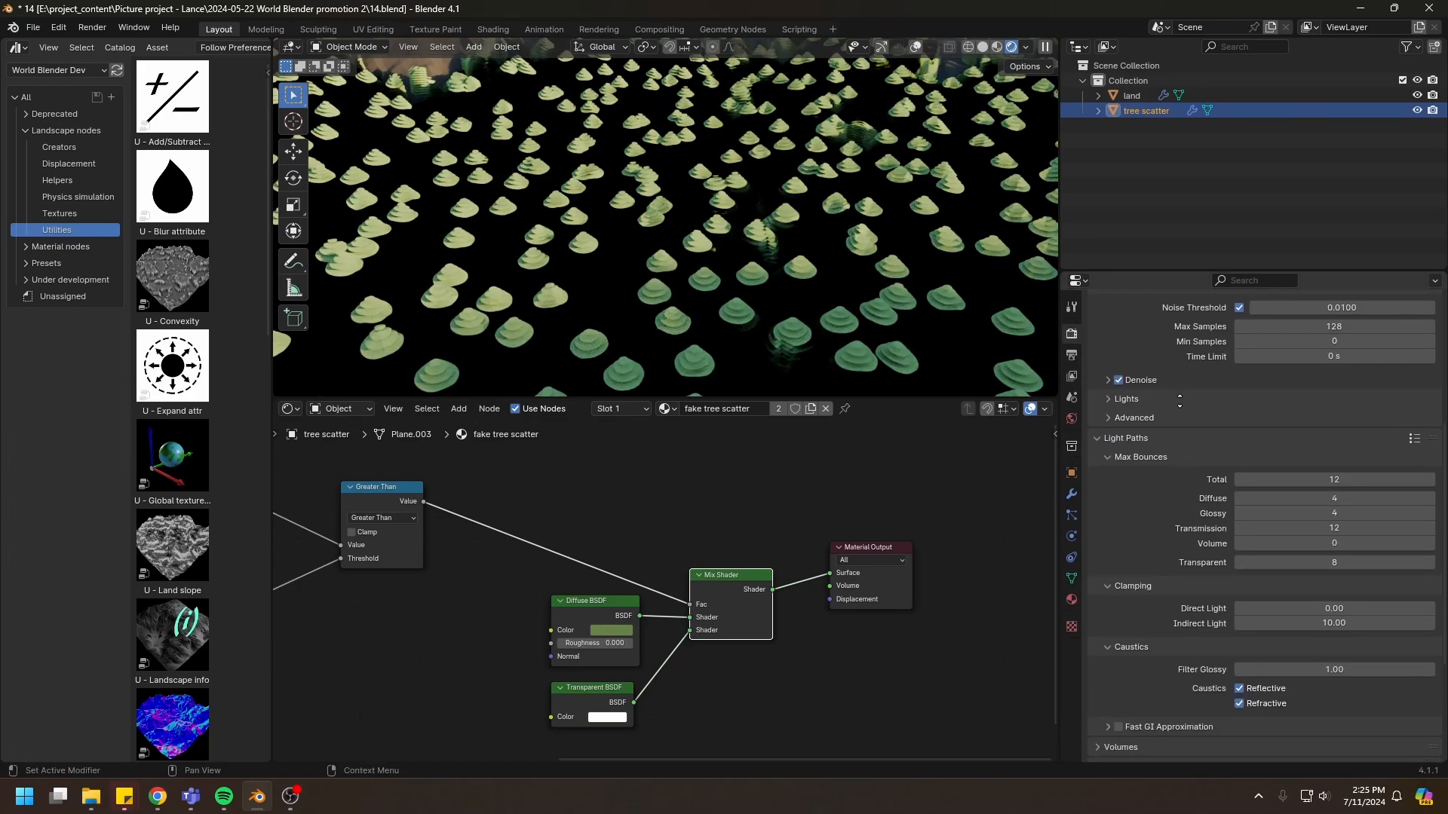
# Step: Set Light Paths Transparent max bounces to 128 and orbit over the forest
pyautogui.scroll(-3)
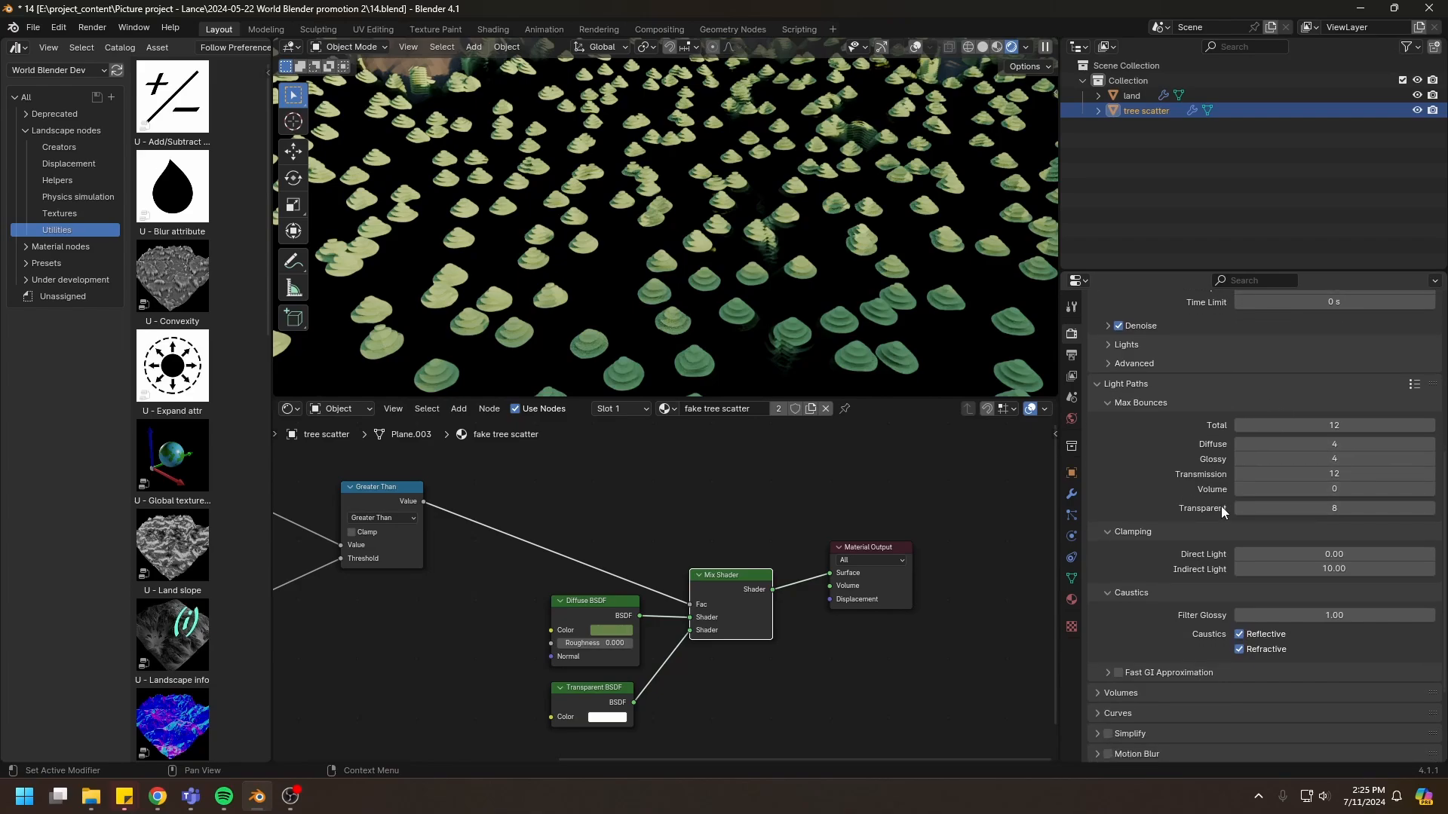
pyautogui.moveTo(1126, 389)
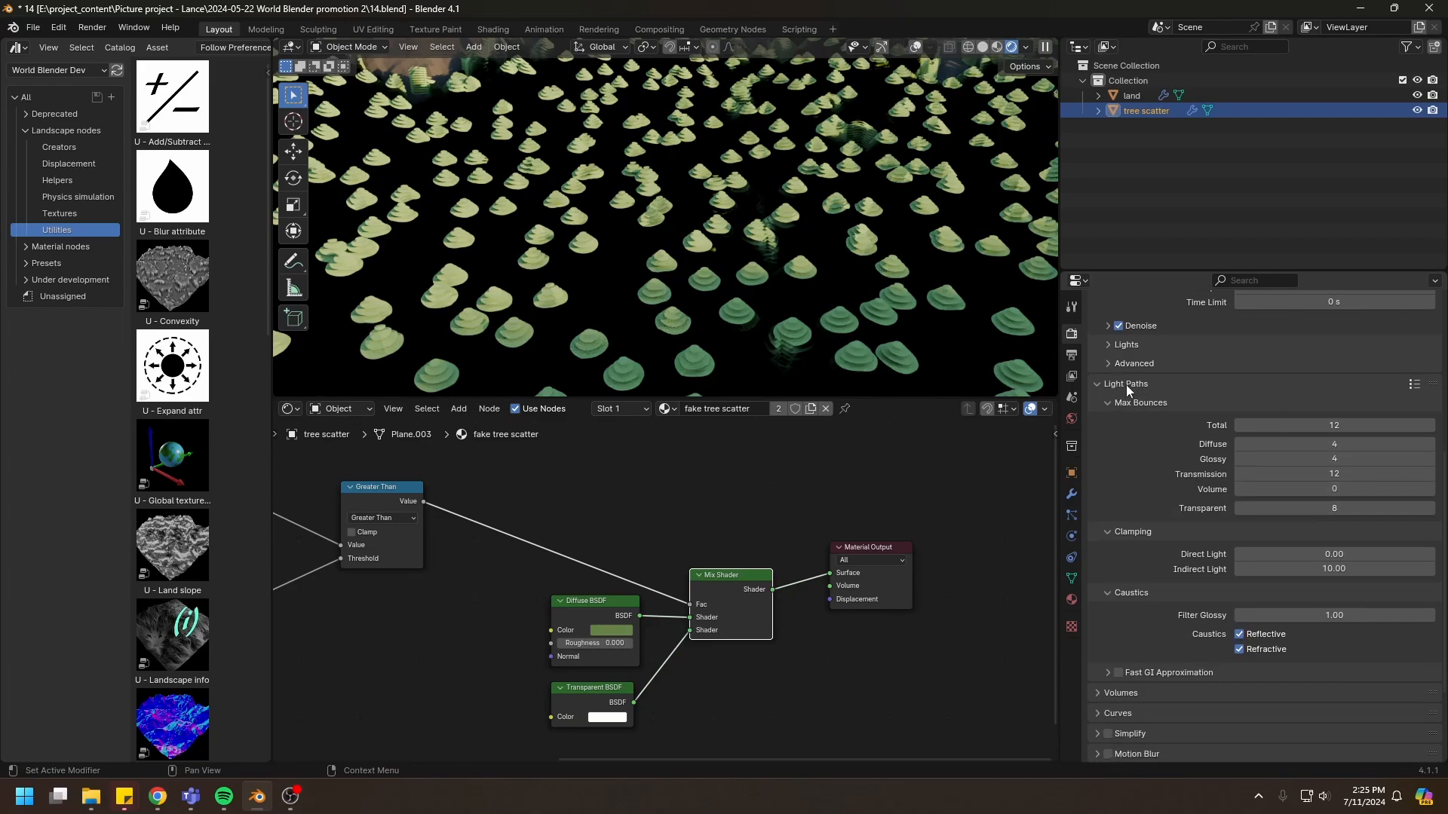
pyautogui.click(1333, 509)
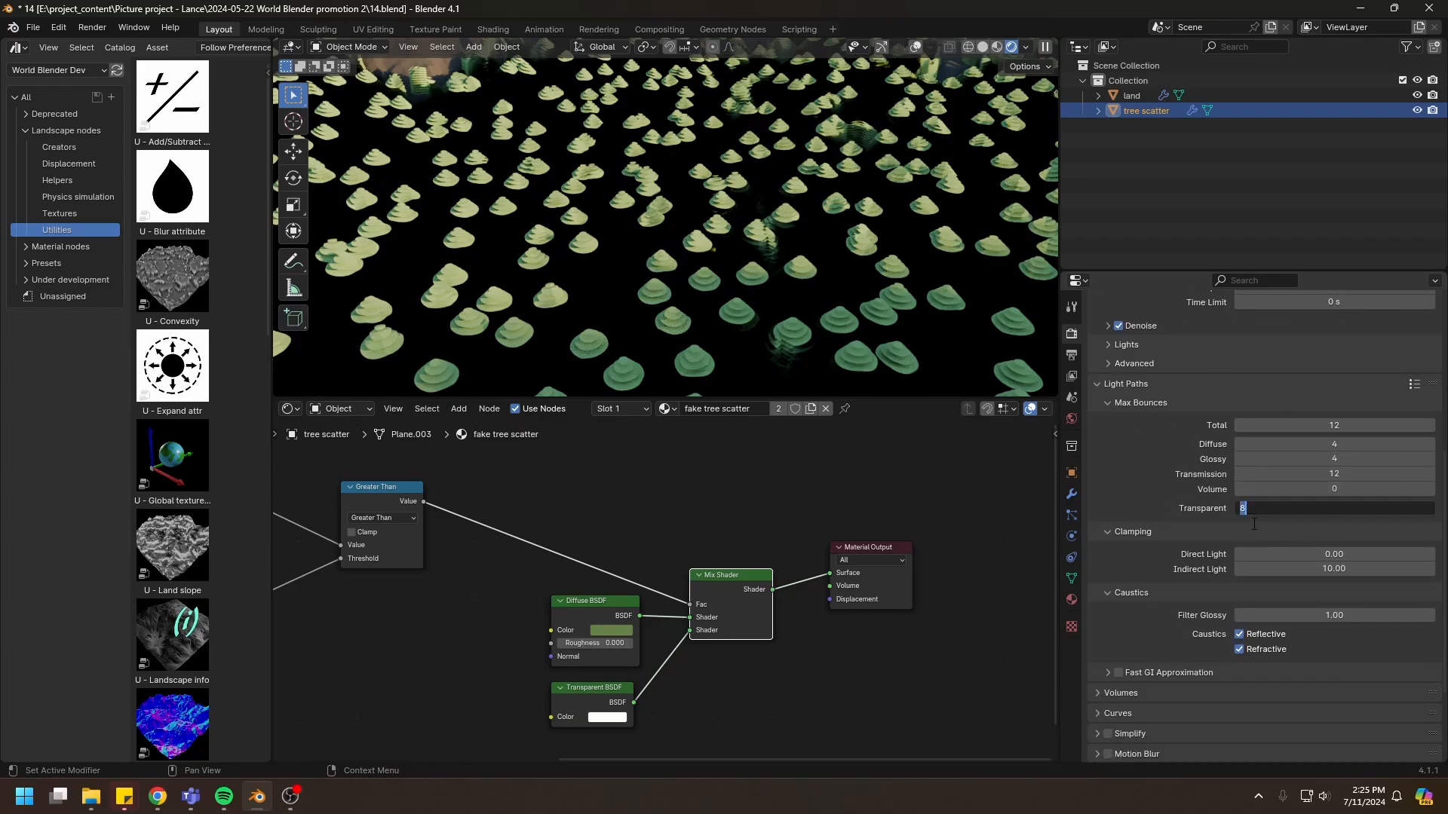
pyautogui.write('128')
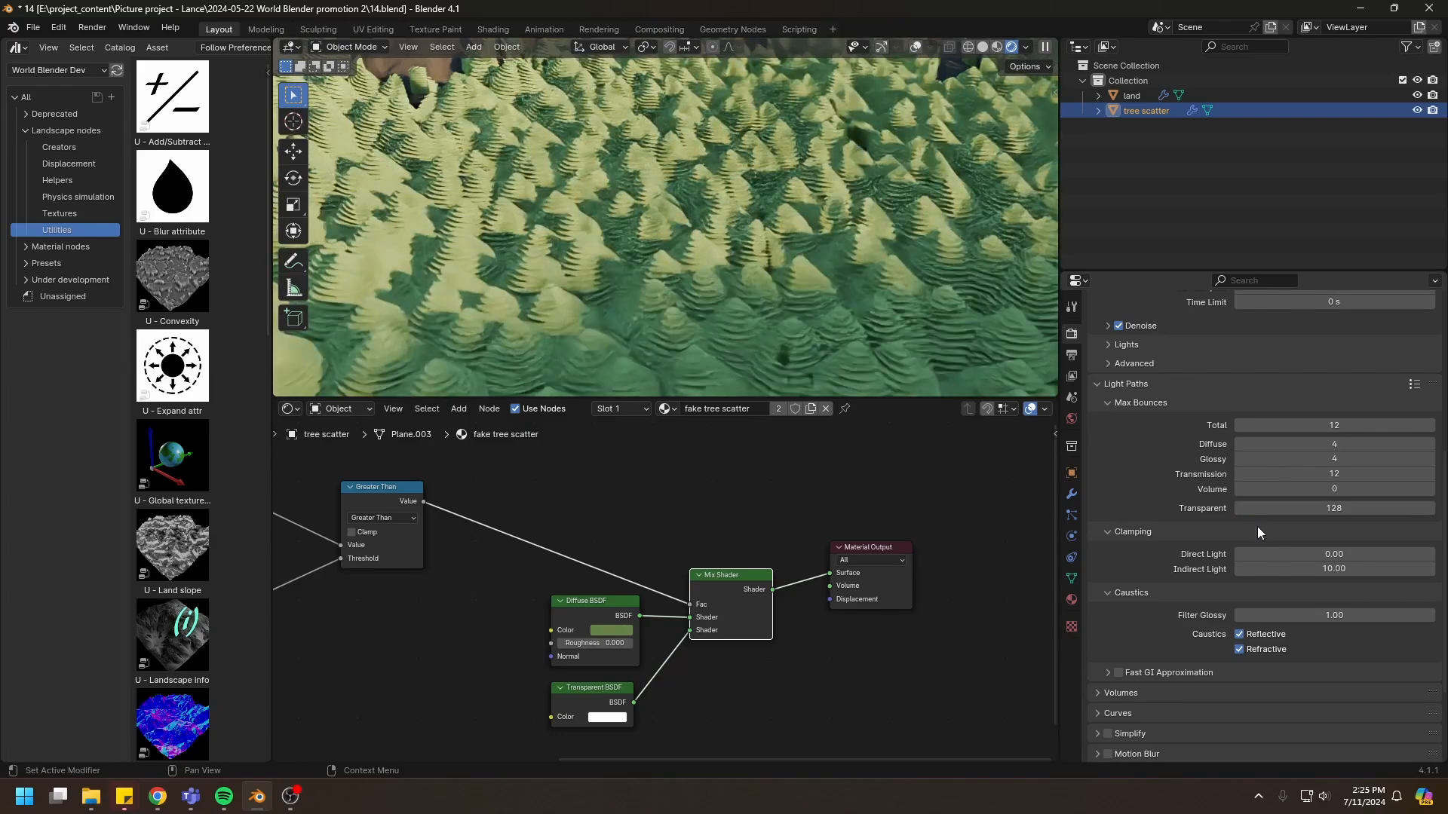
pyautogui.moveTo(647, 230); pyautogui.dragTo(632, 257)
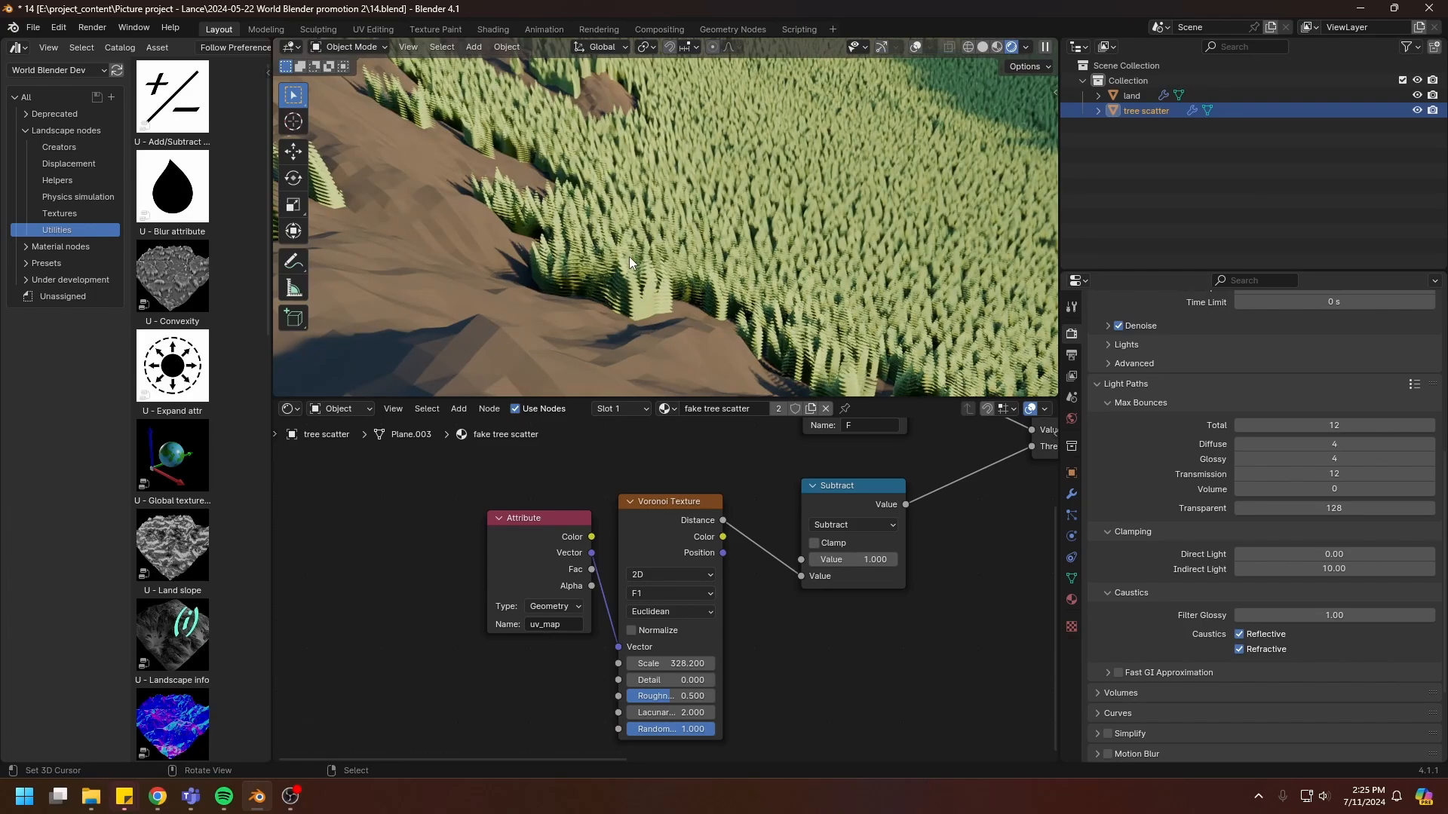
pyautogui.moveTo(635, 296)
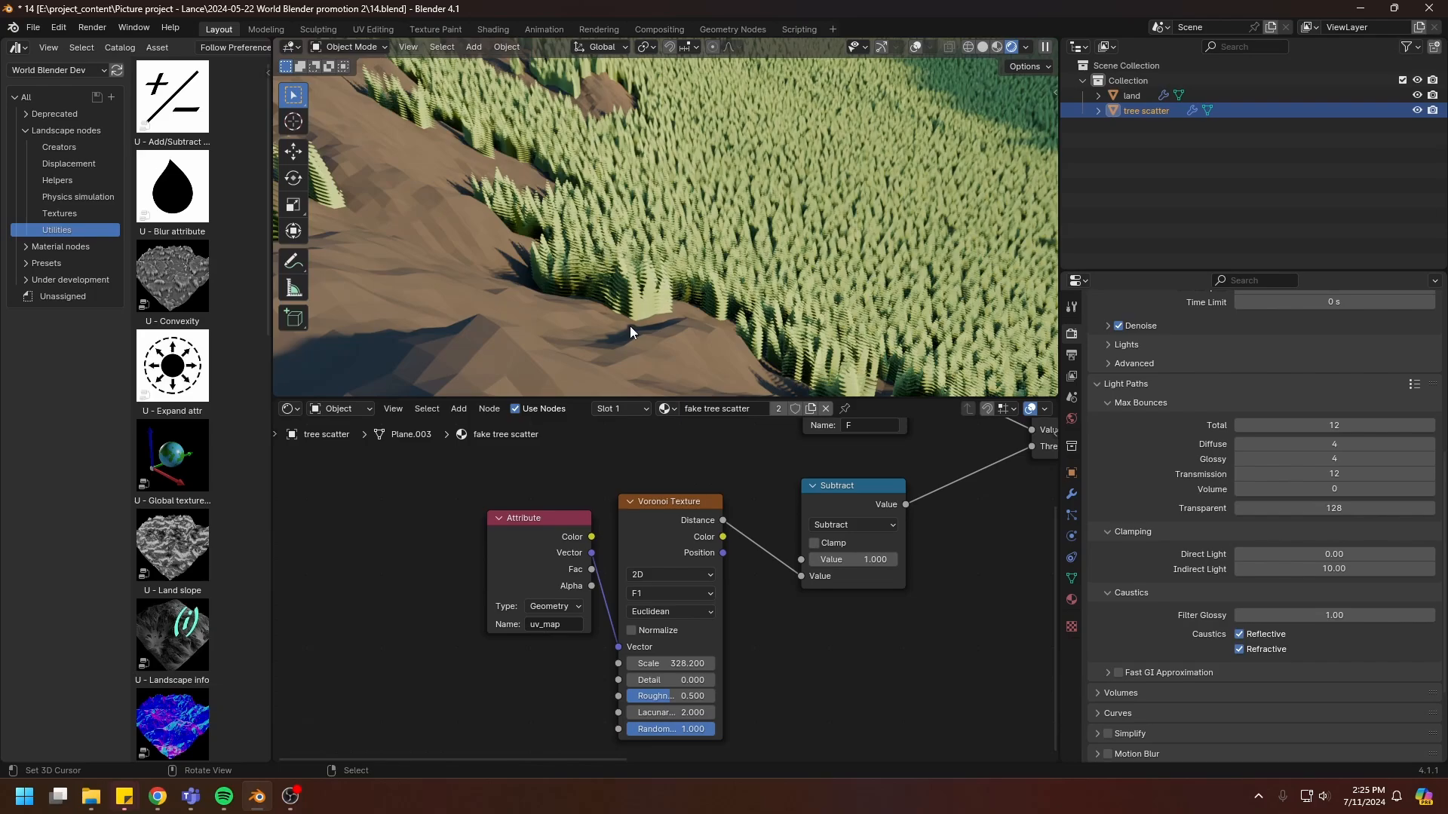
pyautogui.moveTo(918, 310)
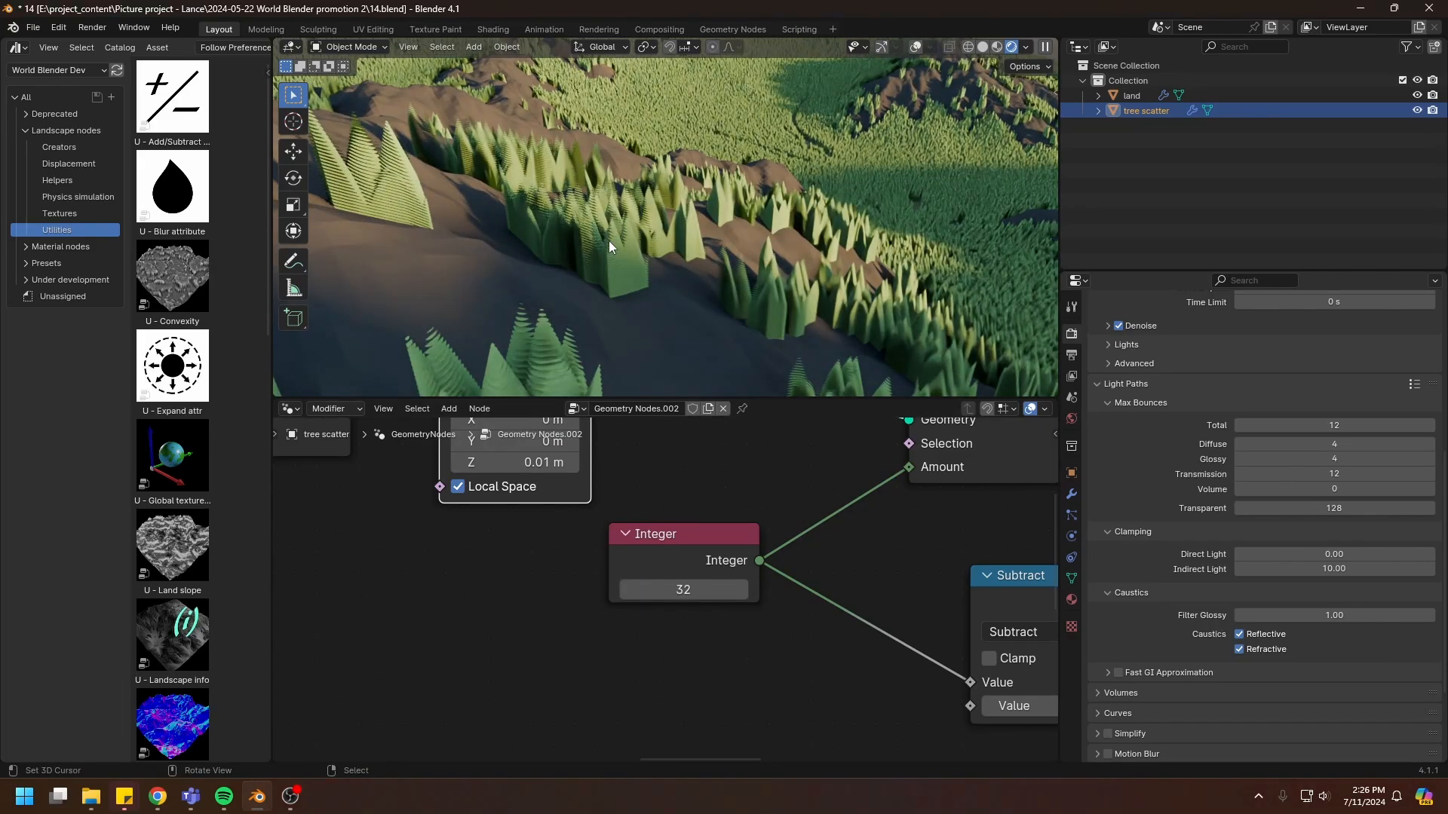
pyautogui.moveTo(838, 355)
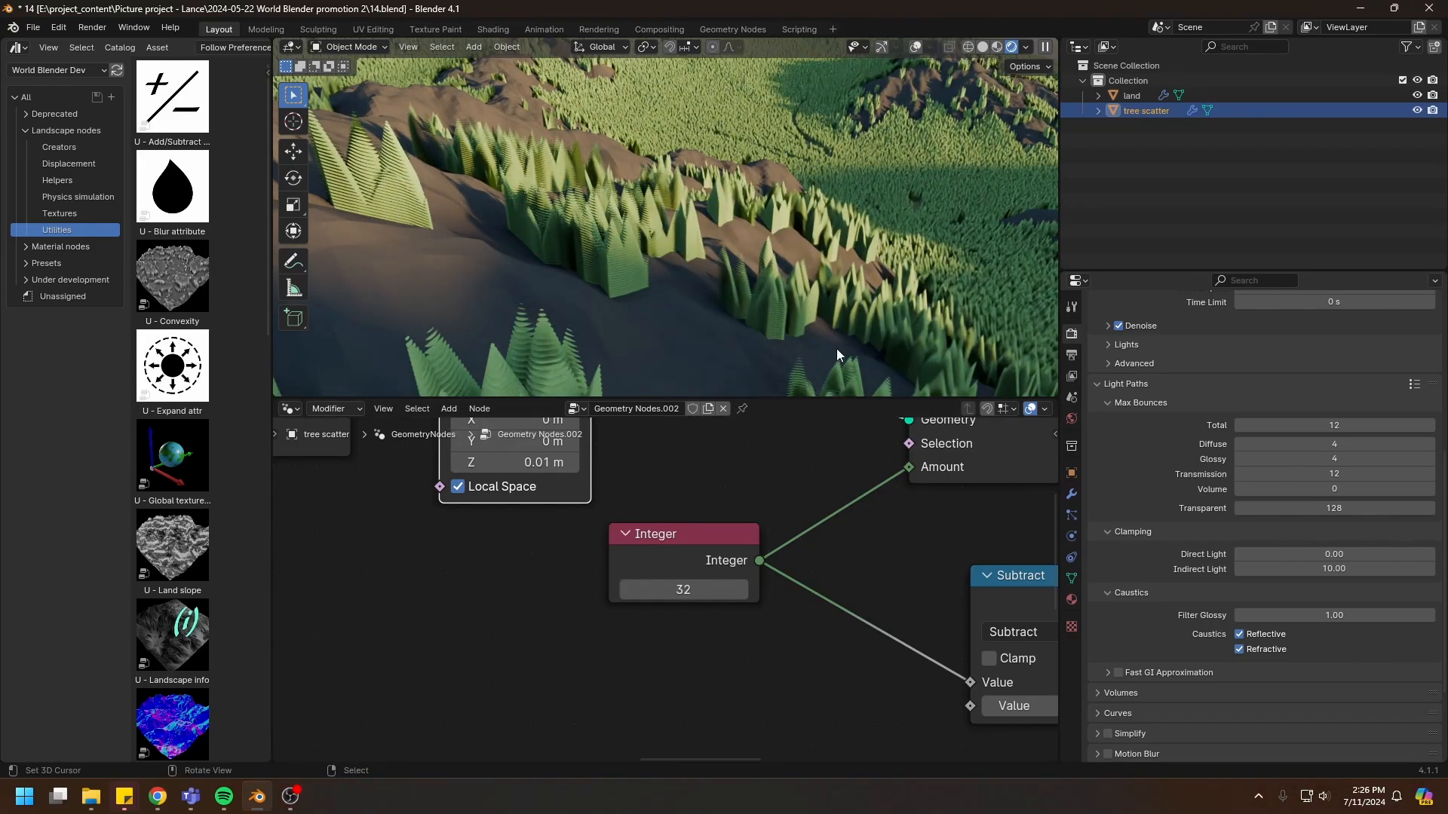
# Step: Change the layer-count Integer node in geometry nodes to 16
pyautogui.write('16')
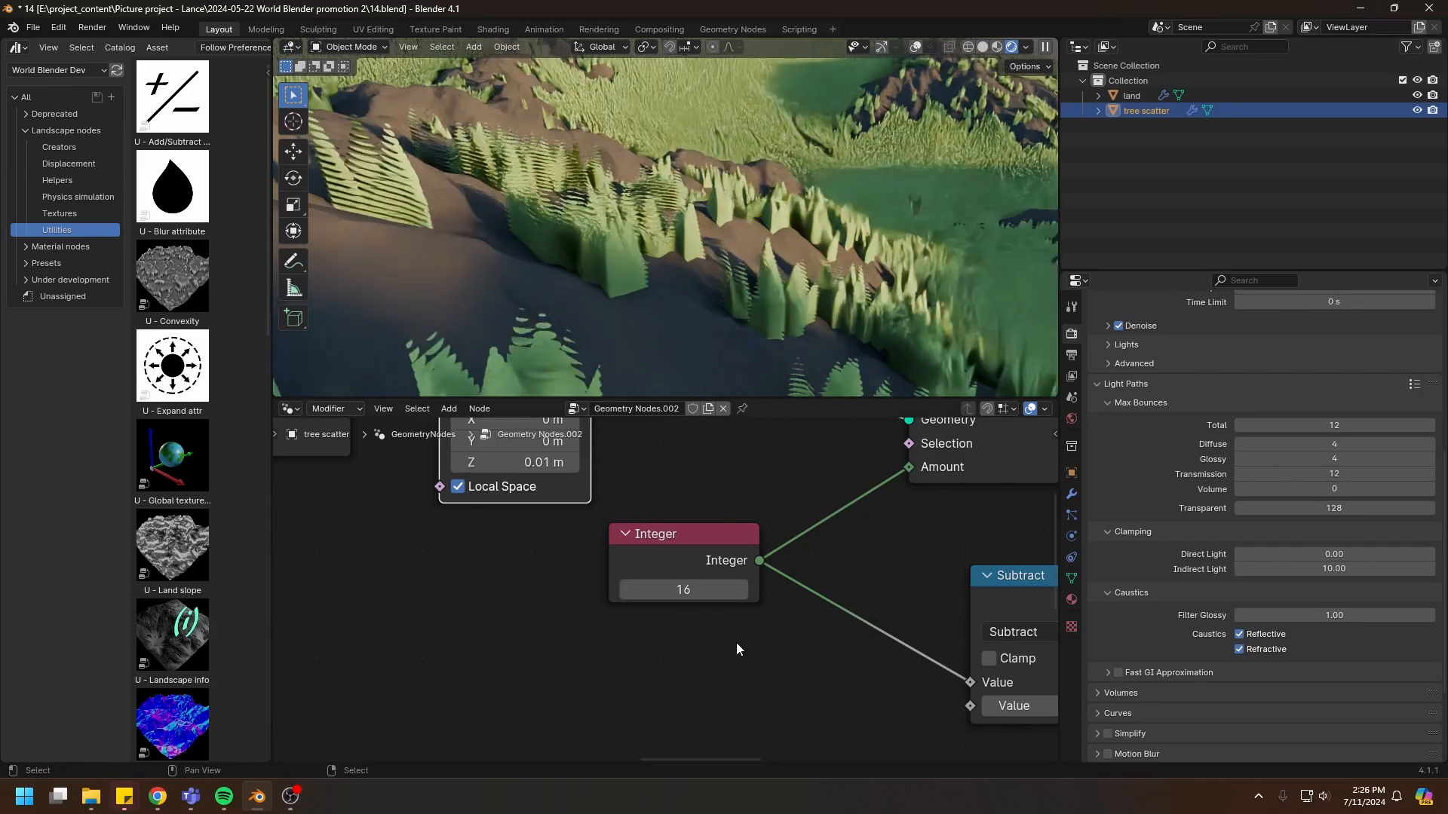